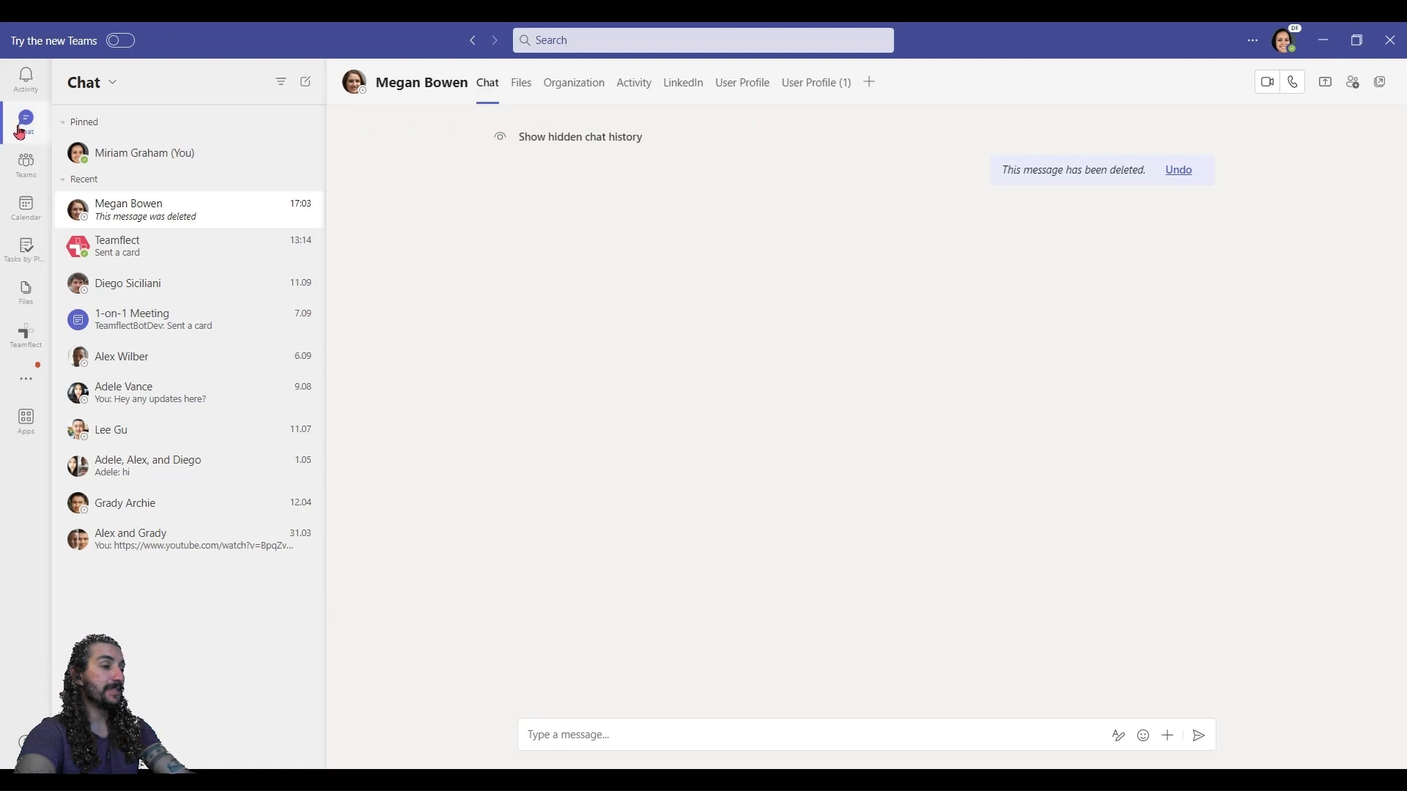
{"action": "mouse_move", "coordinate": [216, 210]}
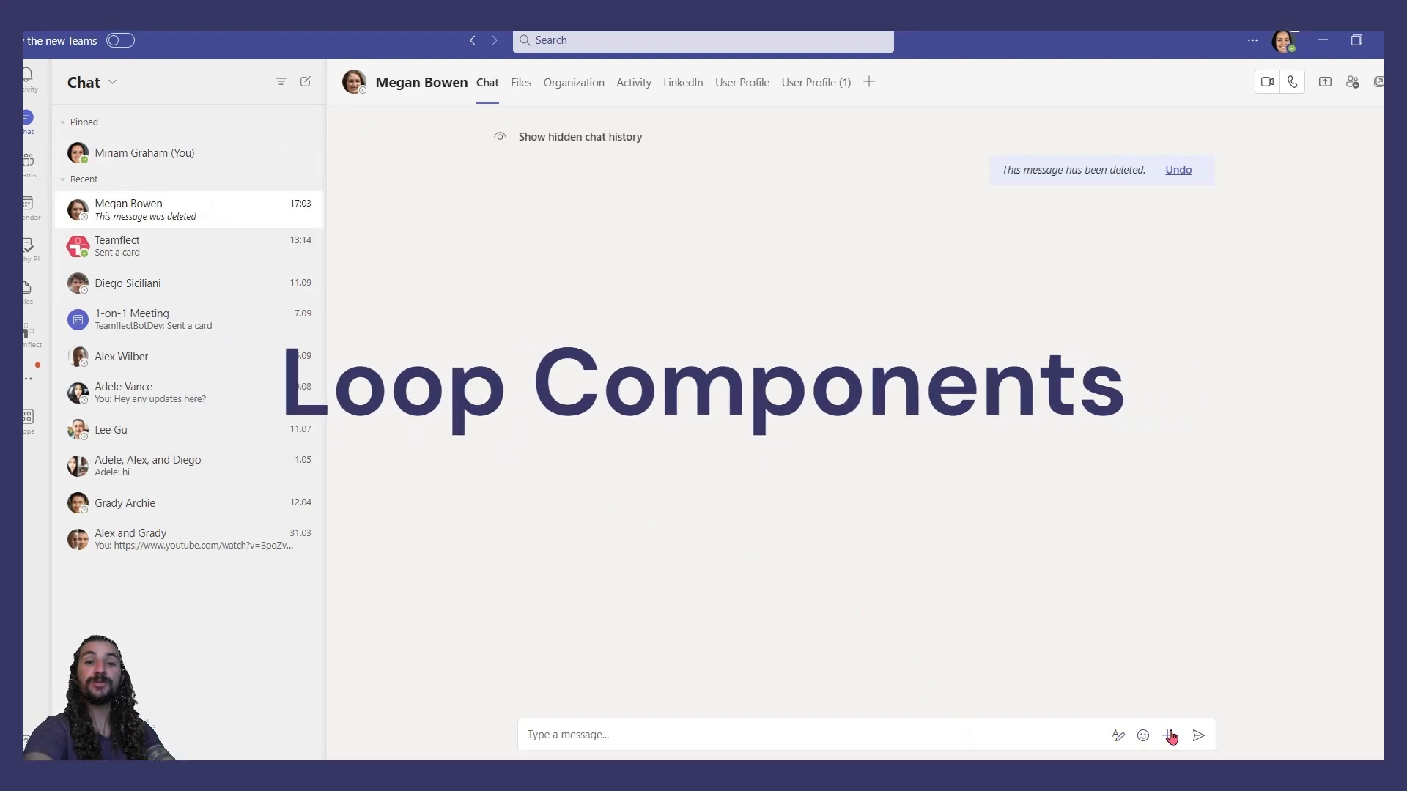
Step: Send a Loop voting table 'Low Customer Engagement on Social Media' with two ideas, voting for Ambassador Program
{"action": "left_click", "coordinate": [1169, 734]}
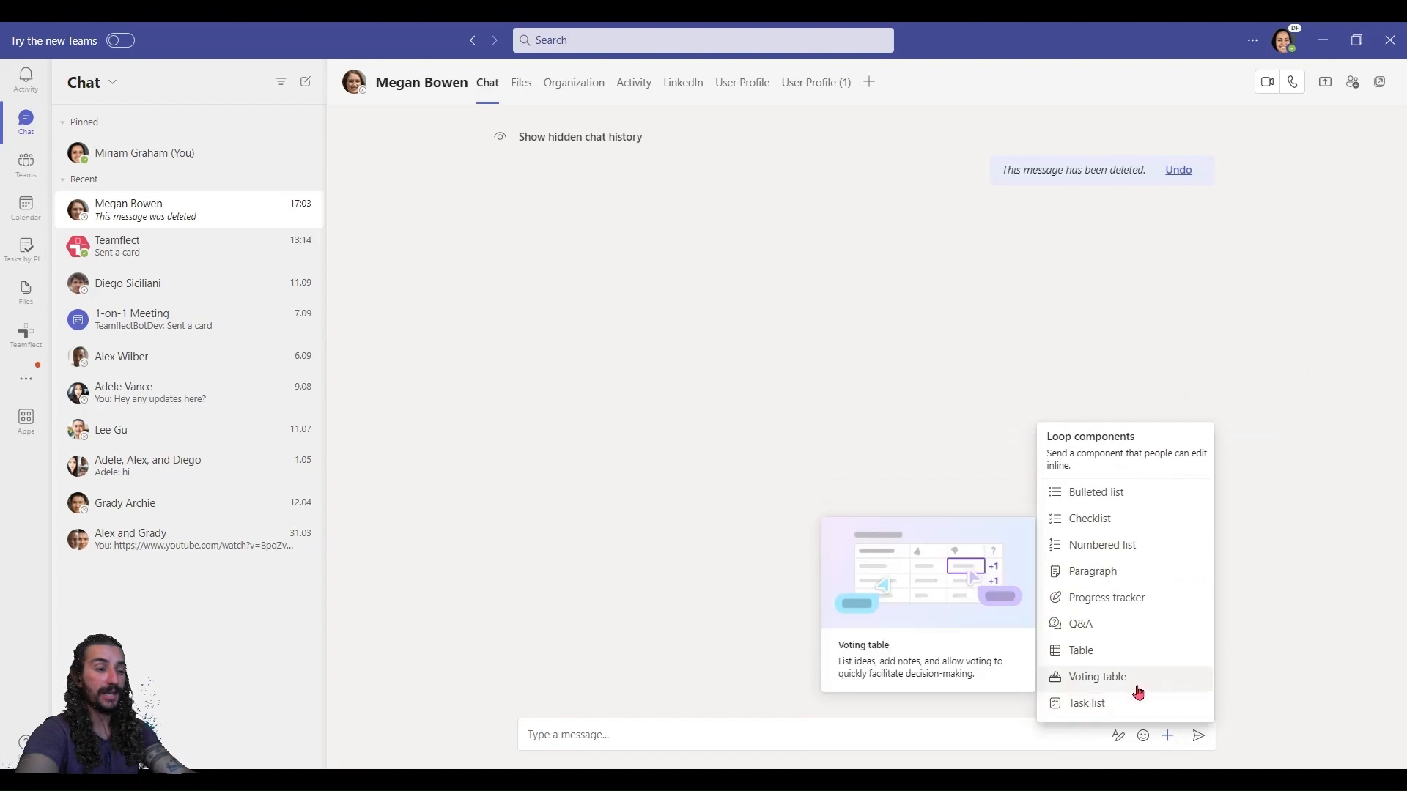
{"action": "left_click", "coordinate": [1096, 676]}
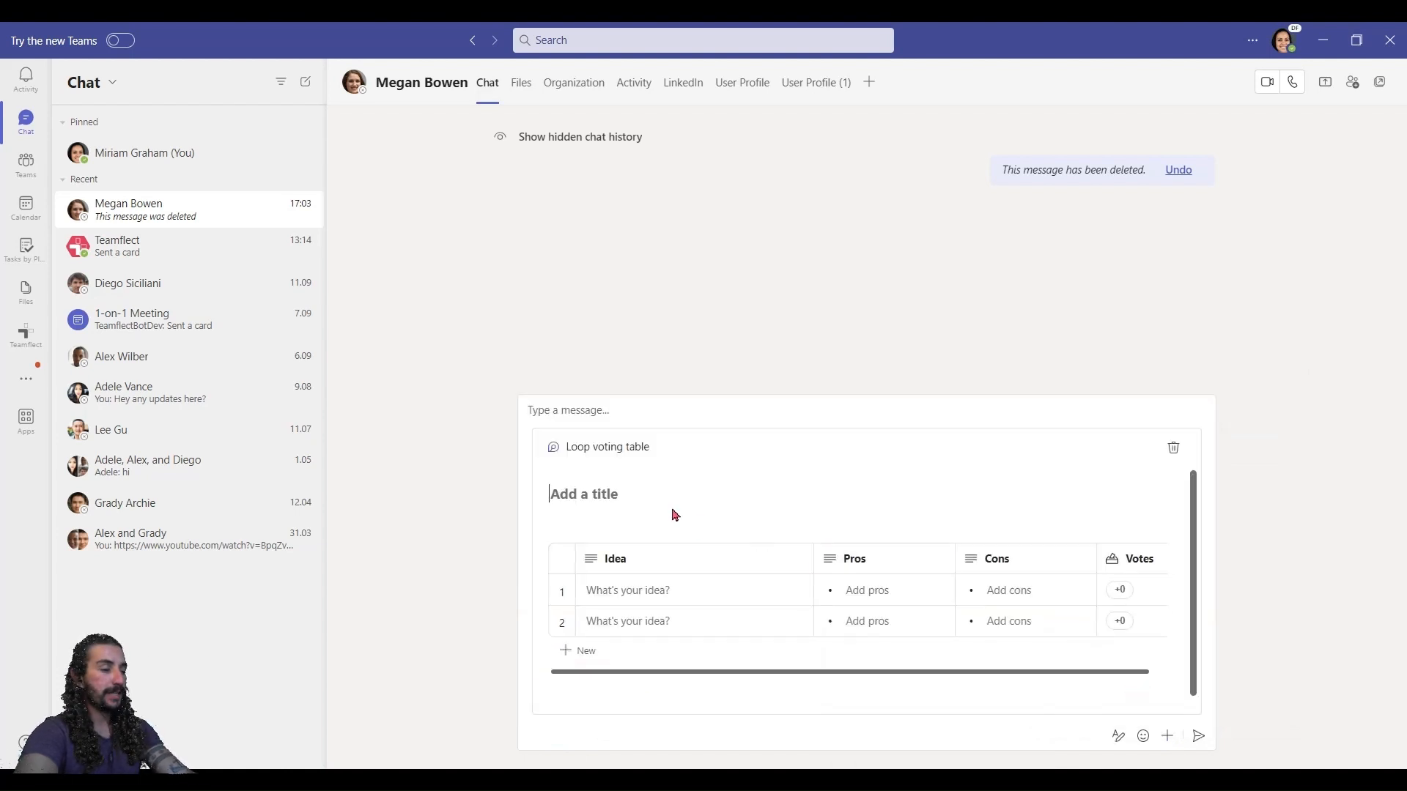
{"action": "type", "text": "Low Customer Engagement on Social Media"}
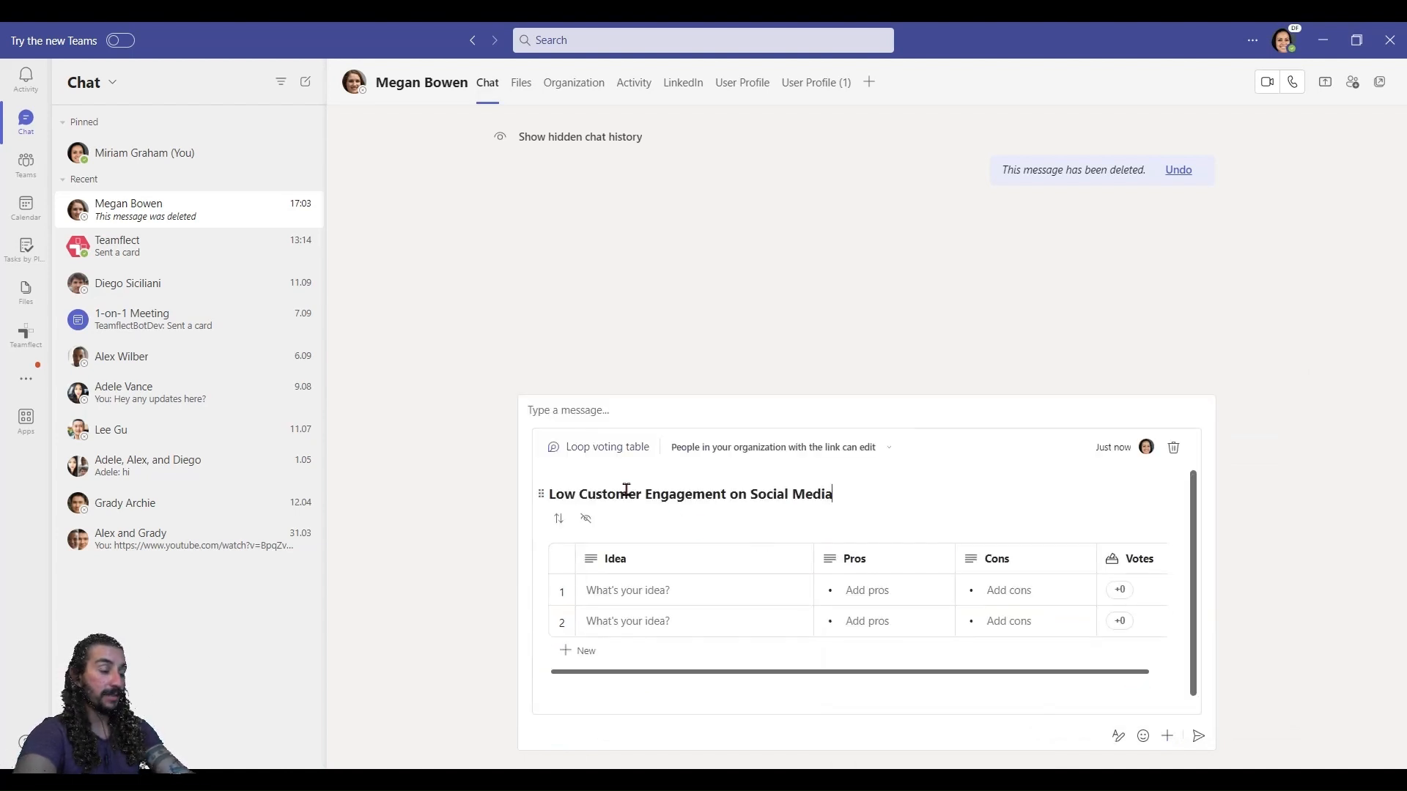
{"action": "type", "text": "Social Media Ambassador Program"}
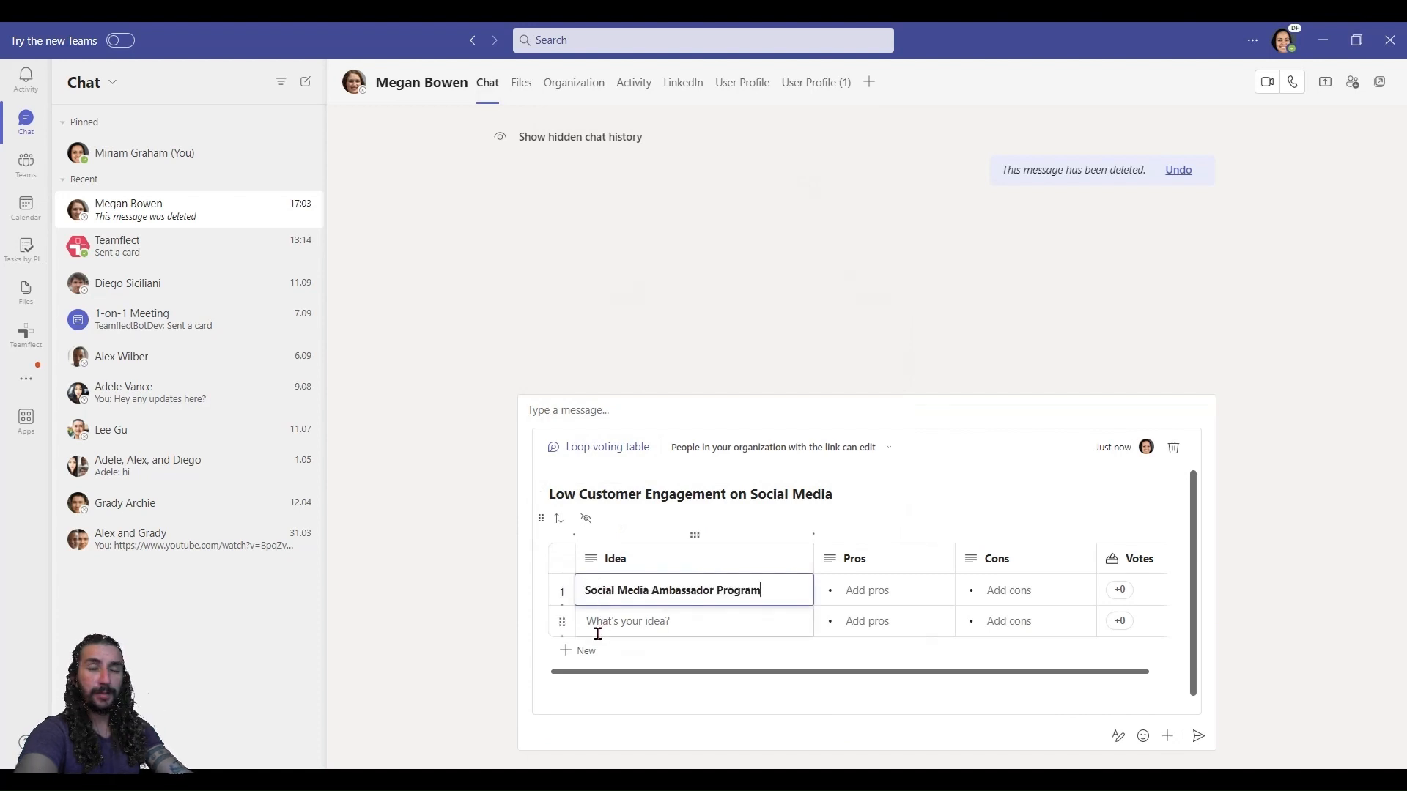
{"action": "type", "text": "User-Generated Content Contest"}
{"action": "left_click", "coordinate": [1026, 621]}
{"action": "type", "text": "y"}
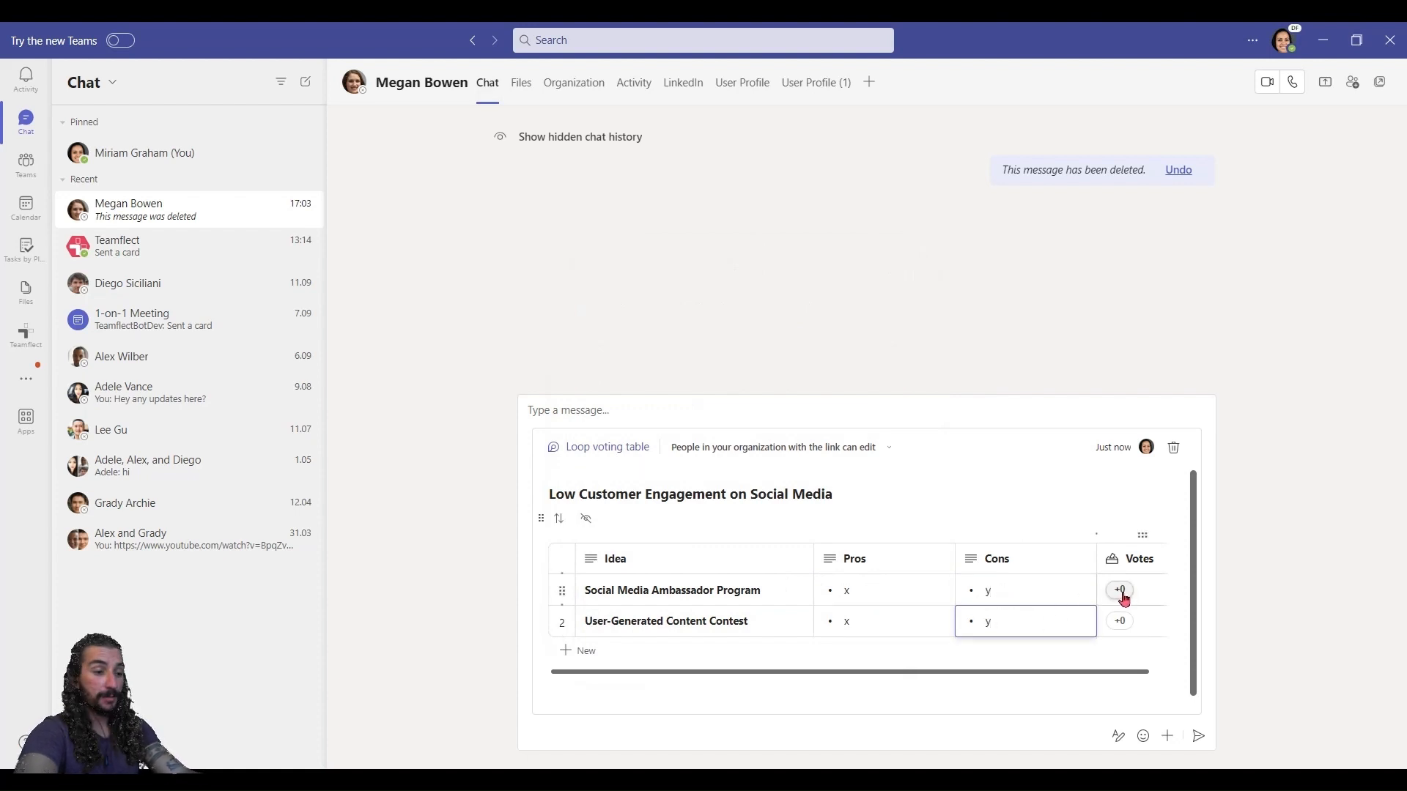
{"action": "left_click", "coordinate": [1119, 589]}
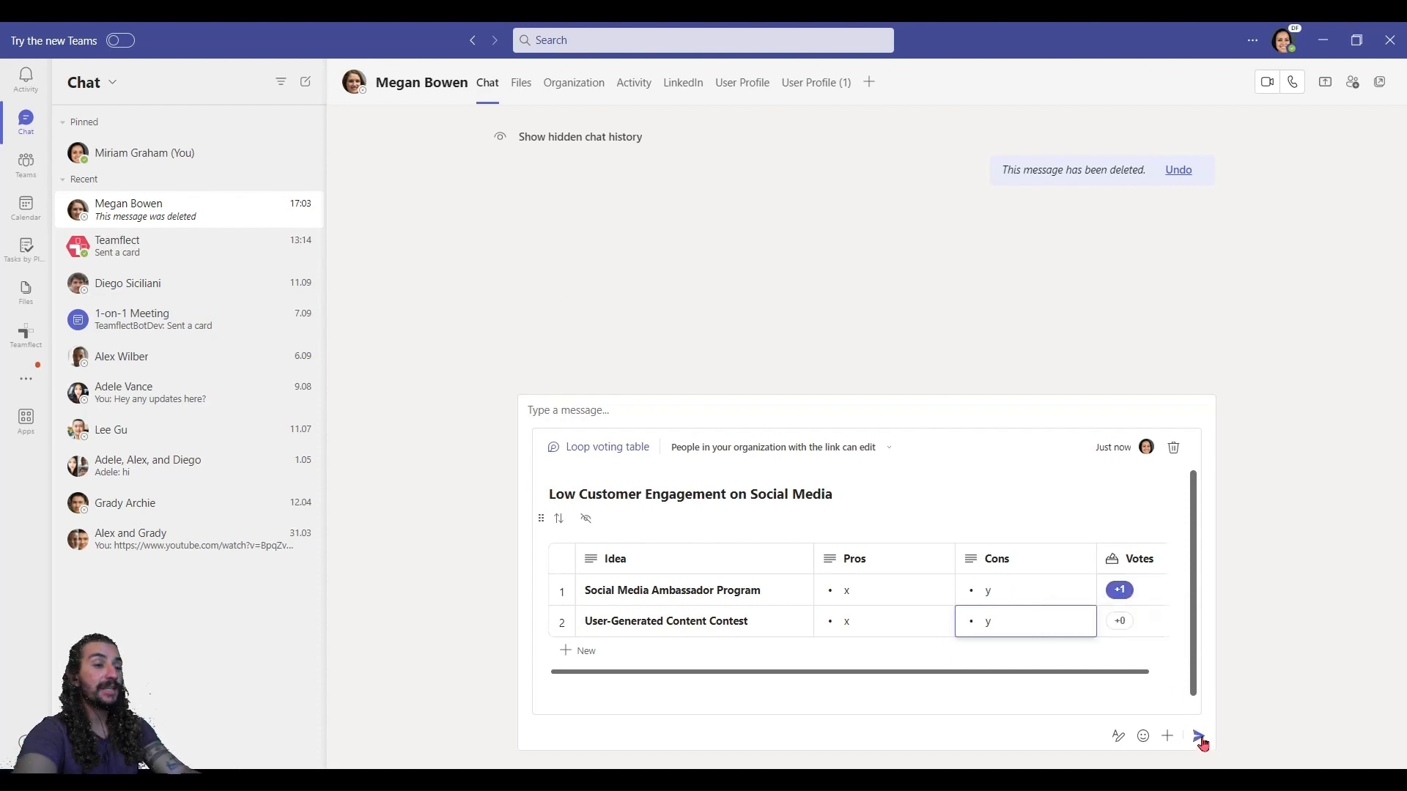
{"action": "left_click", "coordinate": [1199, 736]}
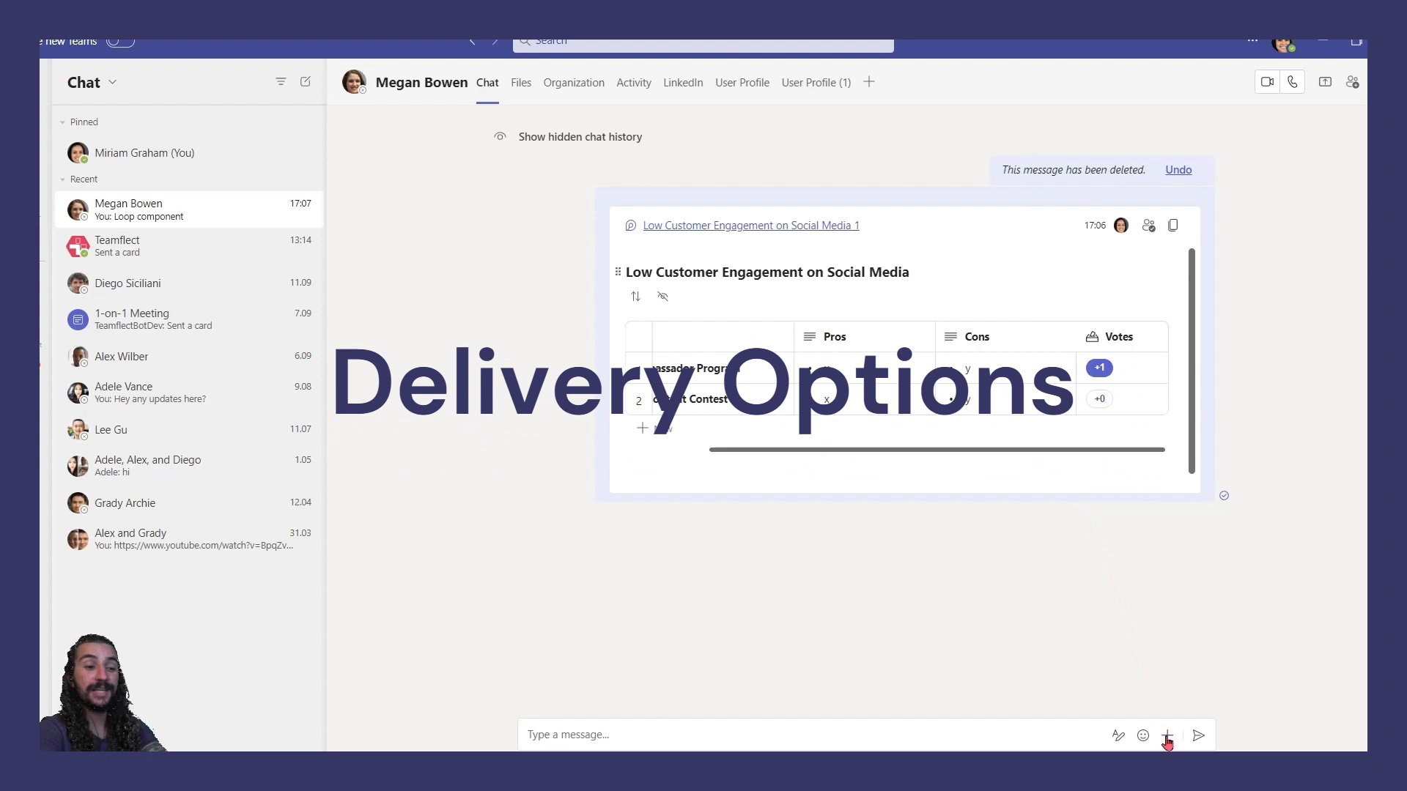
Step: Send 'can you share the files?' as an urgent message
{"action": "left_click", "coordinate": [1167, 735]}
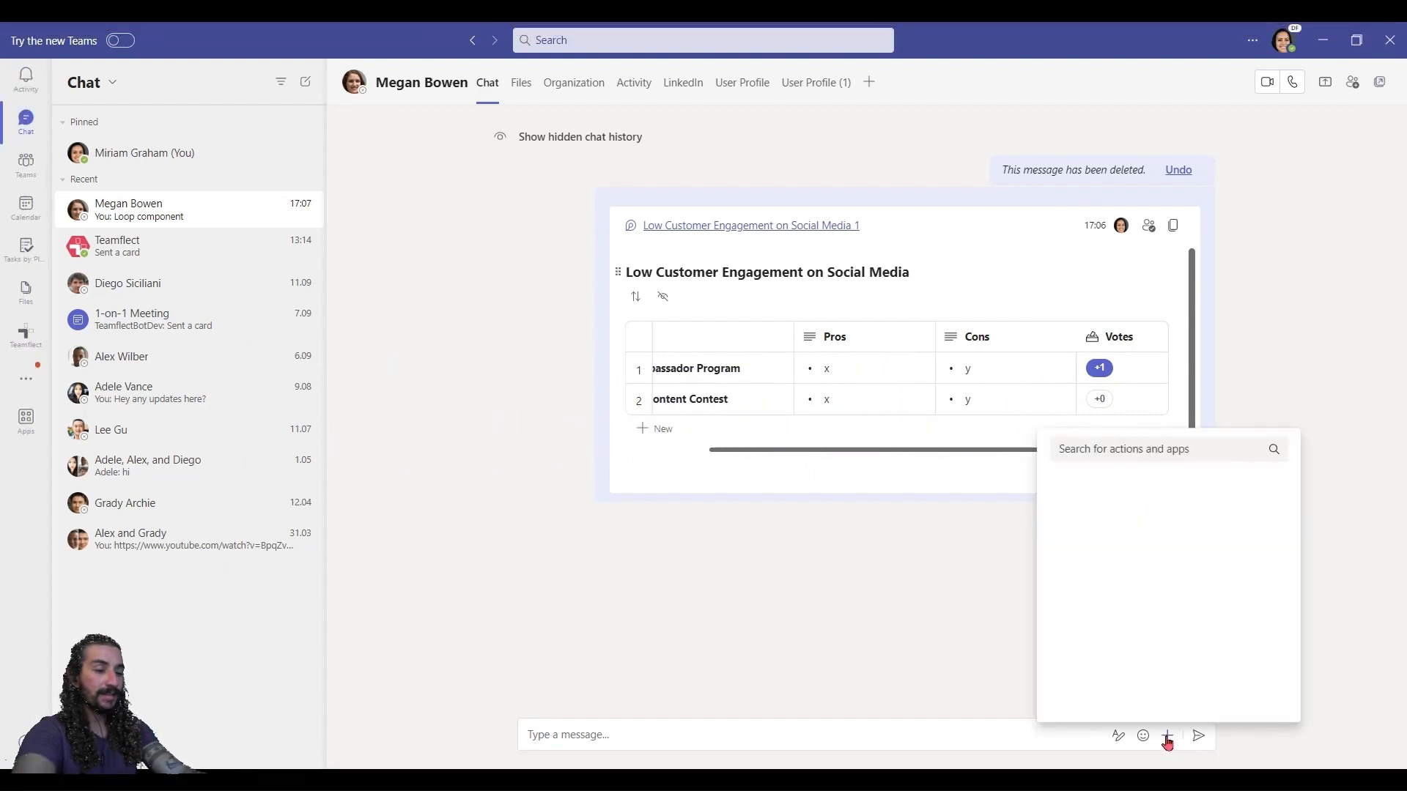
{"action": "left_click", "coordinate": [1167, 736]}
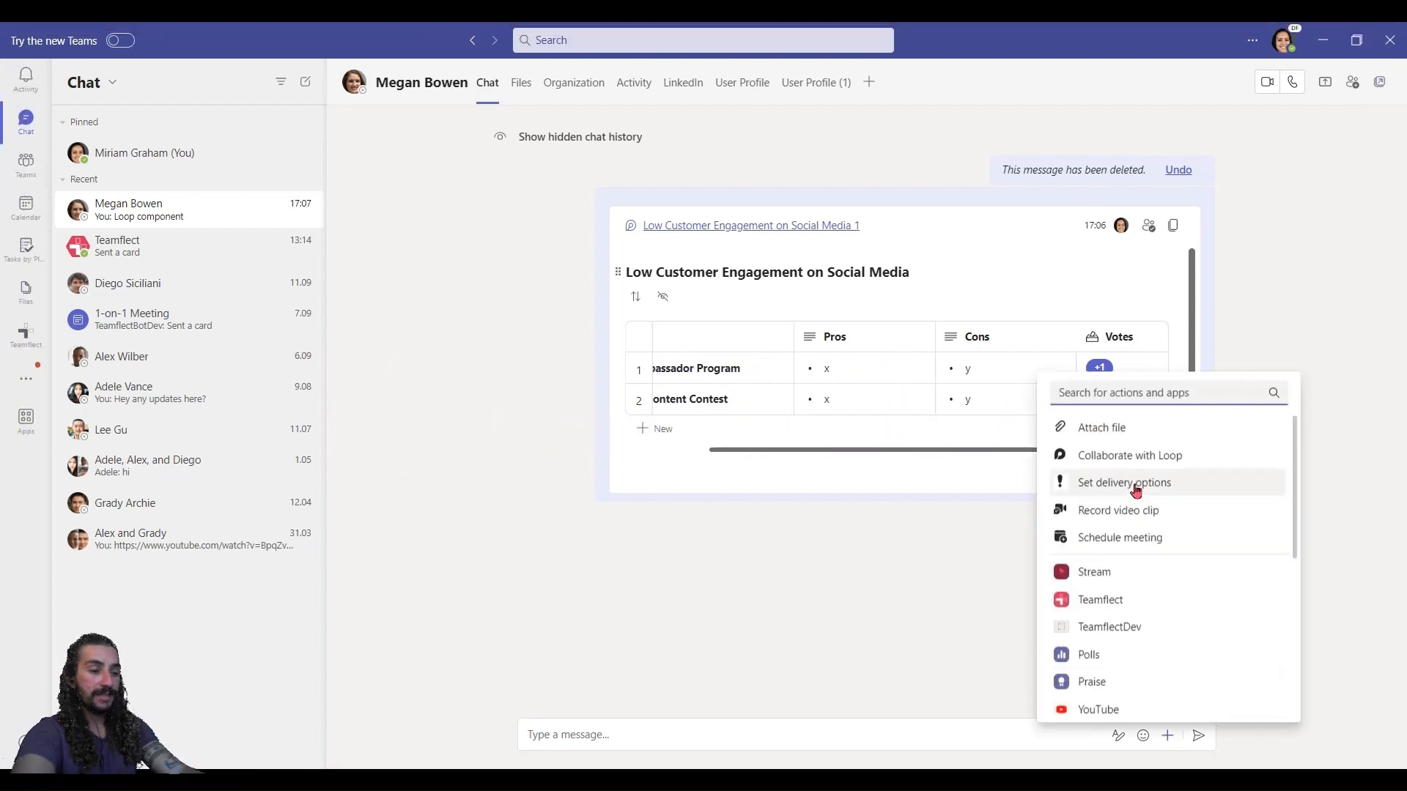
{"action": "left_click", "coordinate": [1124, 482]}
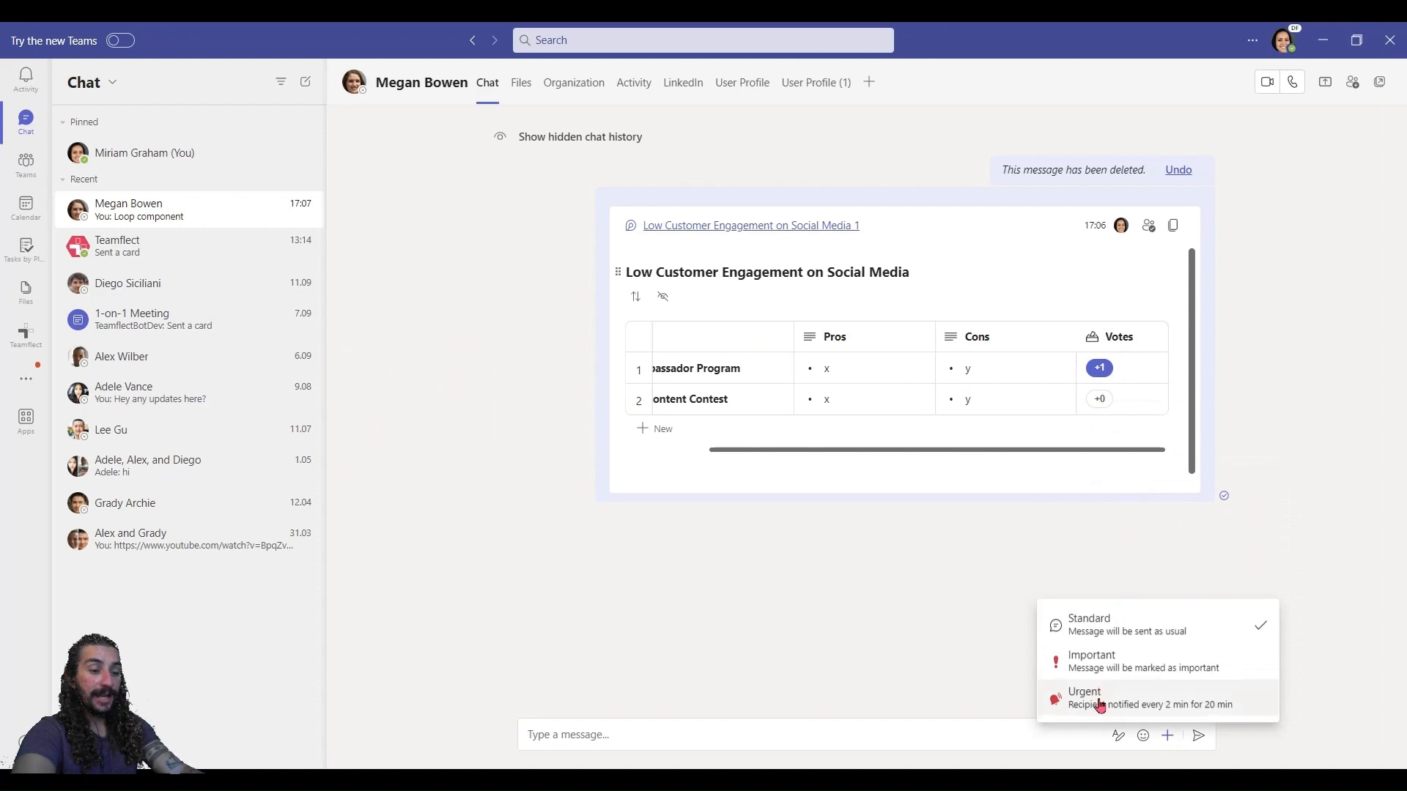
{"action": "left_click", "coordinate": [1084, 696]}
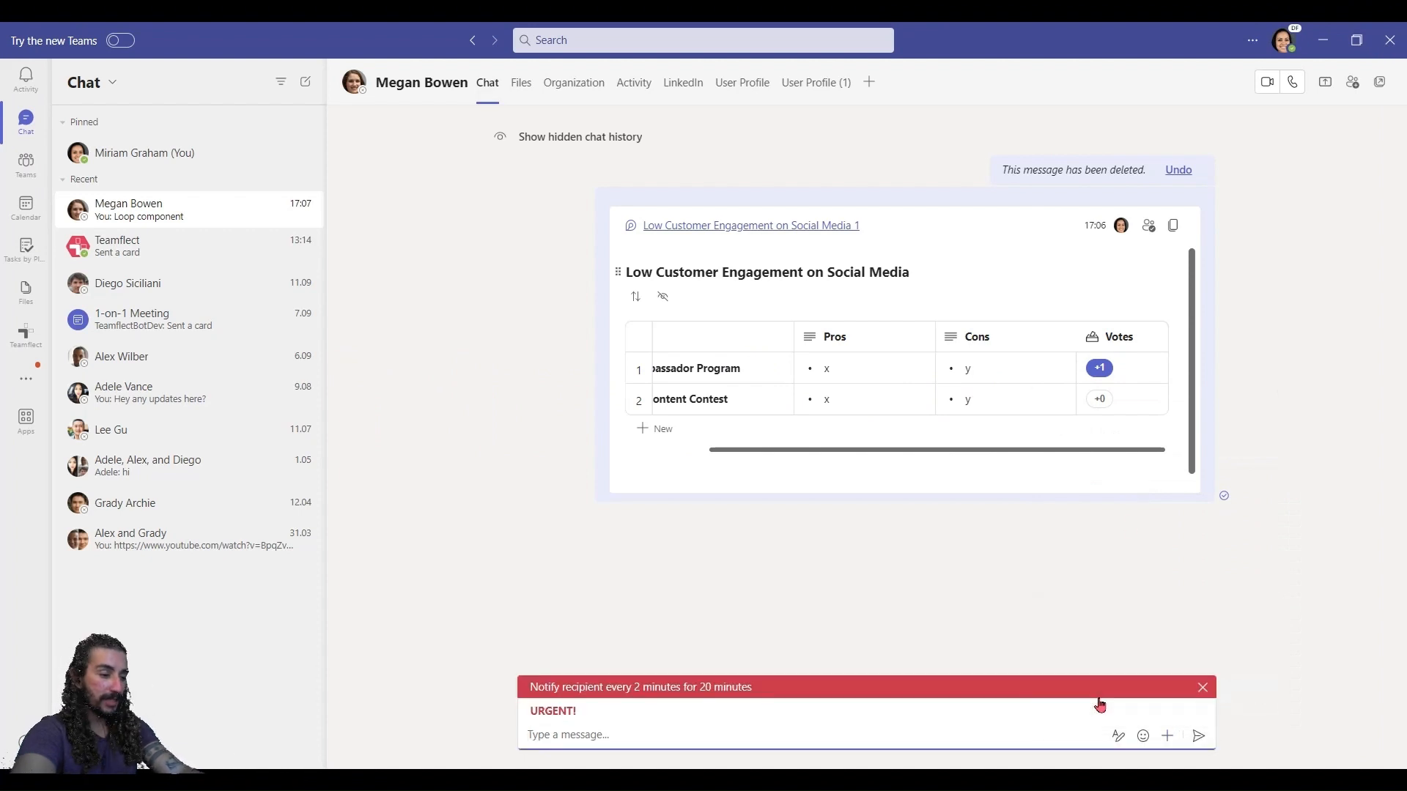
{"action": "type", "text": "can you share t"}
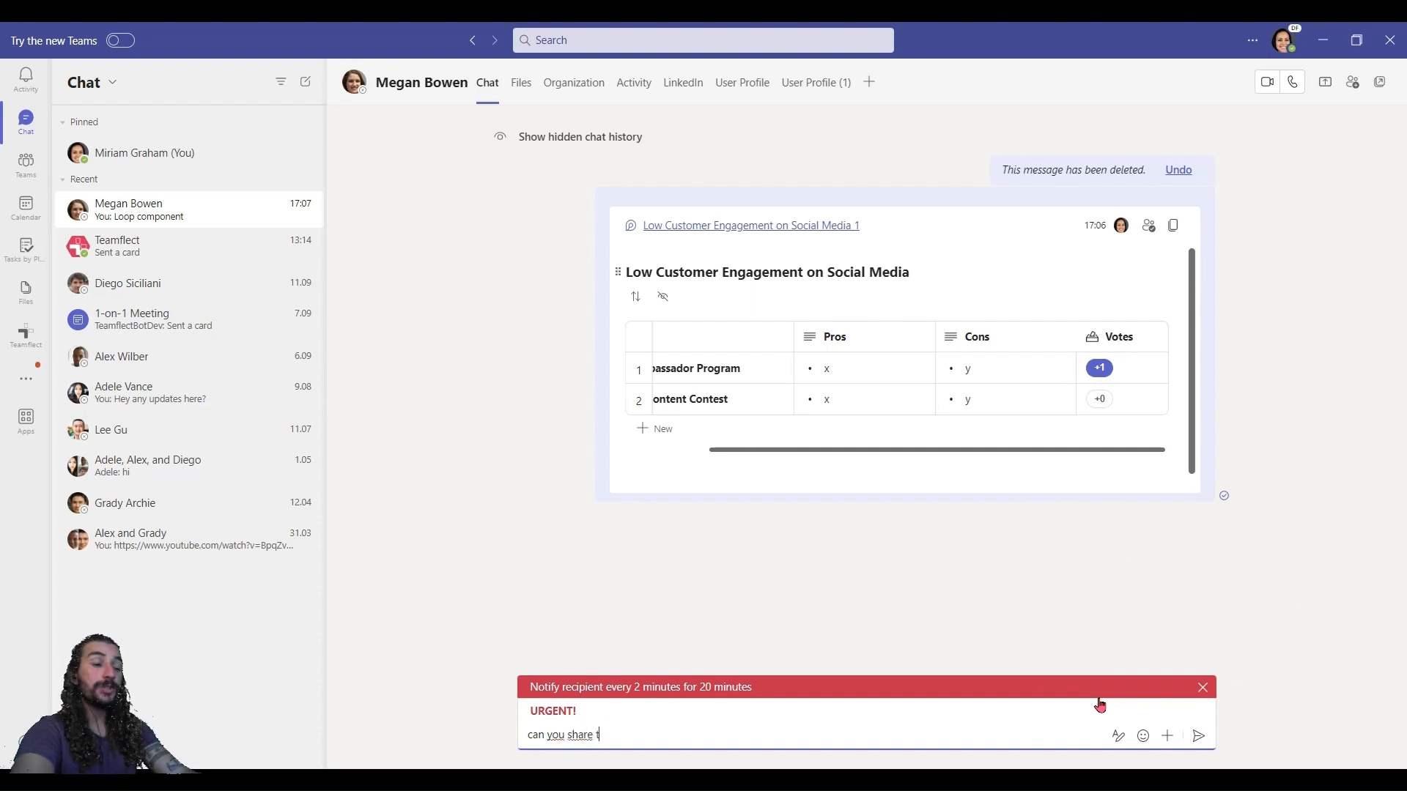
{"action": "type", "text": "he files?"}
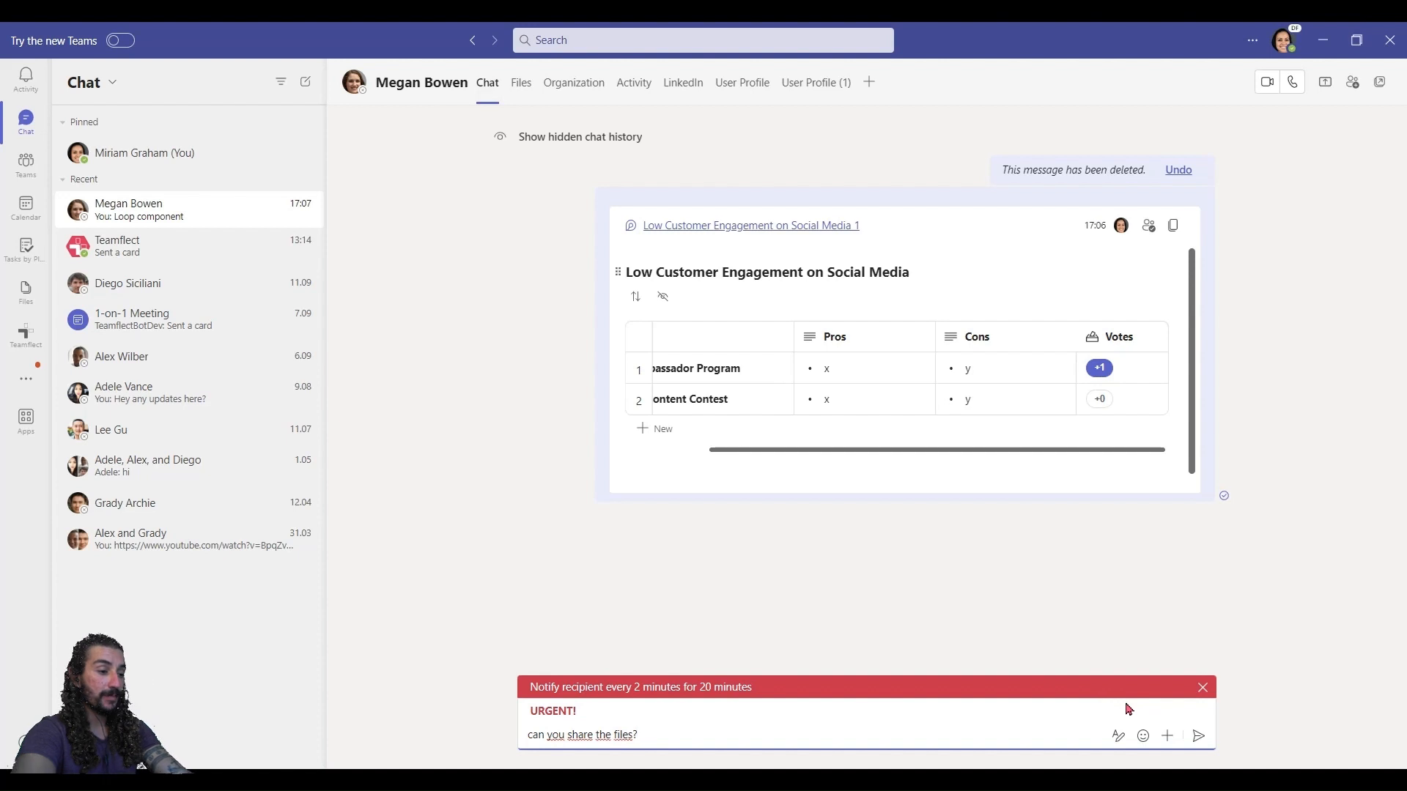
{"action": "left_click", "coordinate": [1197, 735]}
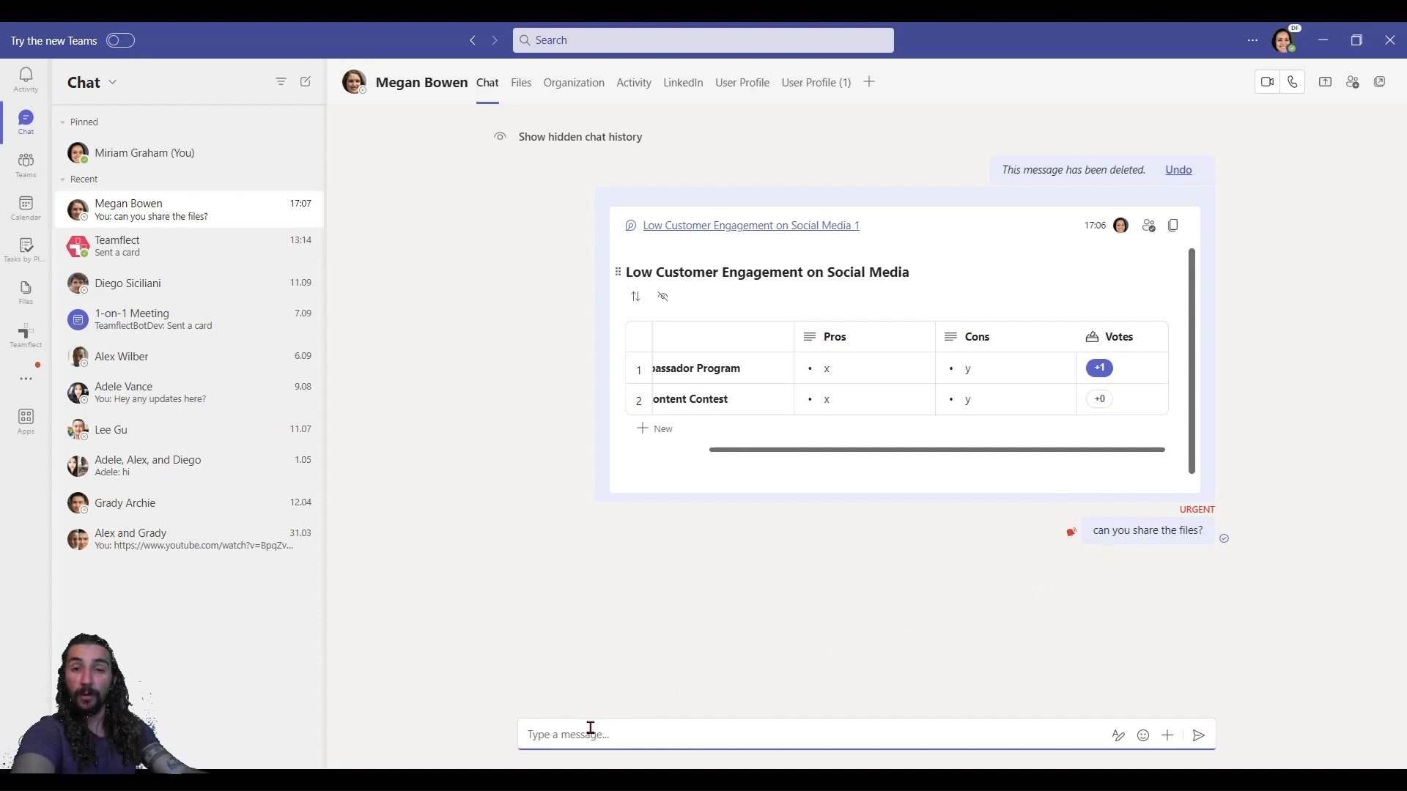
Step: Send an important message asking if Megan is available today or tomorrow to brainstorm
{"action": "key", "text": "ctrl+shift"}
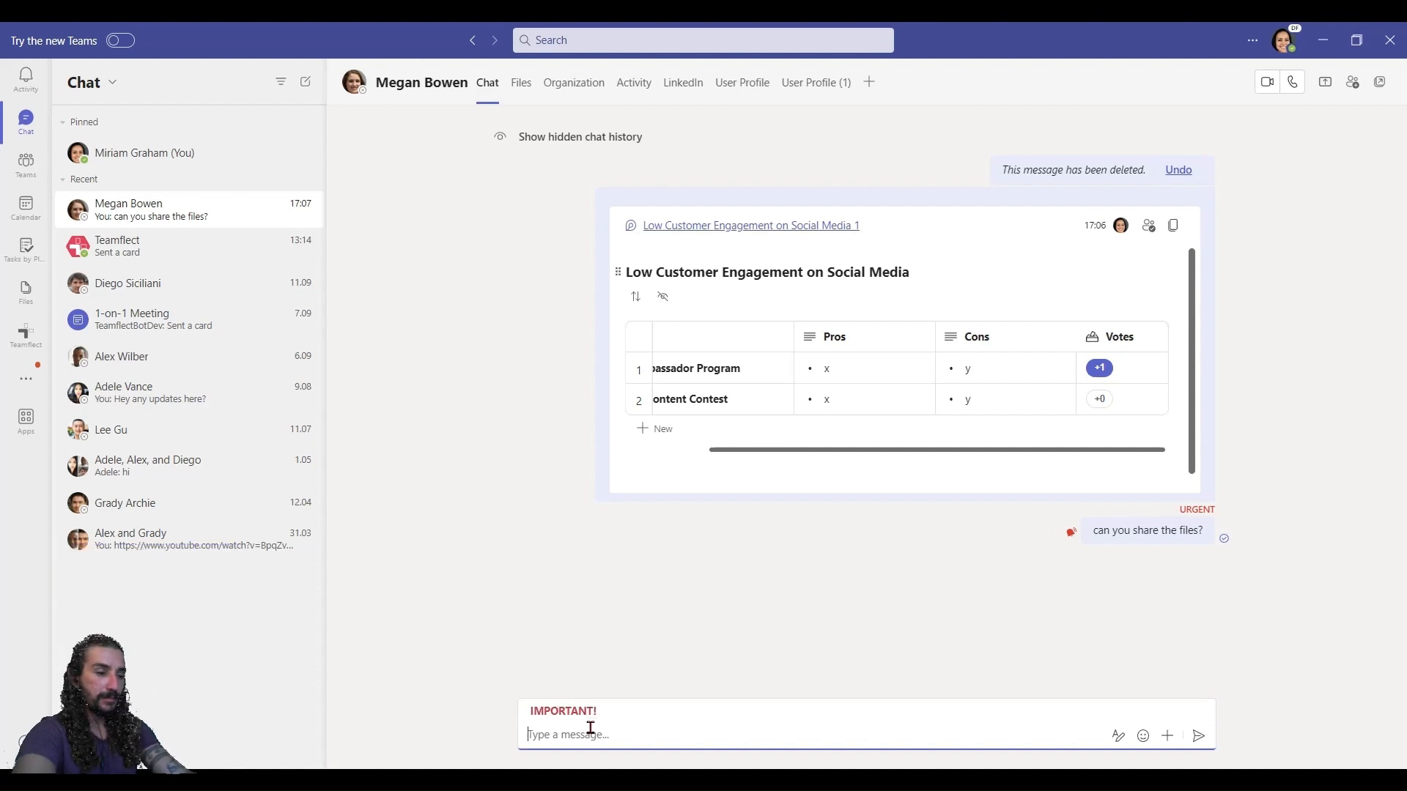
{"action": "type", "text": "Are you available for a quick chat or call sometime today or tomorrow to brainstorm and collaborate?"}
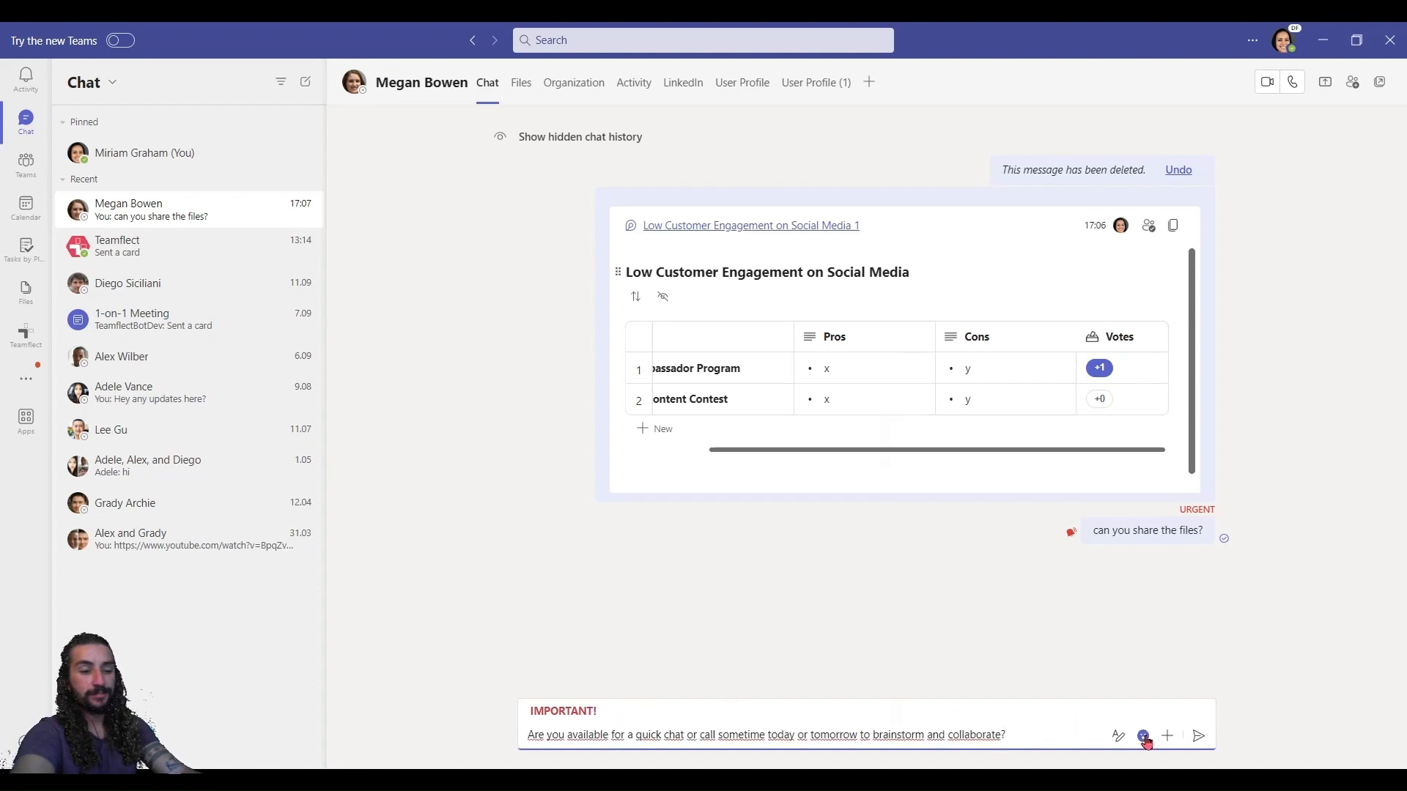
{"action": "left_click", "coordinate": [1198, 735]}
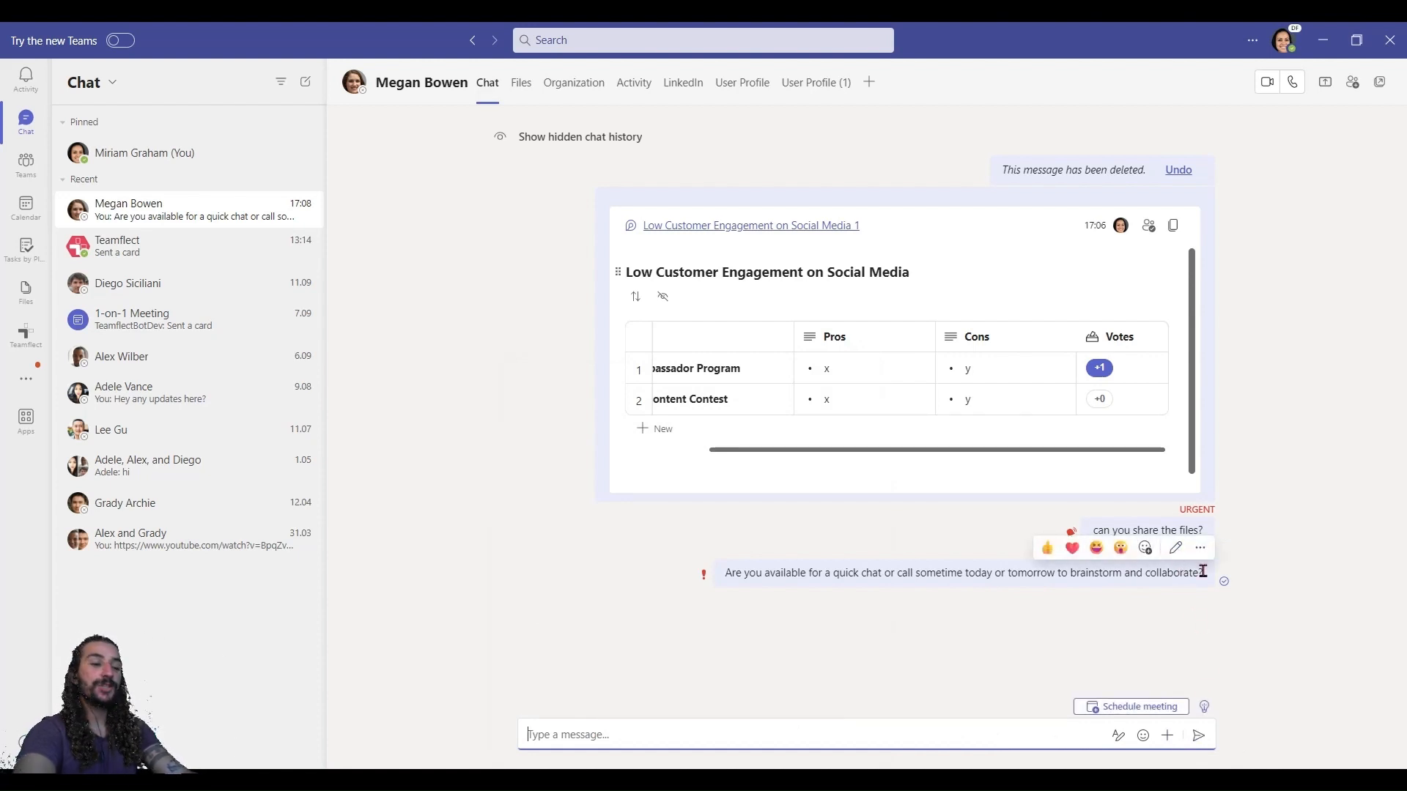
{"action": "left_click", "coordinate": [1132, 707]}
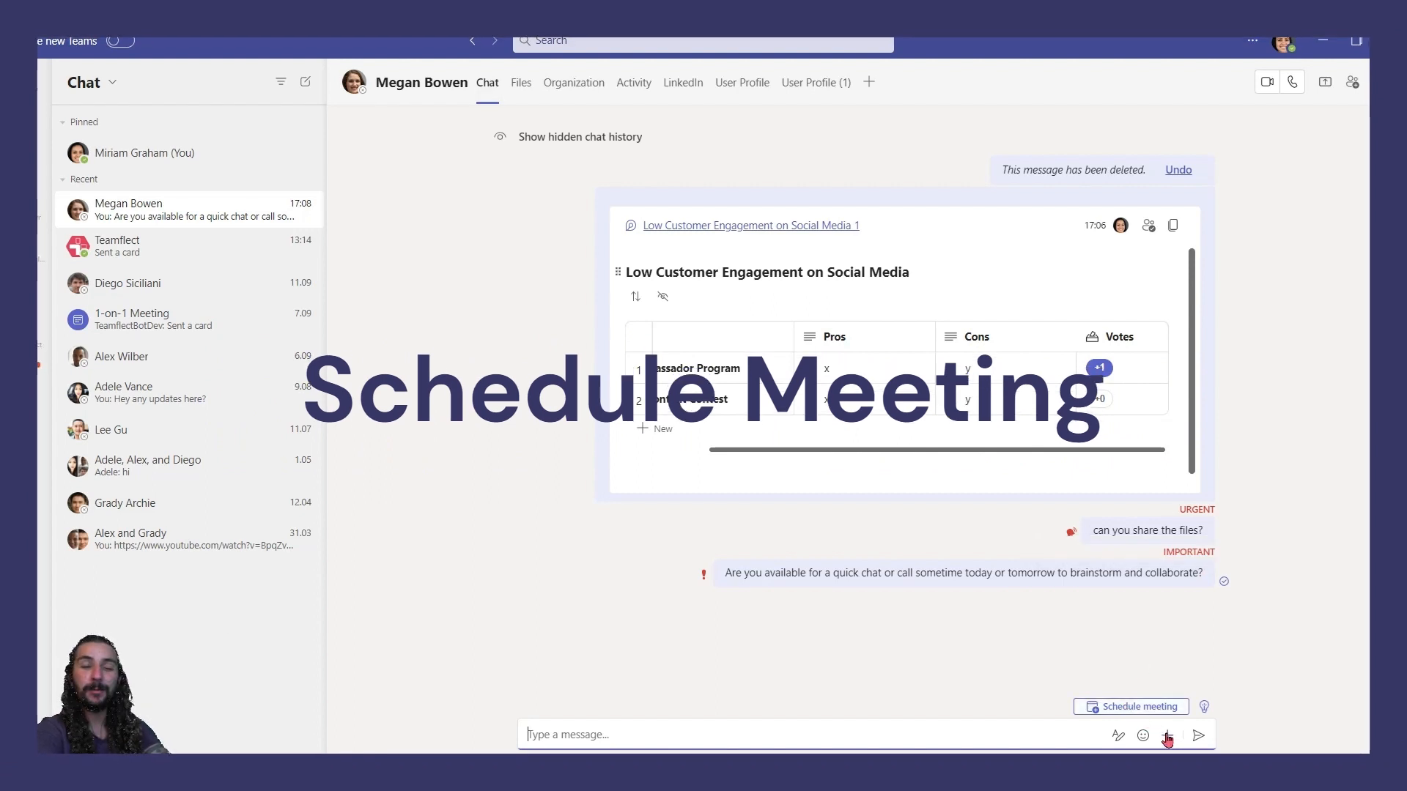
{"action": "left_click", "coordinate": [1168, 735]}
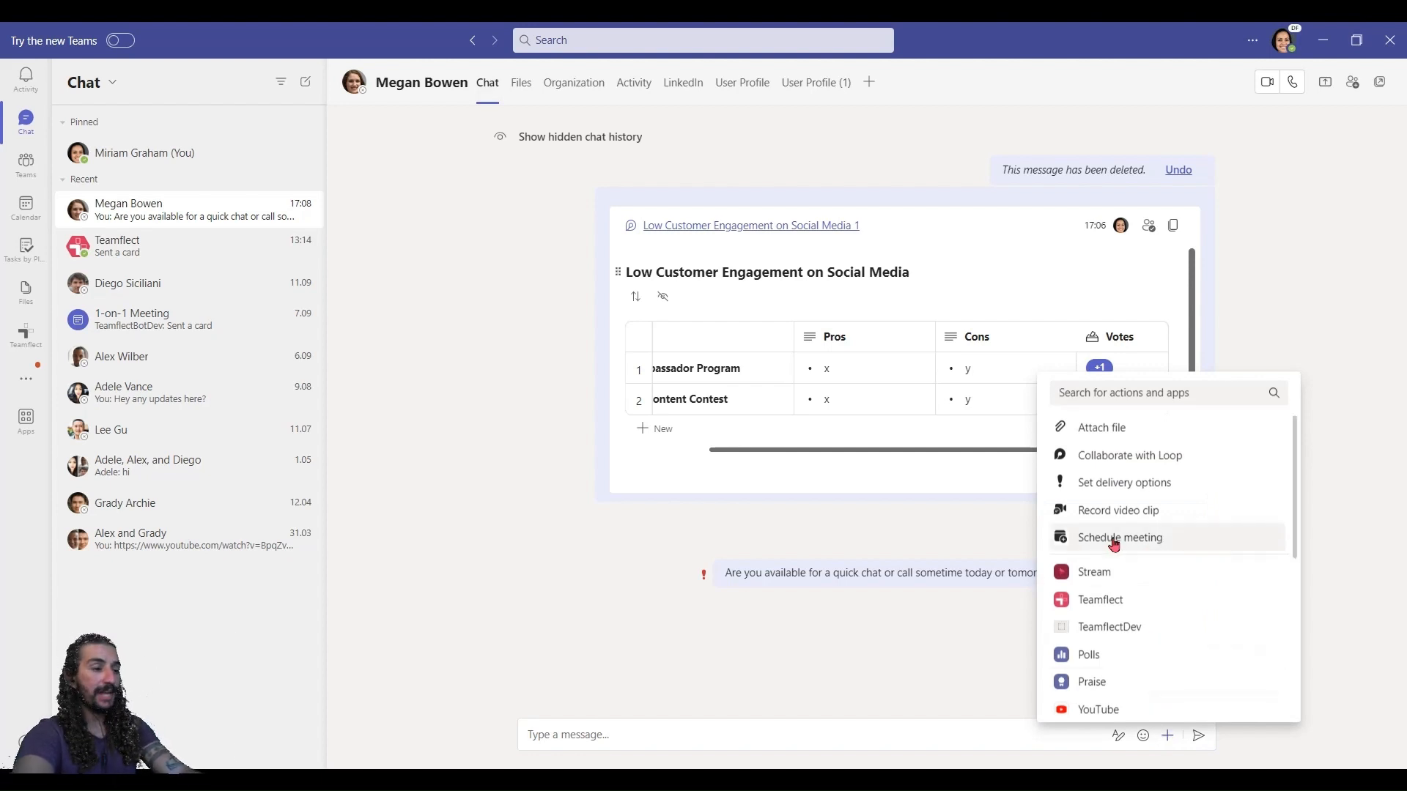
{"action": "left_click", "coordinate": [1119, 536]}
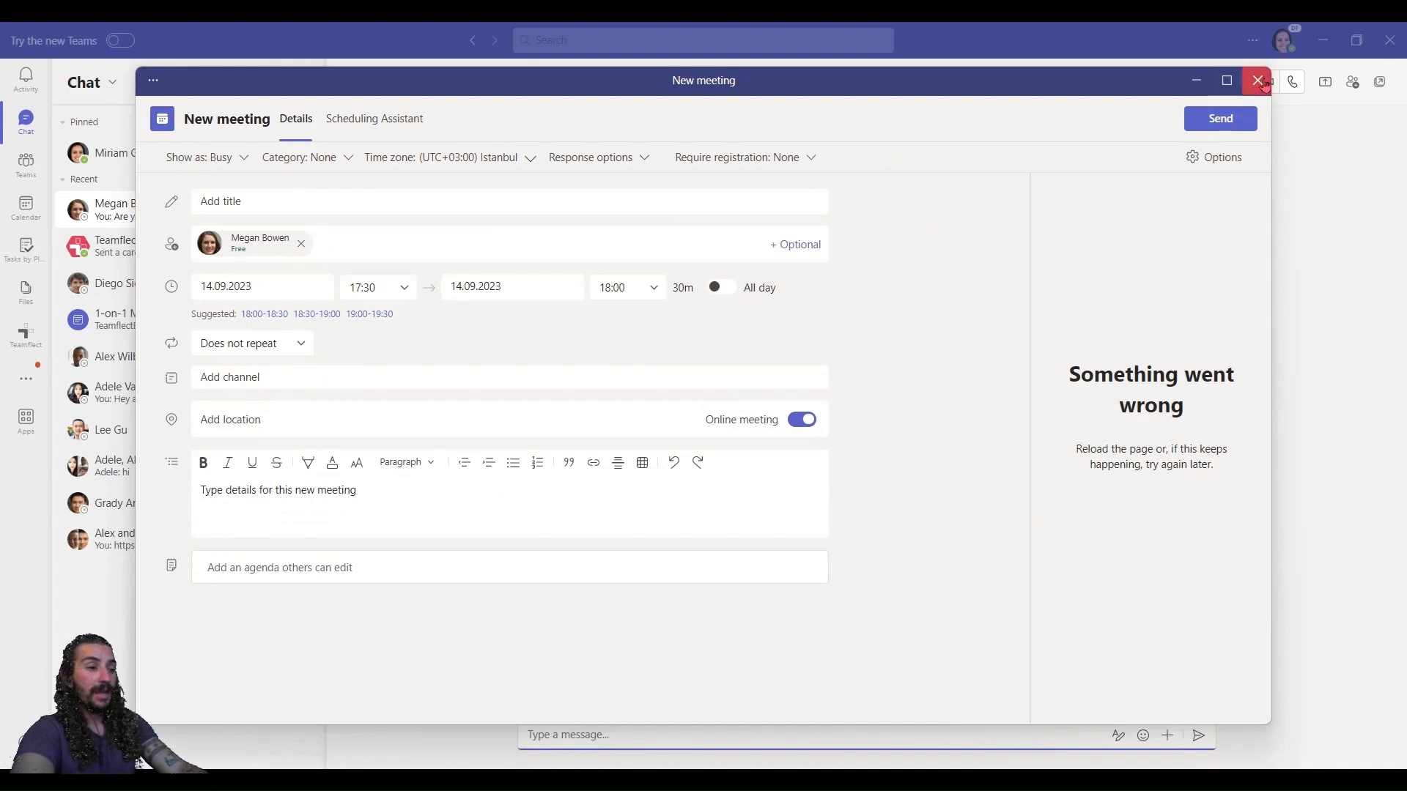
{"action": "left_click", "coordinate": [1259, 80]}
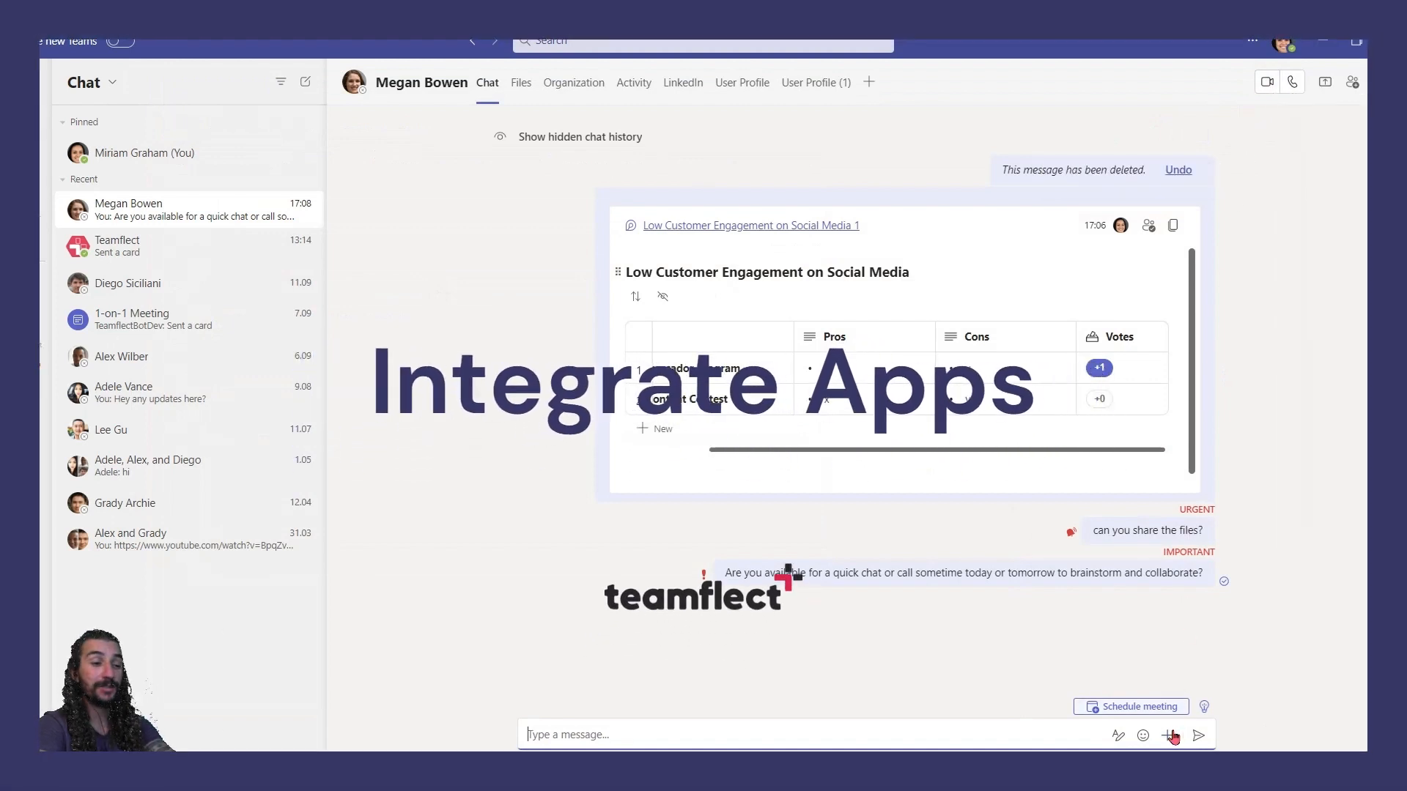
Step: Create Teamflect goal 'Increase Brand Awareness by 30% in the Next Six Months' with target 30
{"action": "left_click", "coordinate": [1170, 736]}
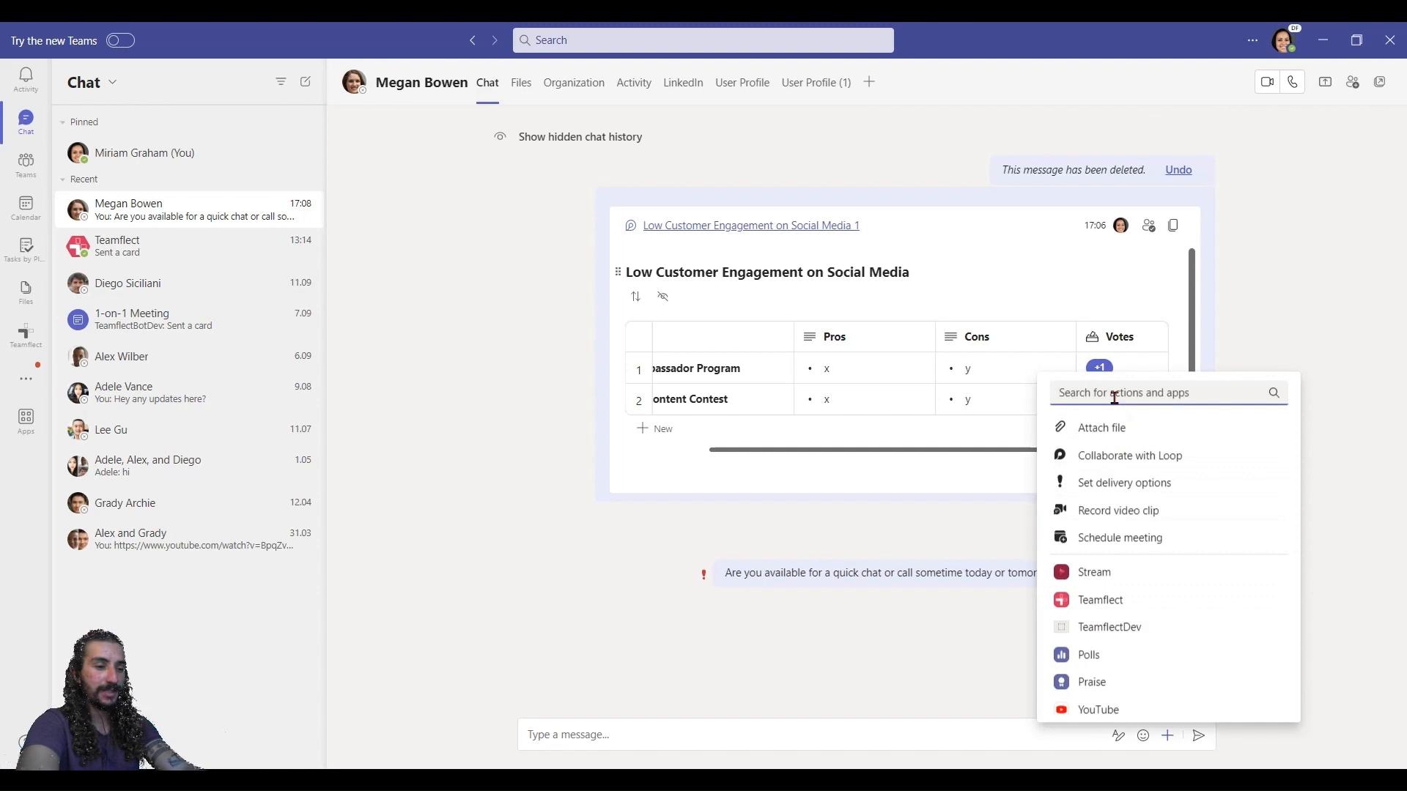
{"action": "left_click", "coordinate": [1099, 599]}
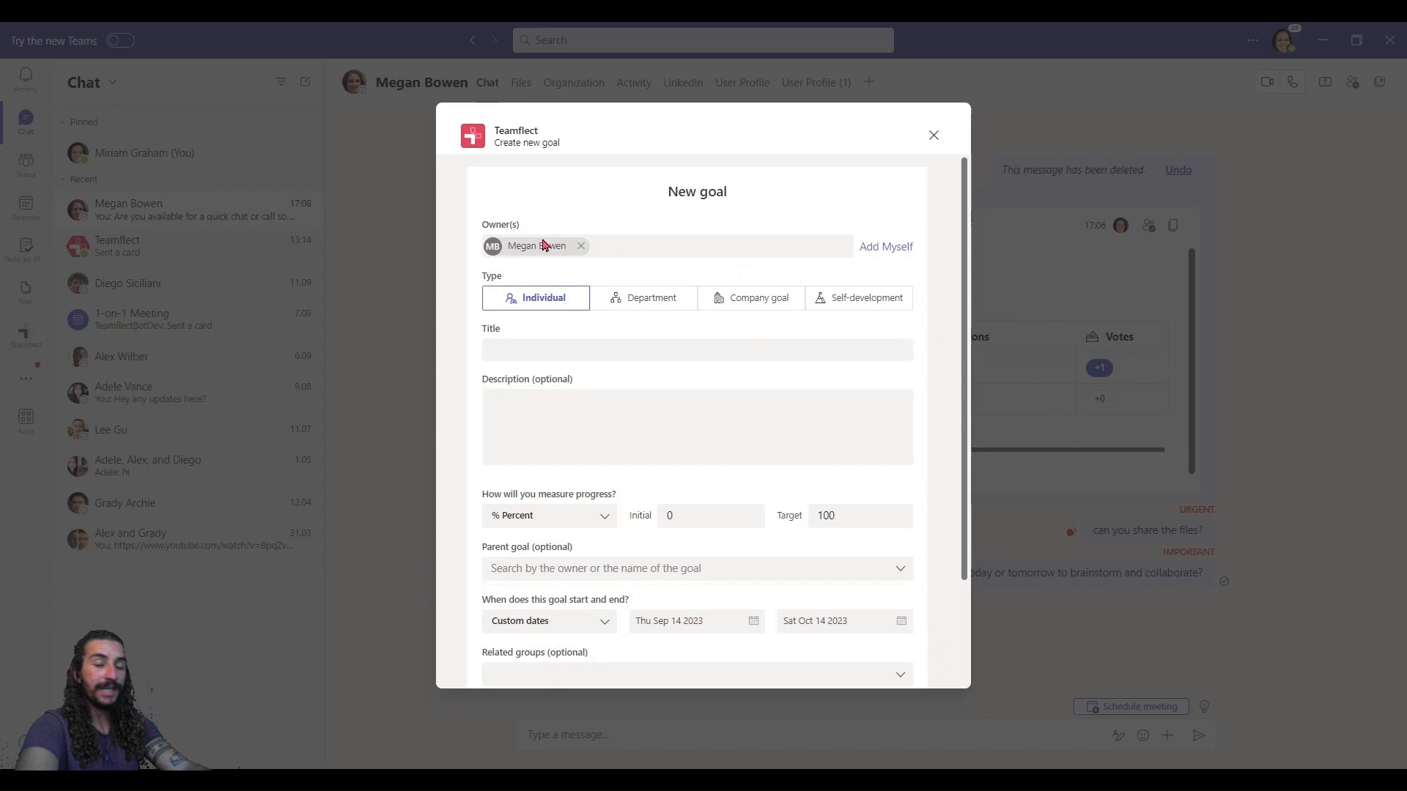
{"action": "type", "text": "Increase Brand Awareness by 30% in the Next Six Months"}
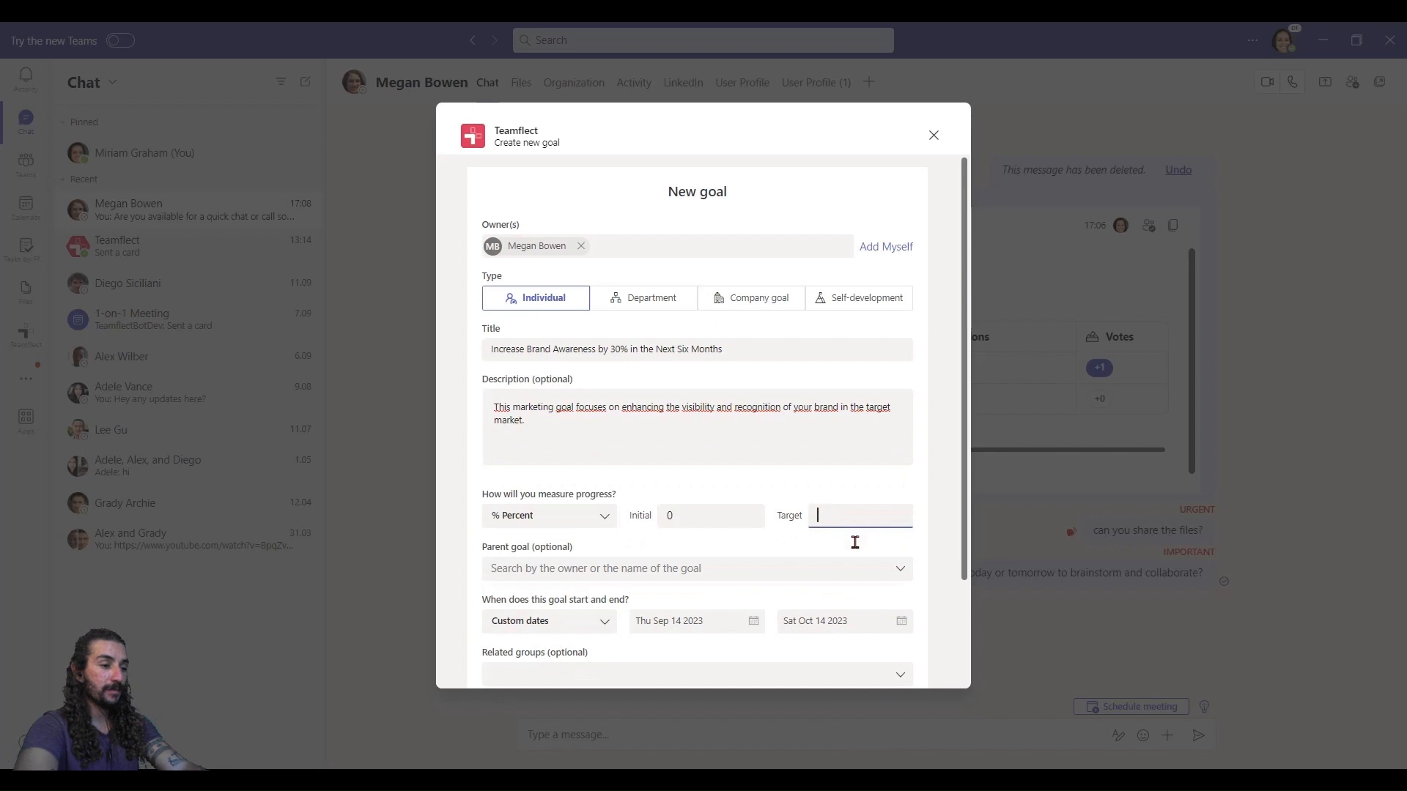
{"action": "type", "text": "30"}
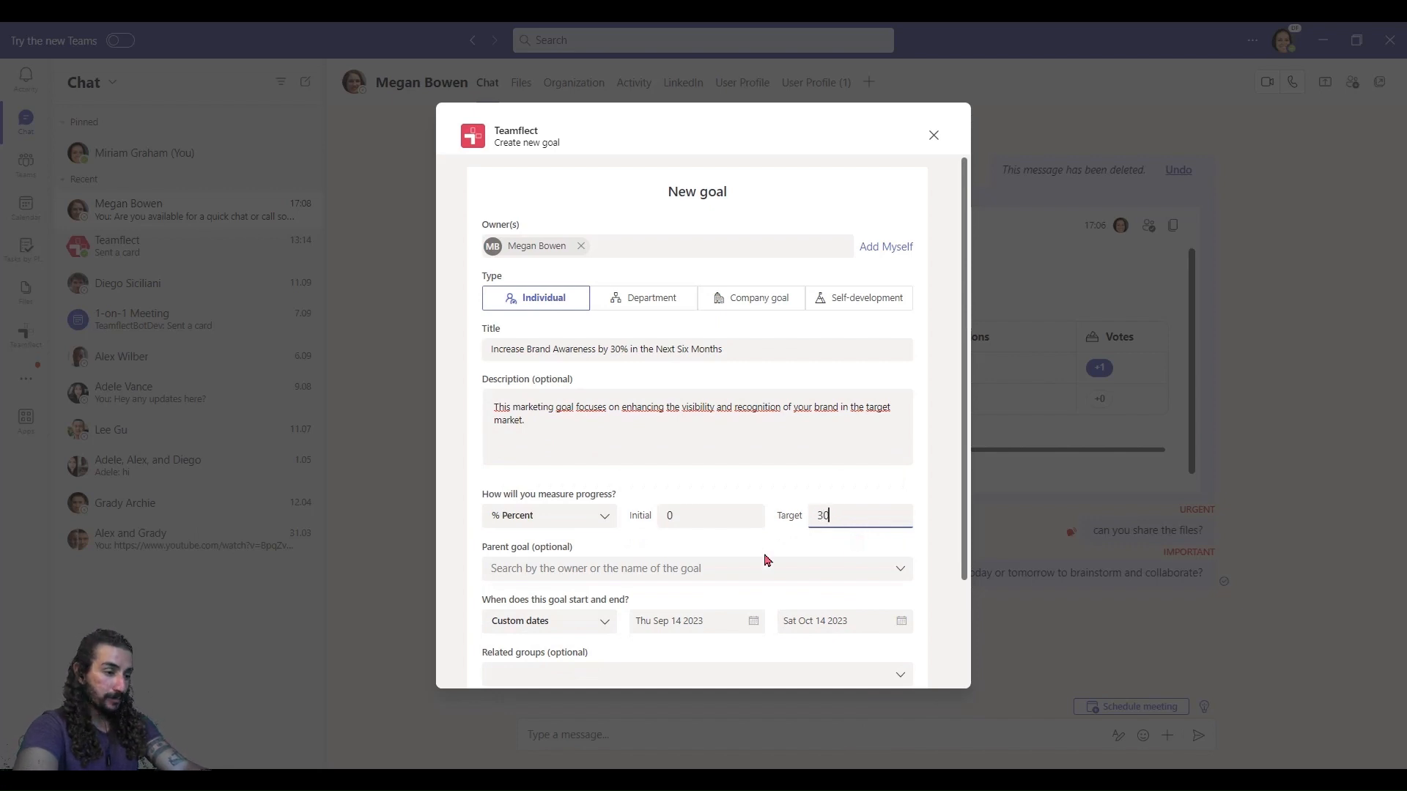
{"action": "scroll", "scroll_direction": "down", "scroll_amount": 3}
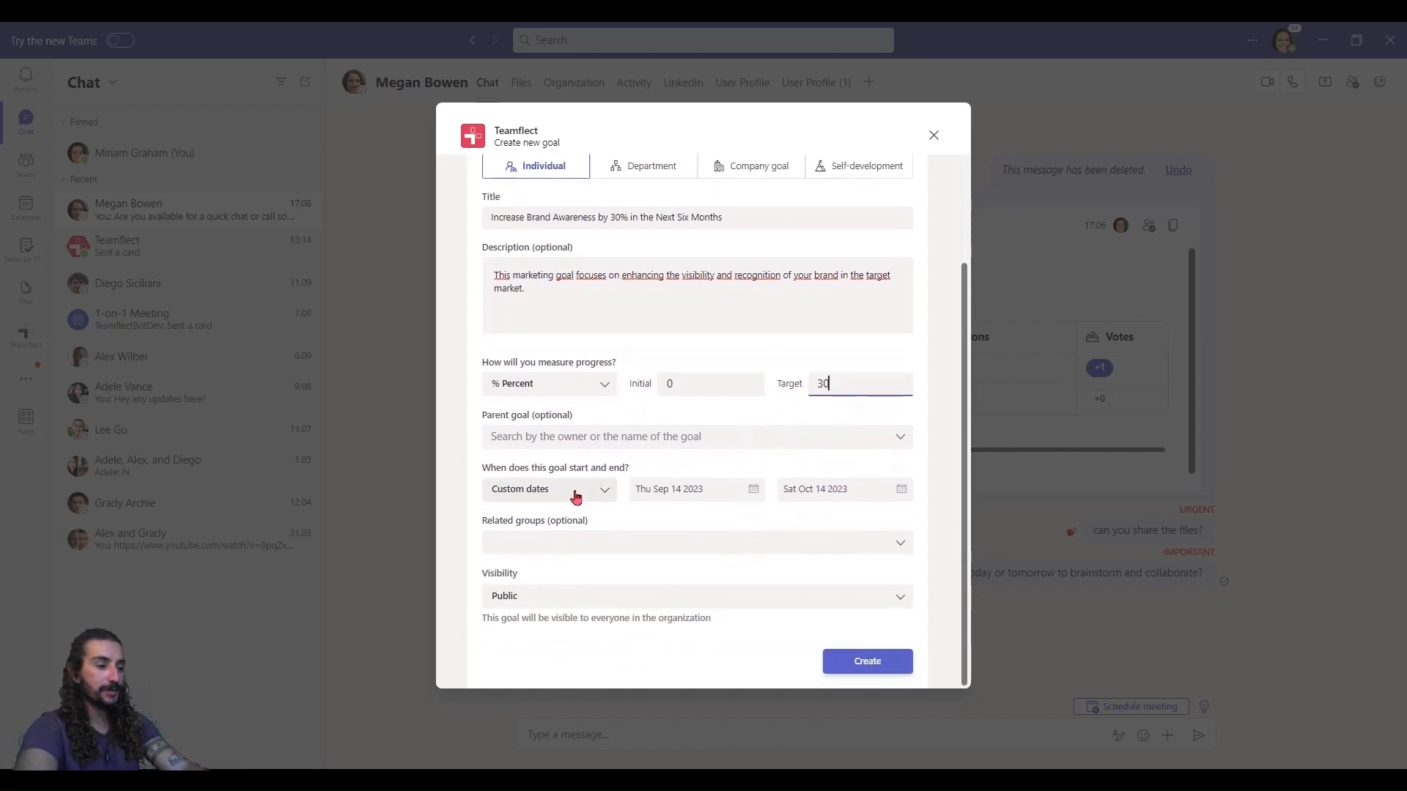
{"action": "left_click", "coordinate": [548, 488]}
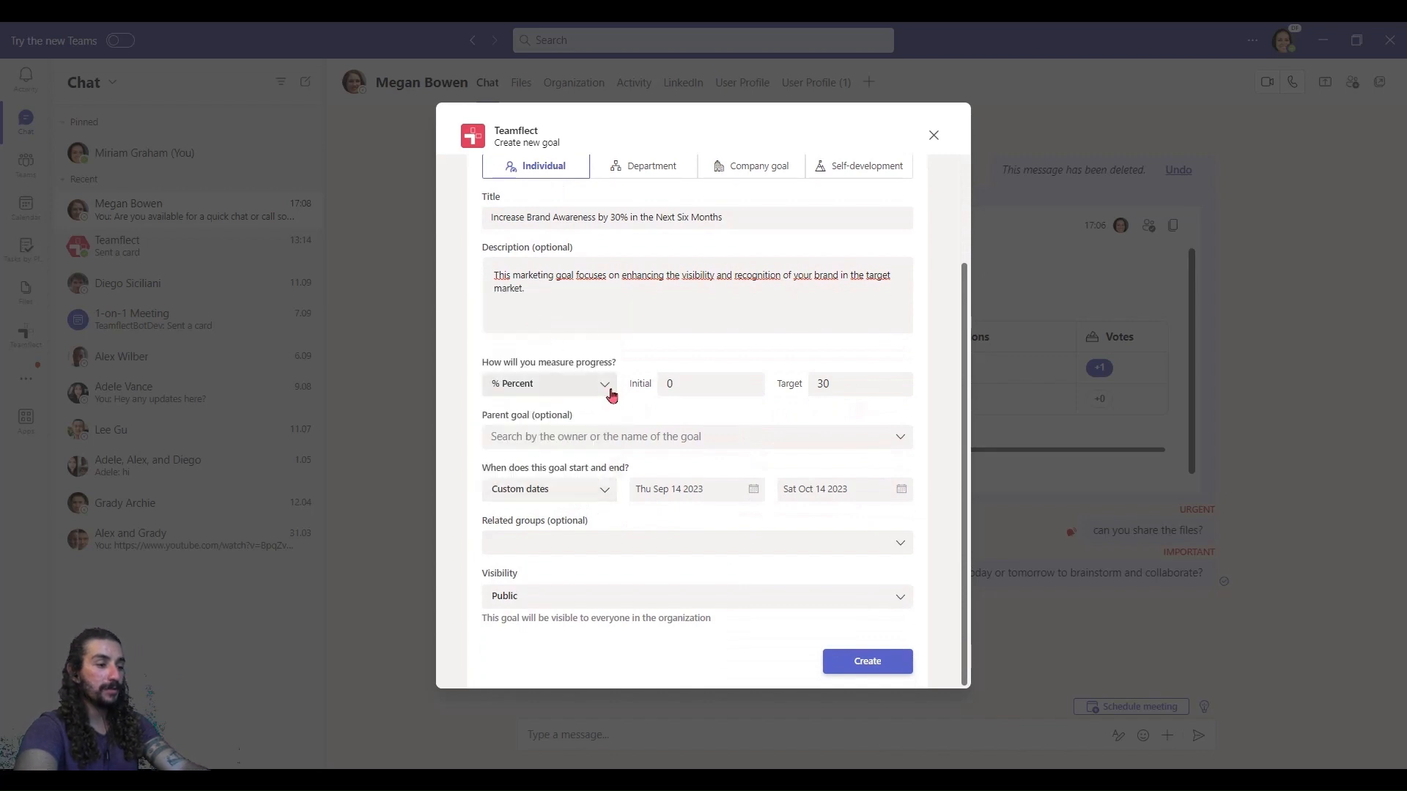
{"action": "mouse_move", "coordinate": [818, 497]}
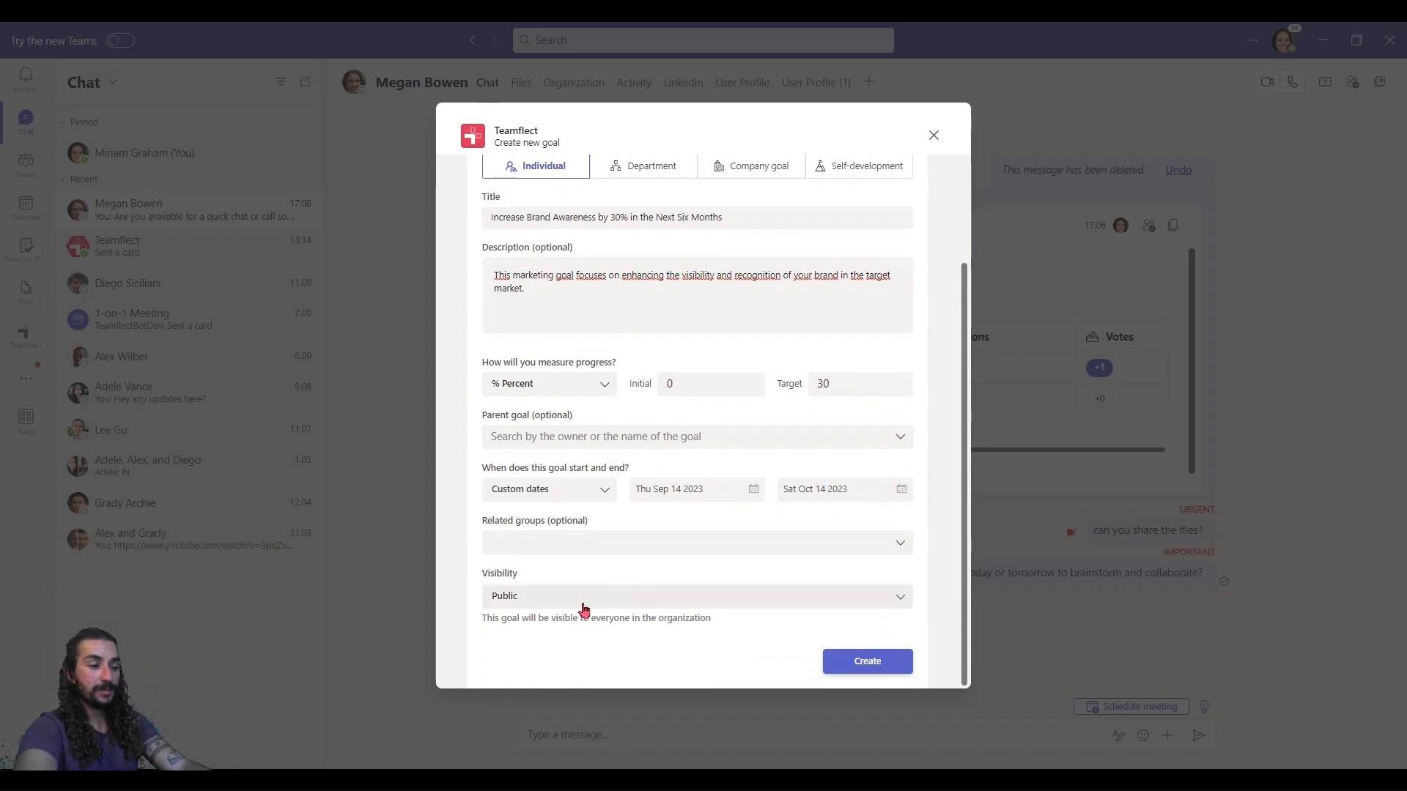
{"action": "left_click", "coordinate": [866, 661]}
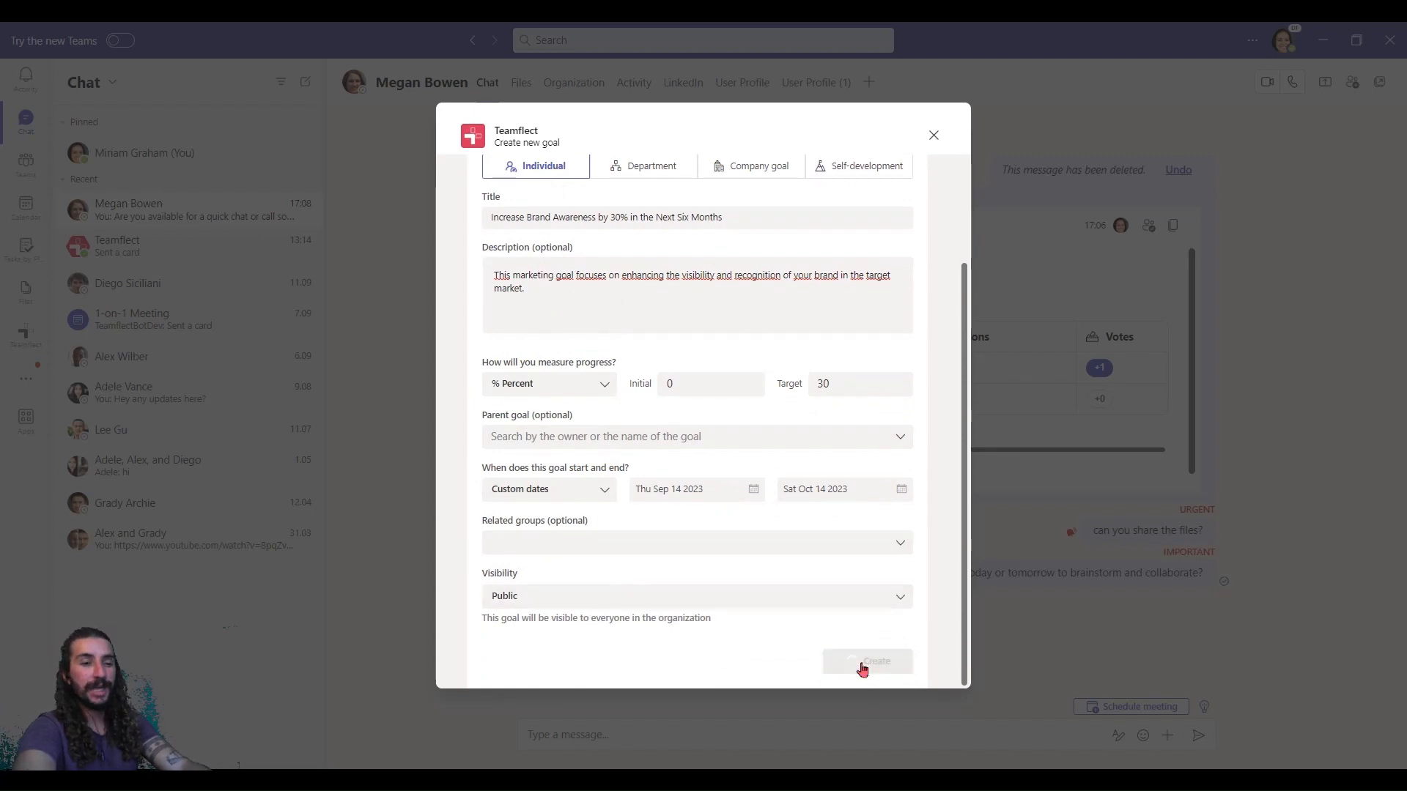
{"action": "left_click", "coordinate": [866, 661]}
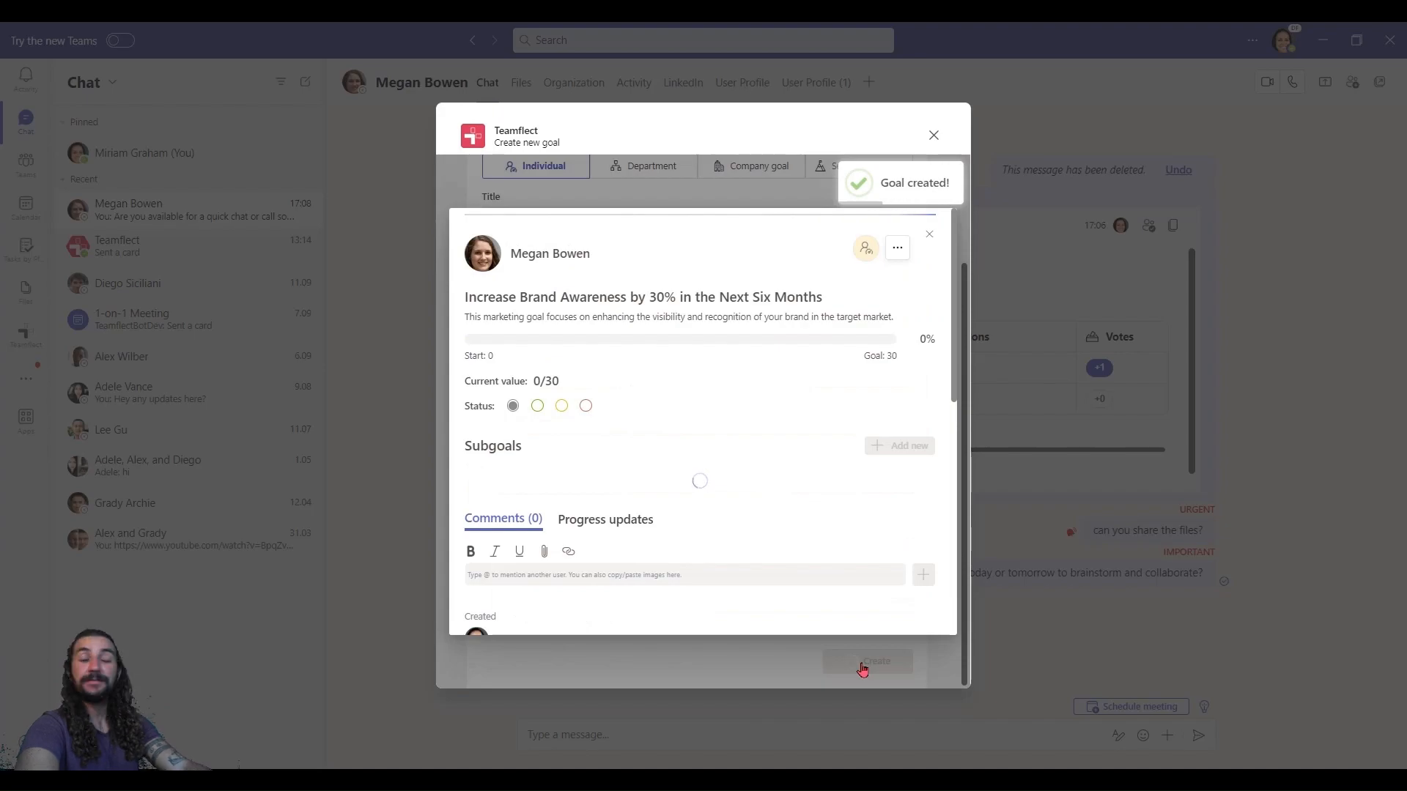
{"action": "left_click", "coordinate": [867, 660]}
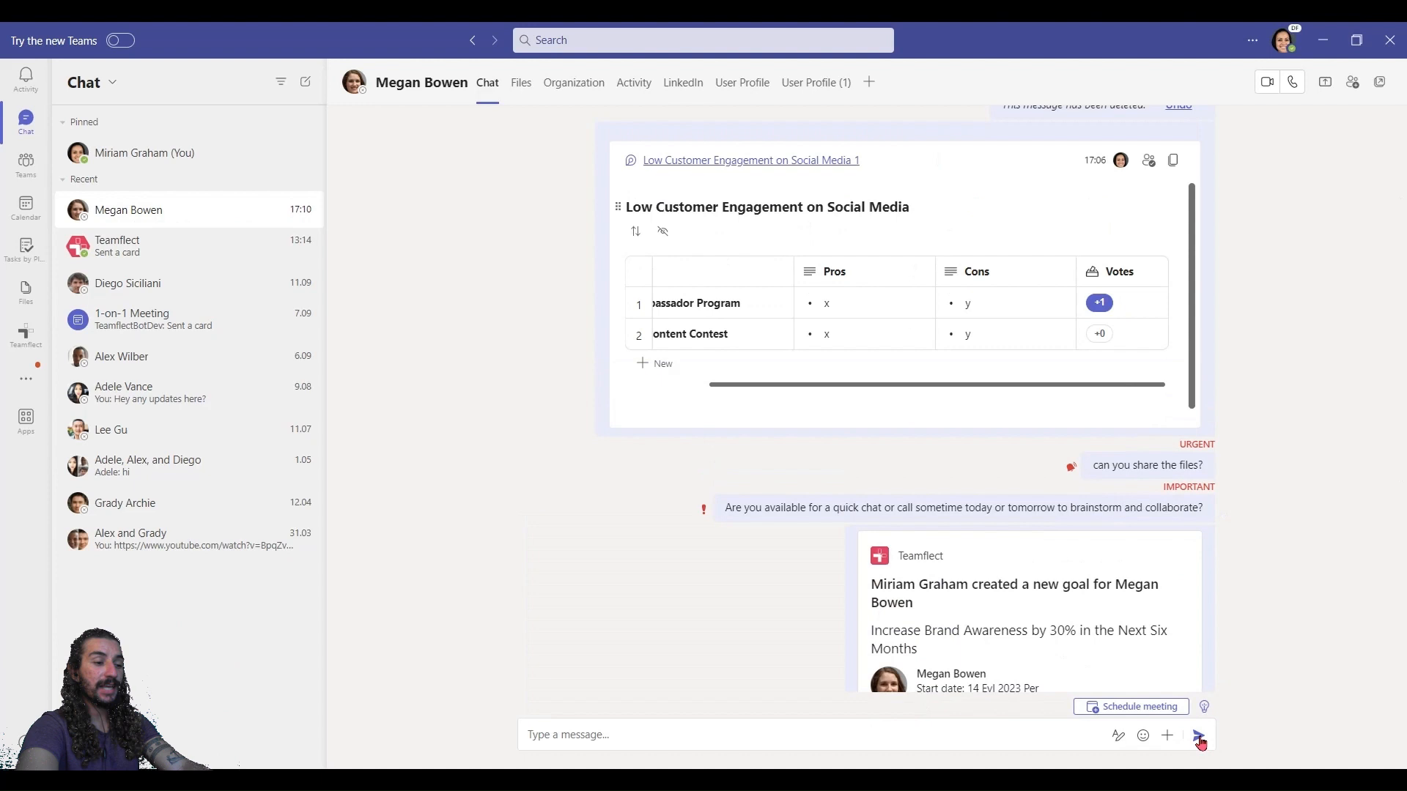
{"action": "scroll", "scroll_direction": "down", "scroll_amount": 3}
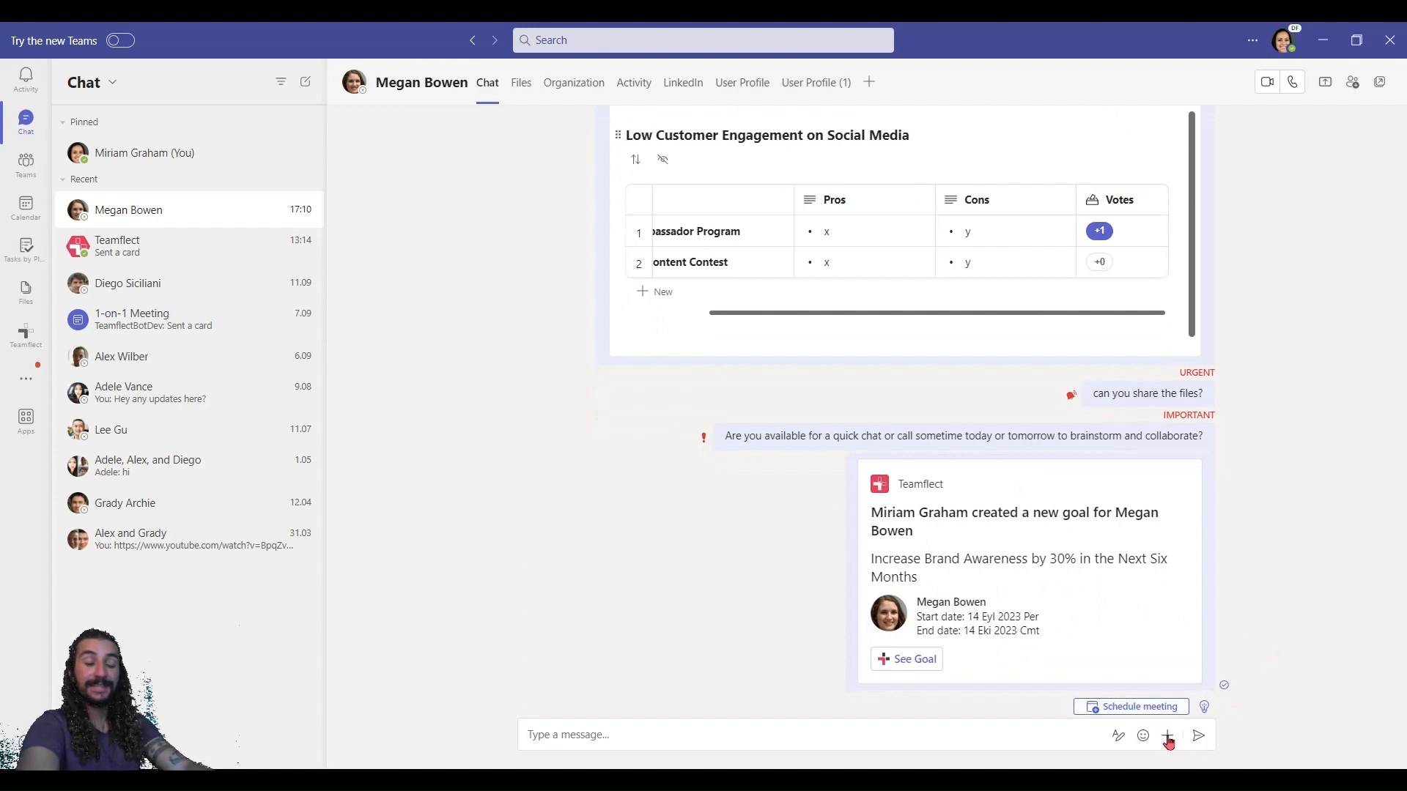
Step: Send Megan a Teamflect recognition with the Great Job badge and an appreciation message
{"action": "left_click", "coordinate": [1167, 734]}
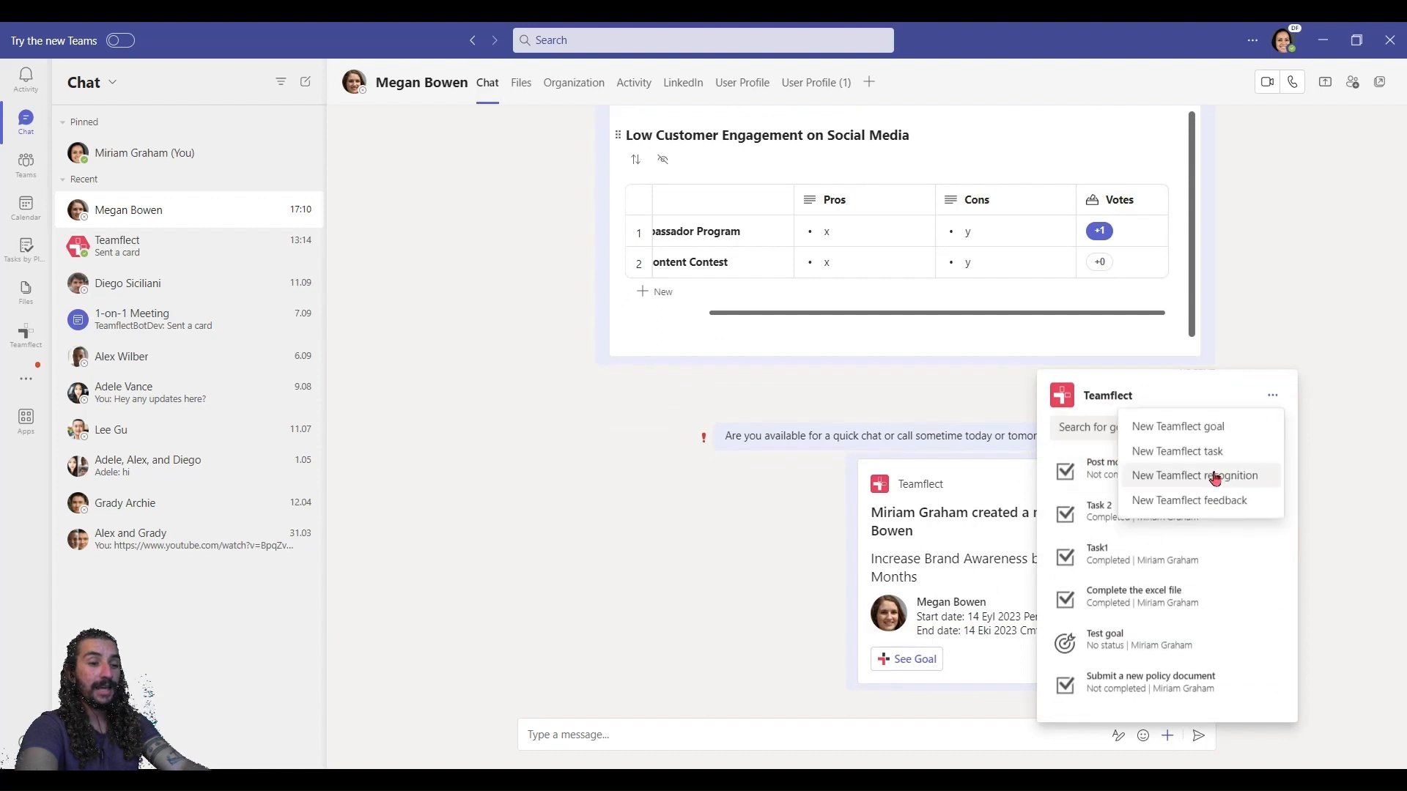
{"action": "left_click", "coordinate": [1194, 475]}
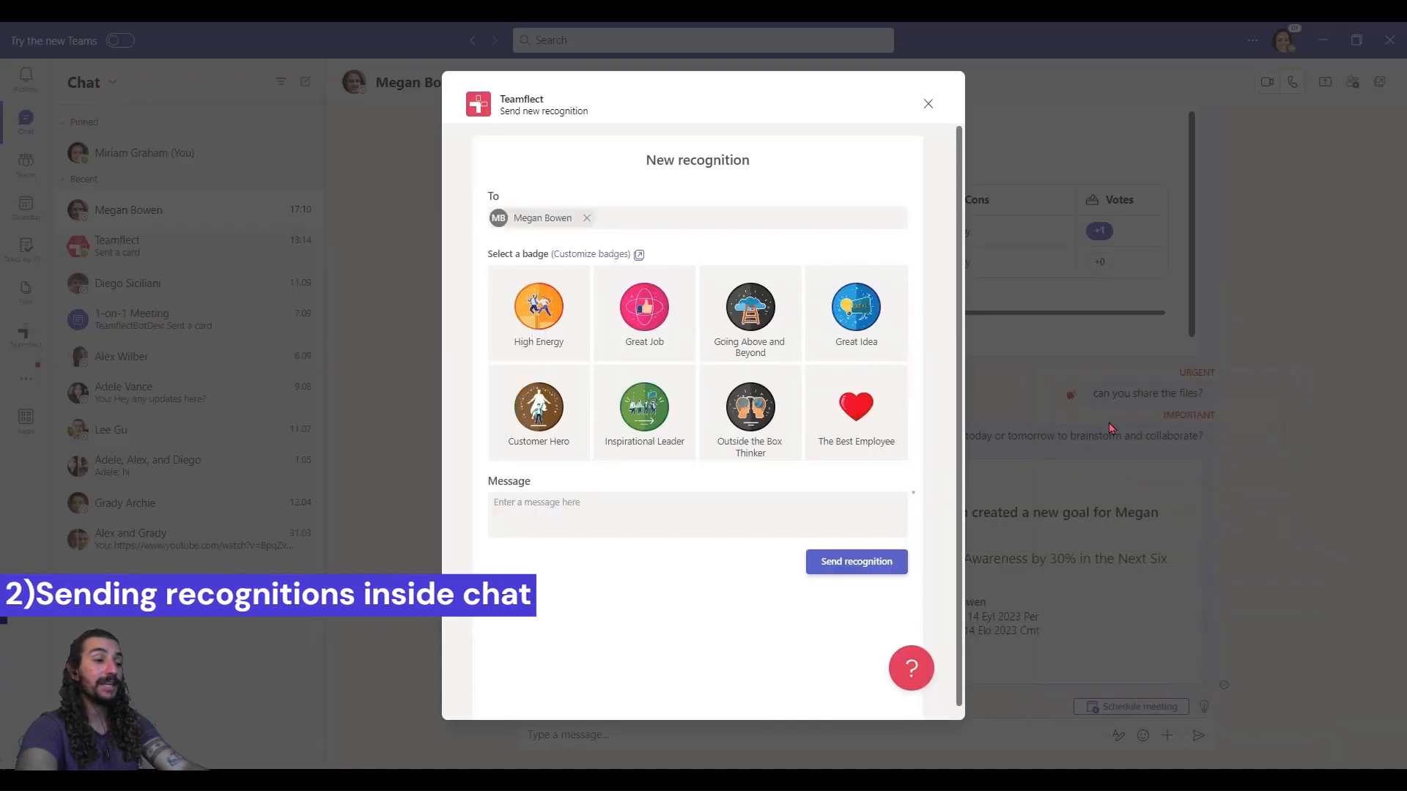
{"action": "left_click", "coordinate": [643, 309]}
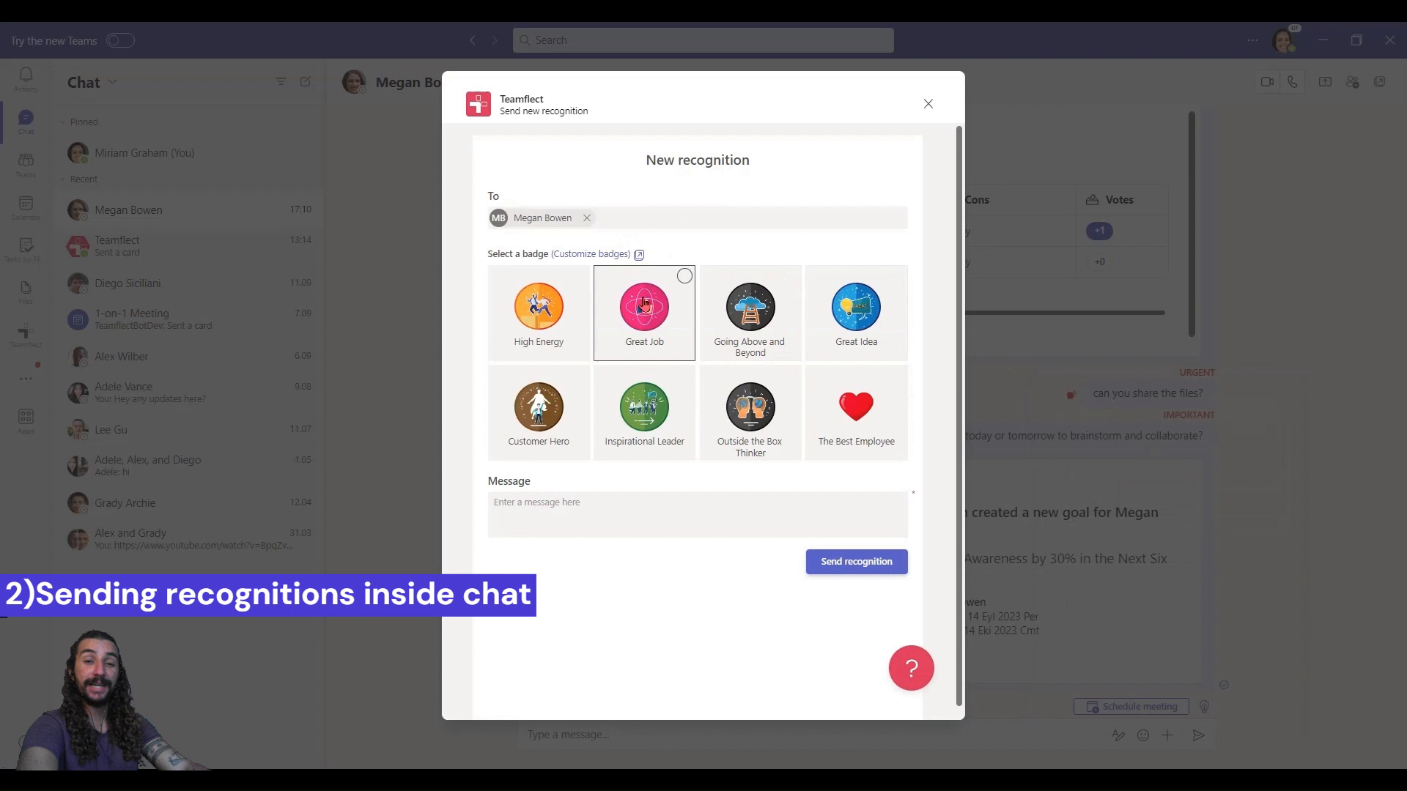
{"action": "left_click", "coordinate": [643, 313]}
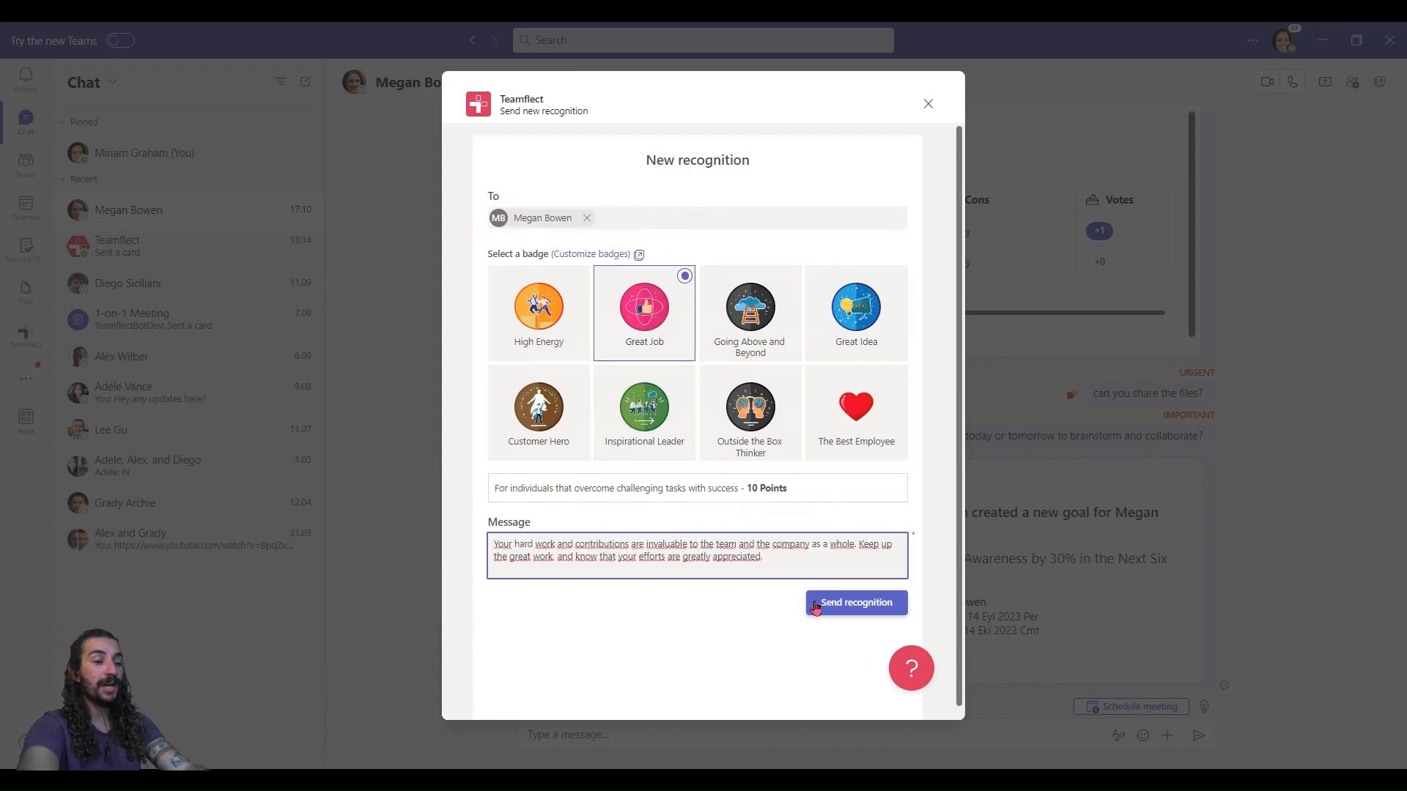
{"action": "left_click", "coordinate": [855, 602]}
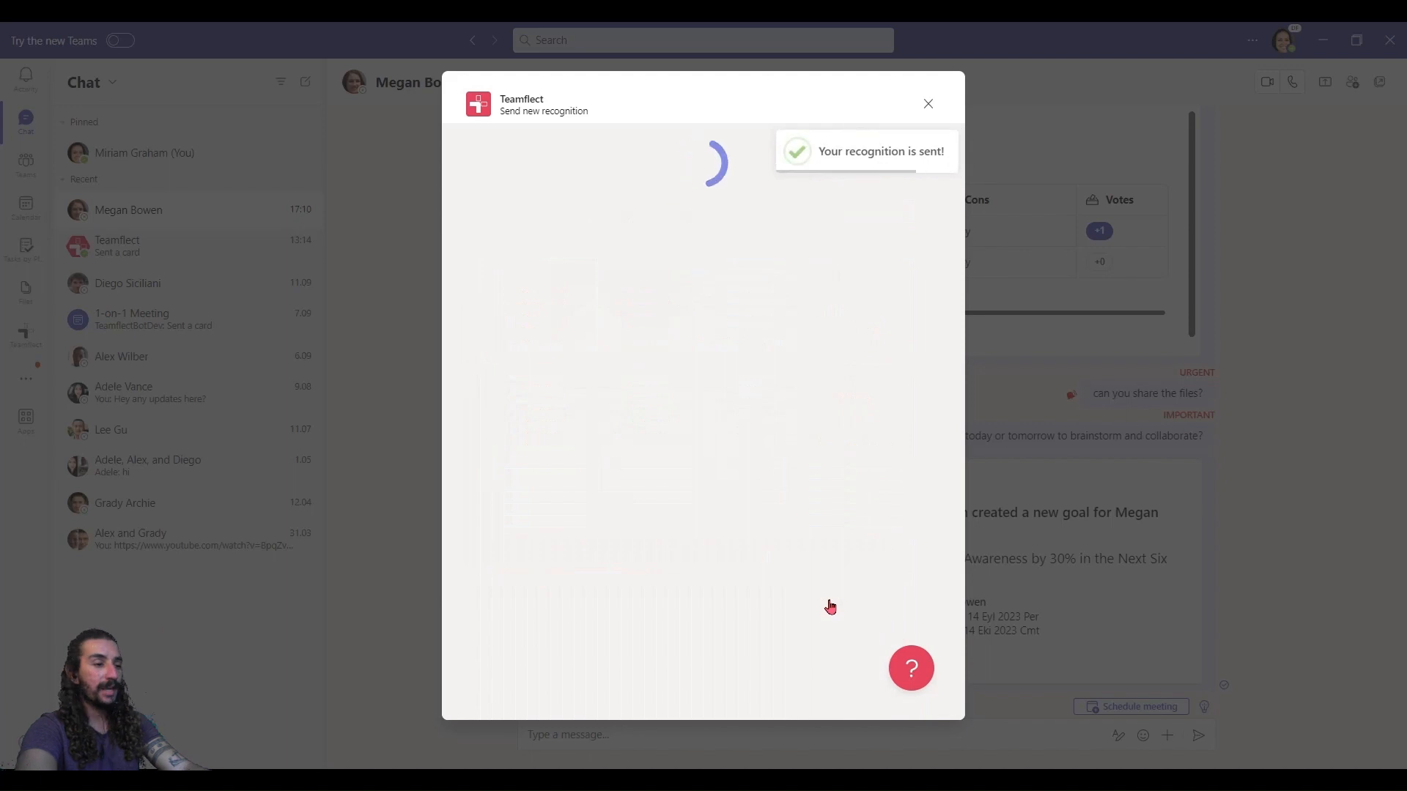
{"action": "left_click", "coordinate": [927, 104]}
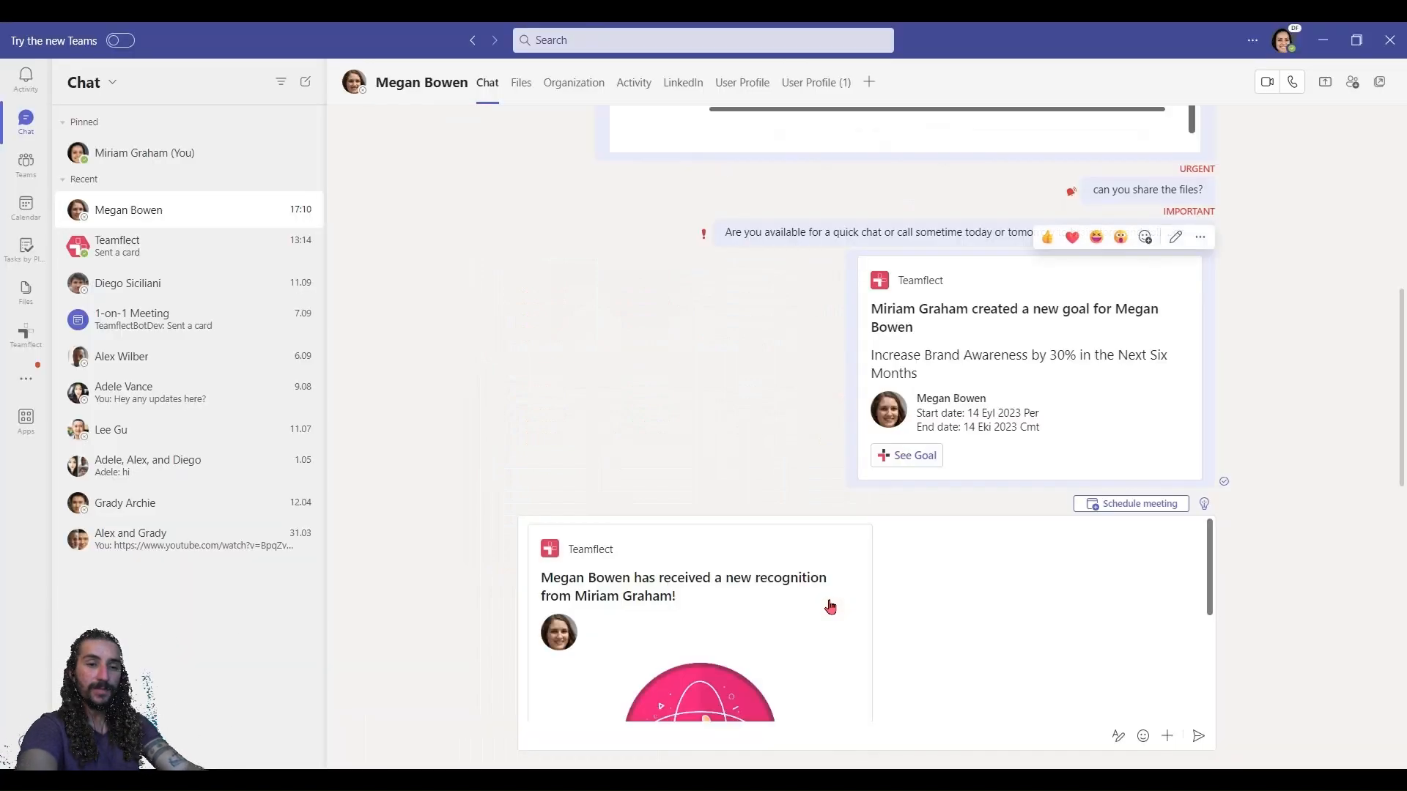
{"action": "scroll", "scroll_direction": "down", "scroll_amount": 3}
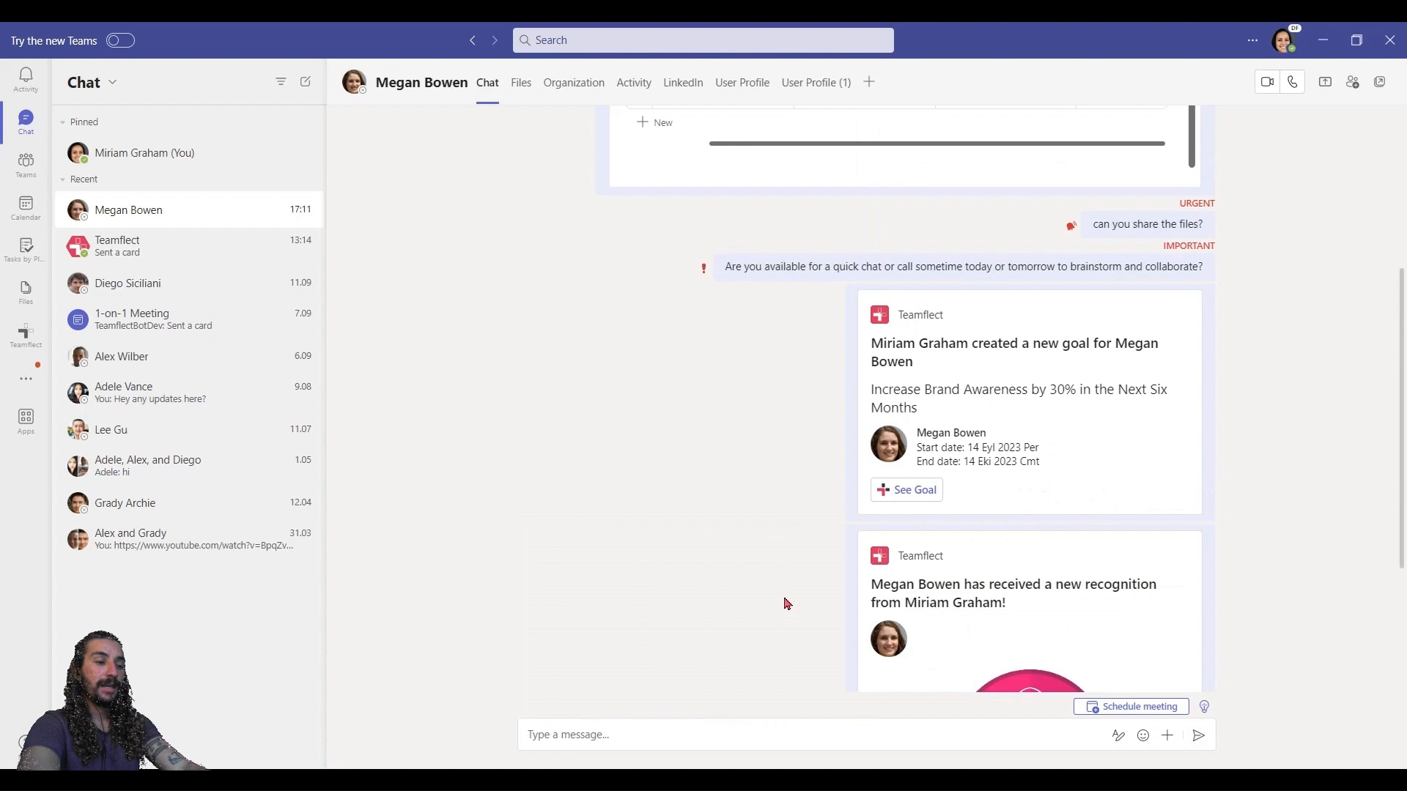
{"action": "scroll", "scroll_direction": "down", "scroll_amount": 3}
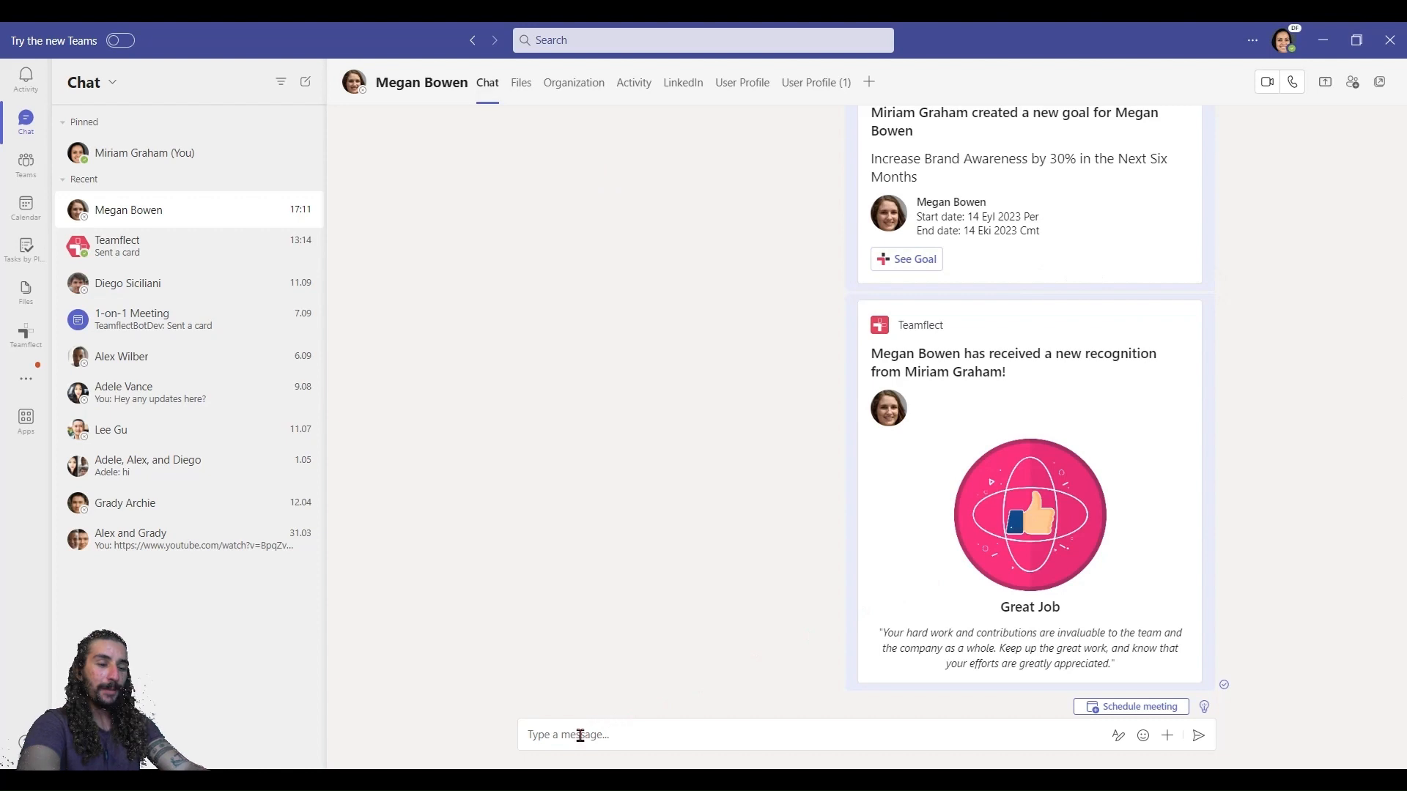
Step: Post 'Conduct a Competitor Analysis' in the chat
{"action": "type", "text": "Conduct a Competitor Analysis"}
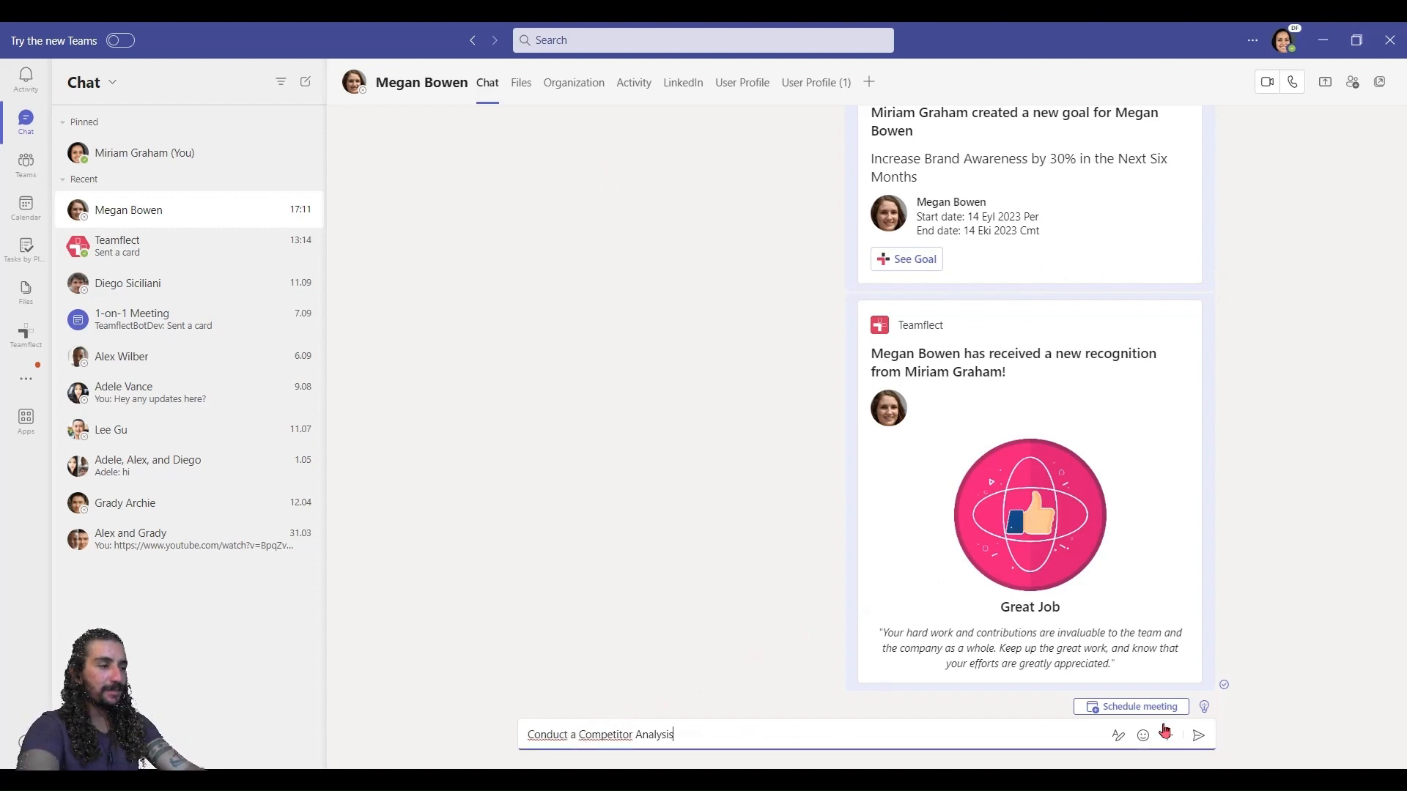
{"action": "left_click", "coordinate": [1198, 734]}
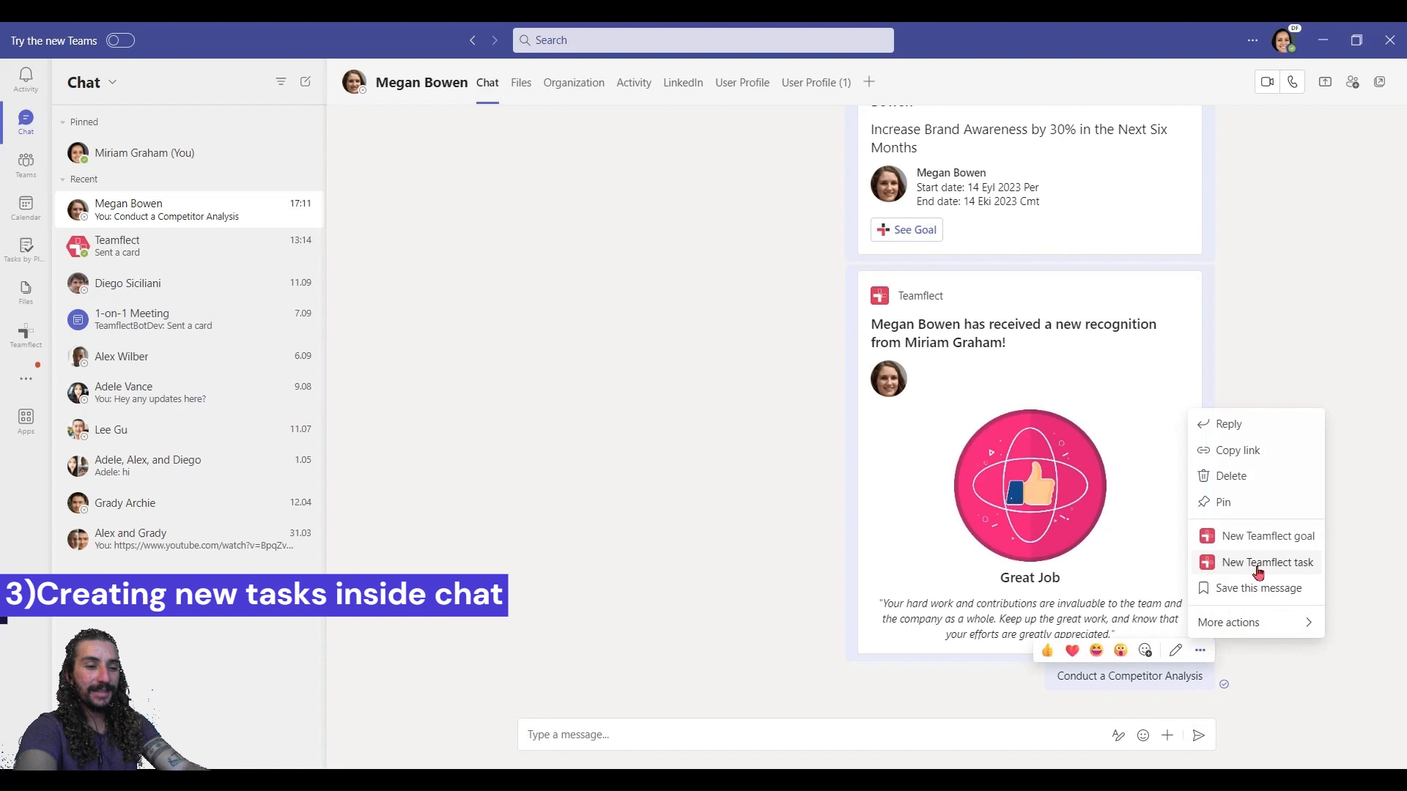
Step: Turn the message into a Teamflect task for Megan due September 13 at 4 PM
{"action": "left_click", "coordinate": [1266, 562]}
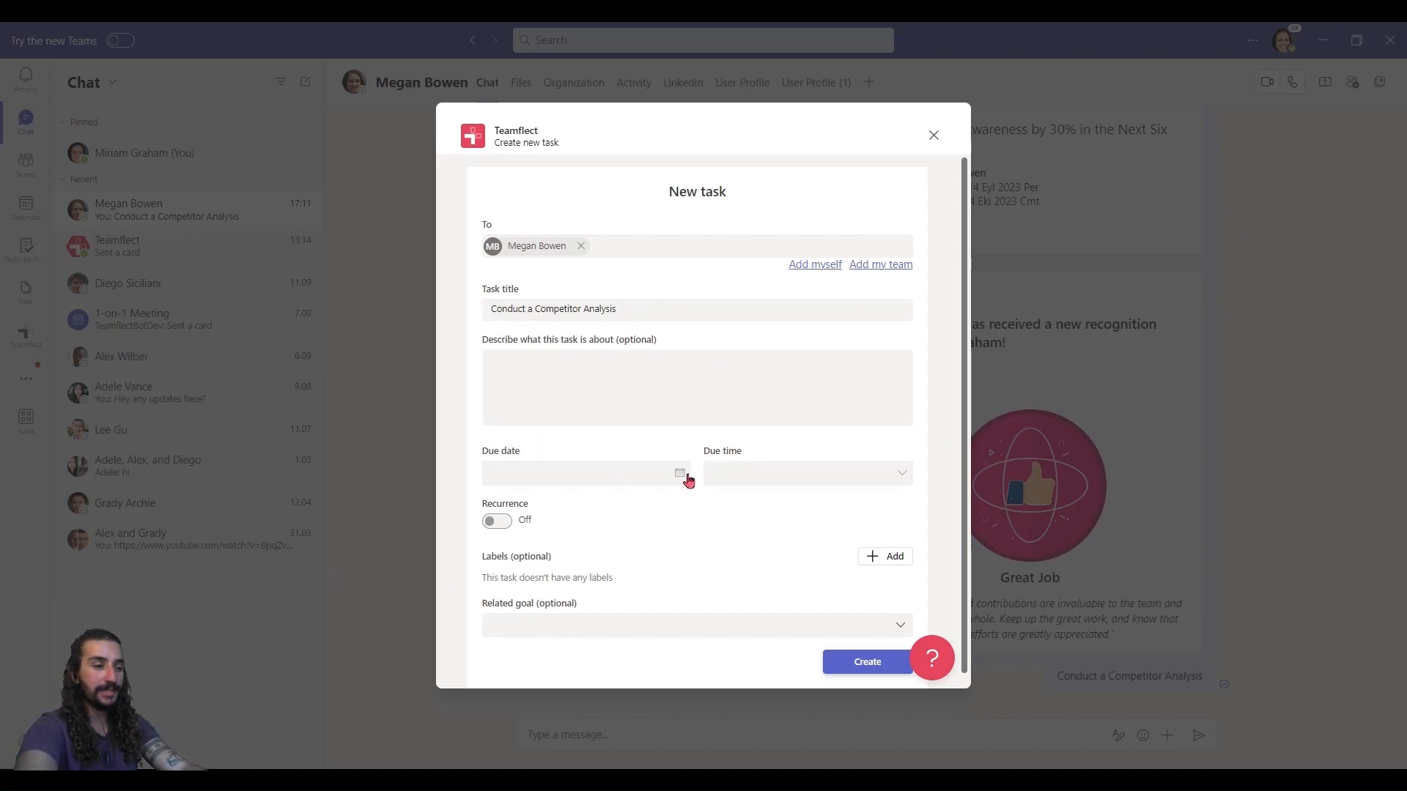
{"action": "left_click", "coordinate": [679, 473]}
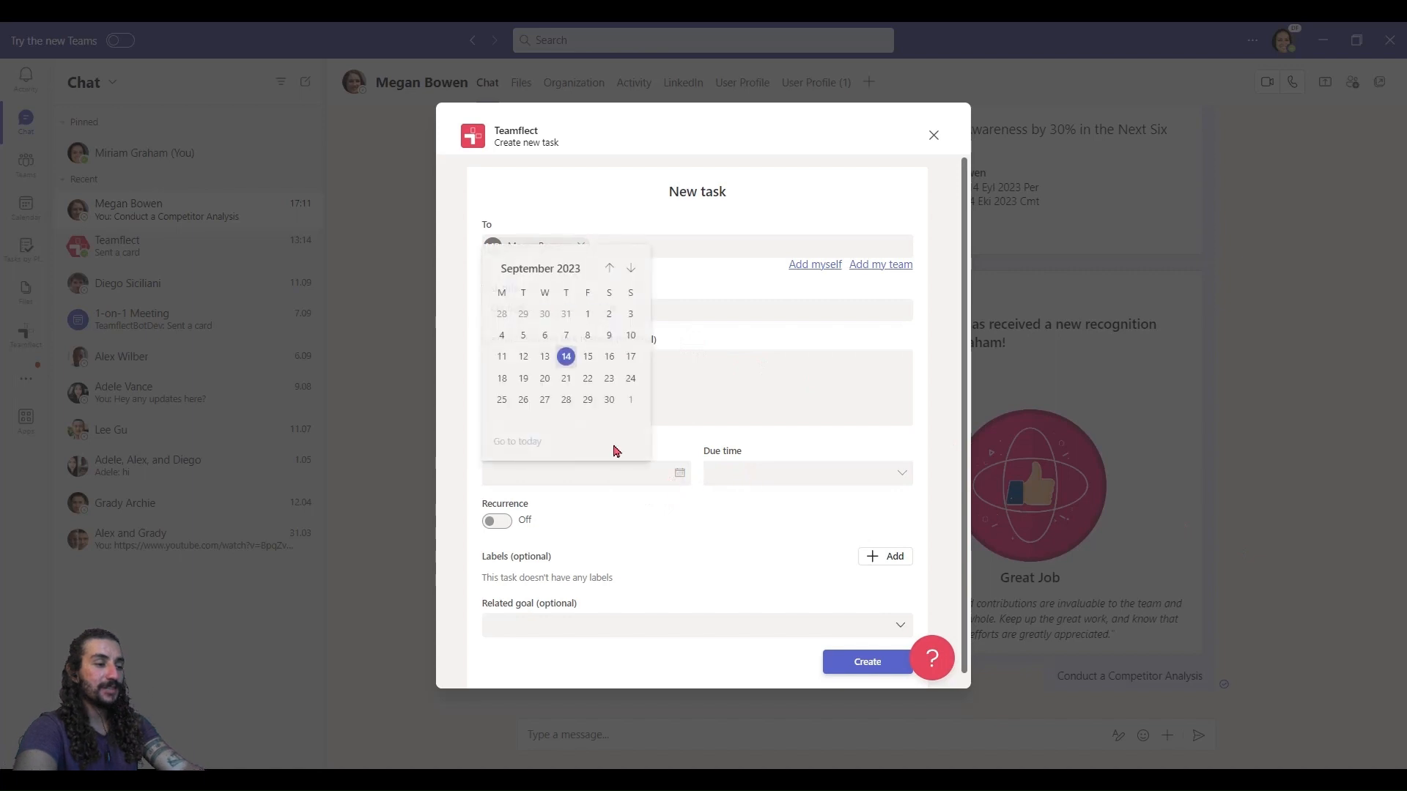
{"action": "left_click", "coordinate": [543, 356]}
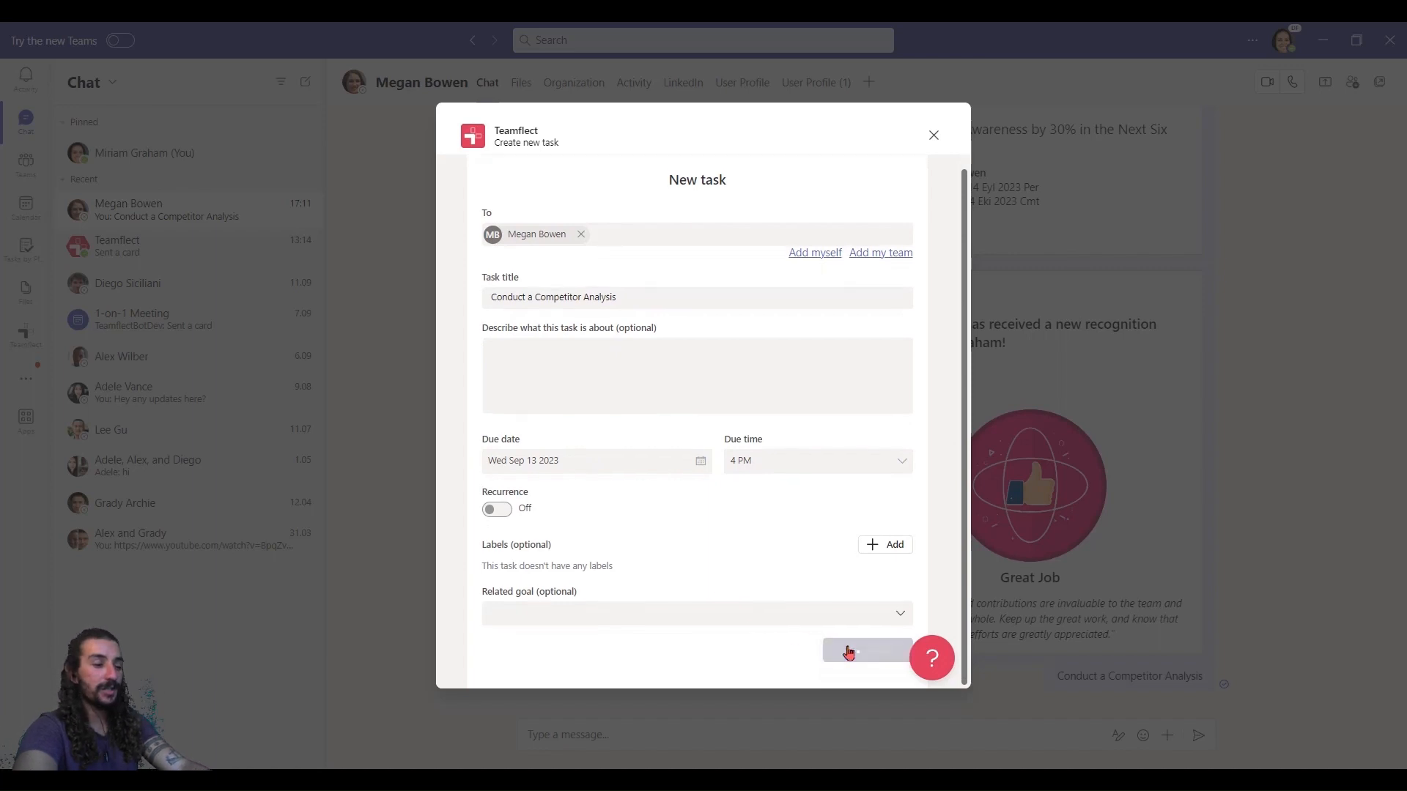
{"action": "left_click", "coordinate": [865, 650]}
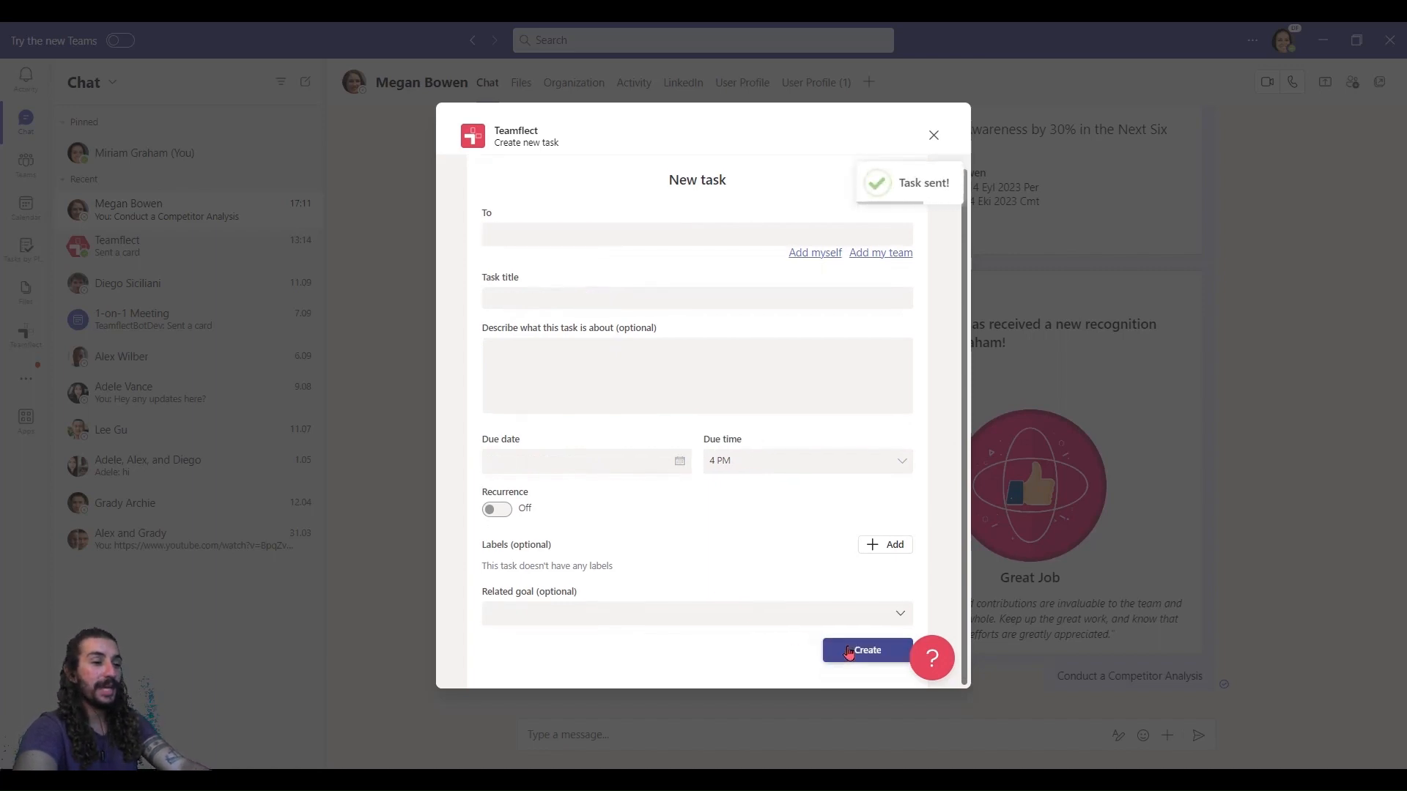
{"action": "left_click", "coordinate": [865, 650]}
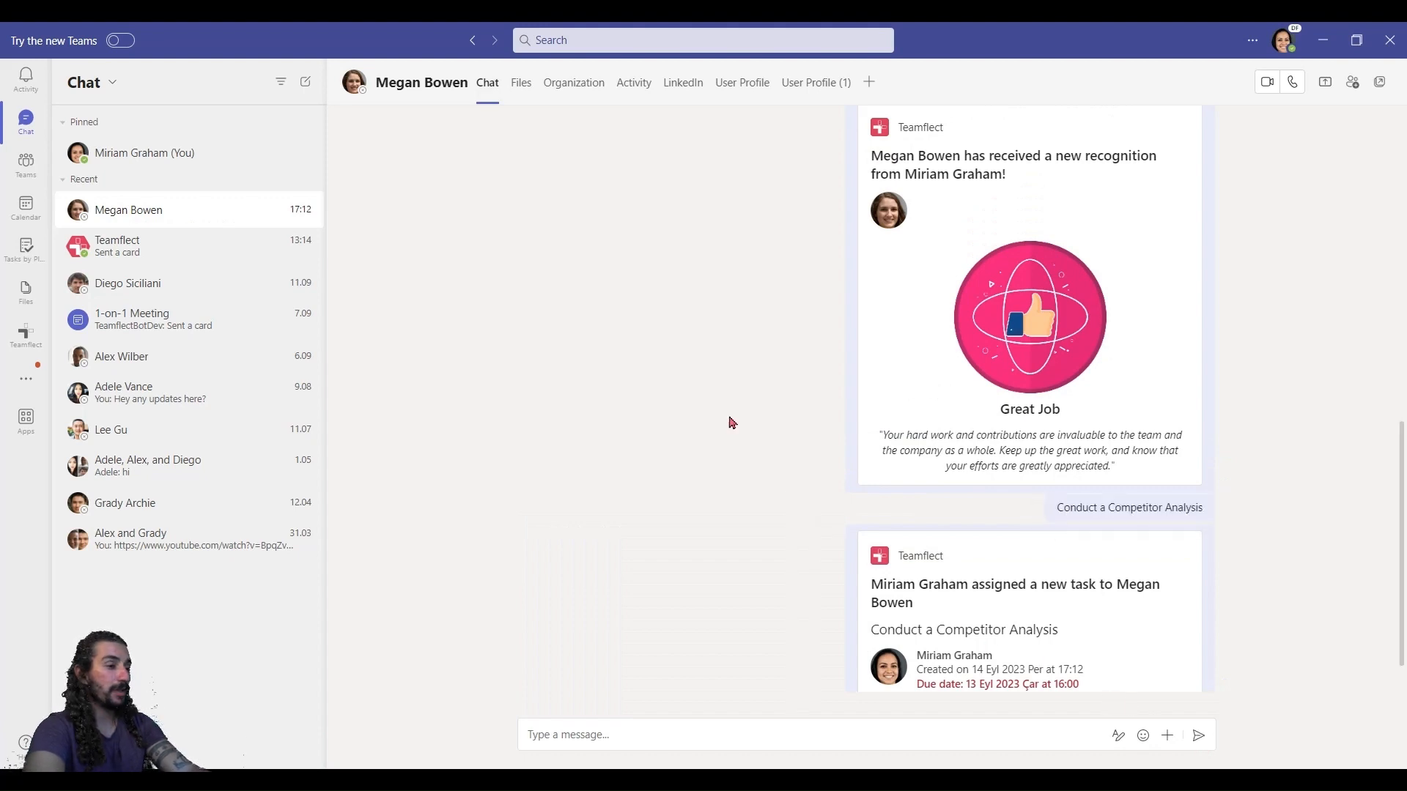
Step: Browse the chat's Files tab and upload options, then view Megan's organization chart
{"action": "left_click", "coordinate": [520, 81]}
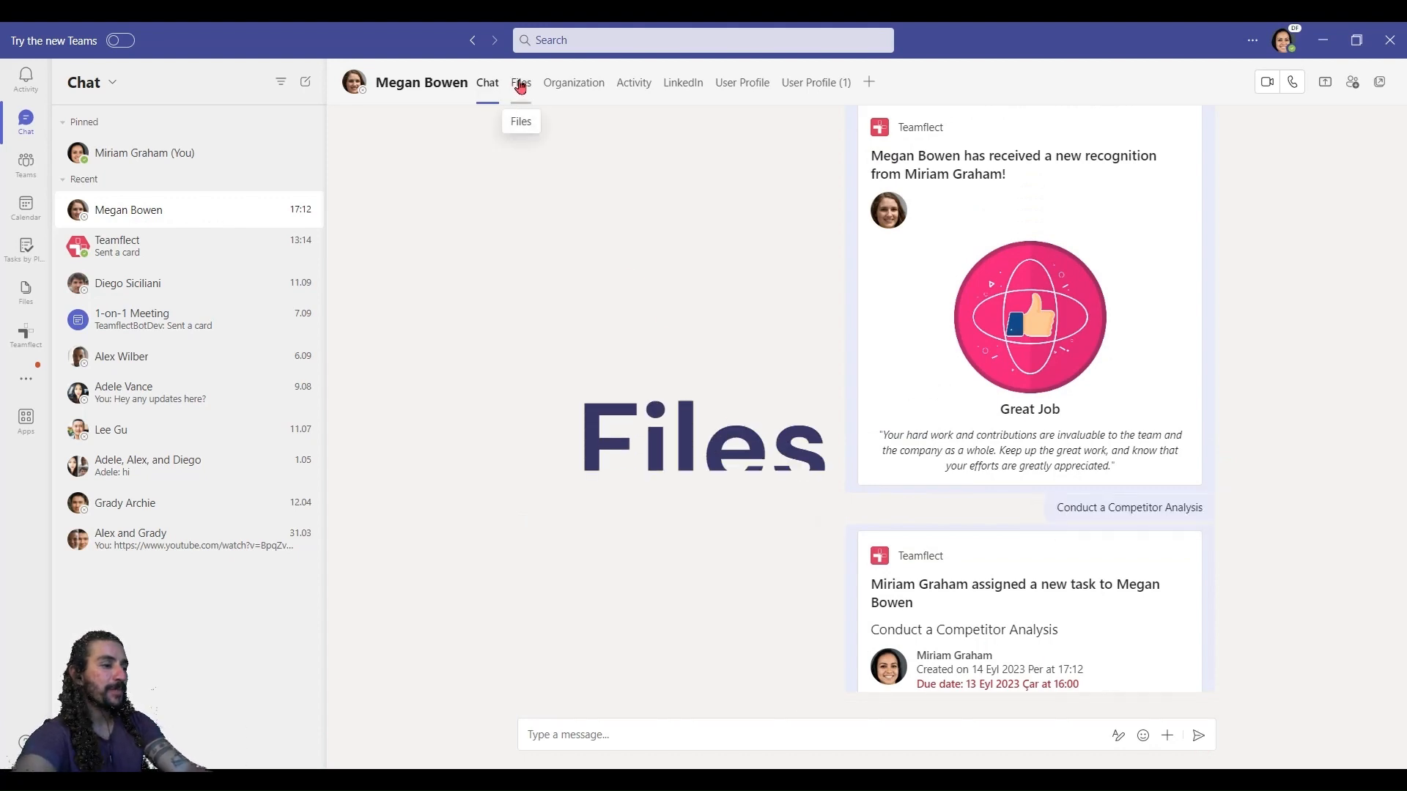
{"action": "left_click", "coordinate": [520, 81]}
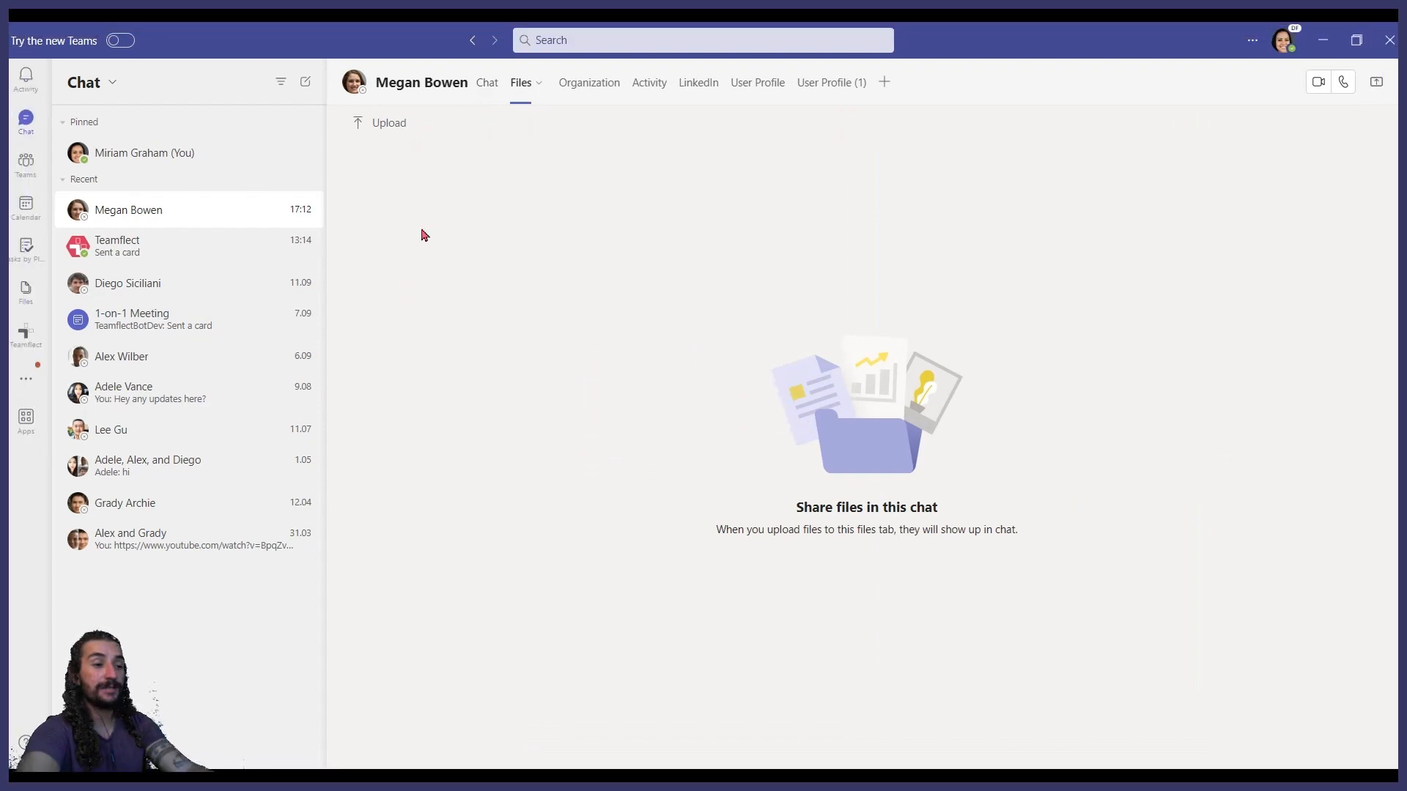
{"action": "left_click", "coordinate": [380, 123]}
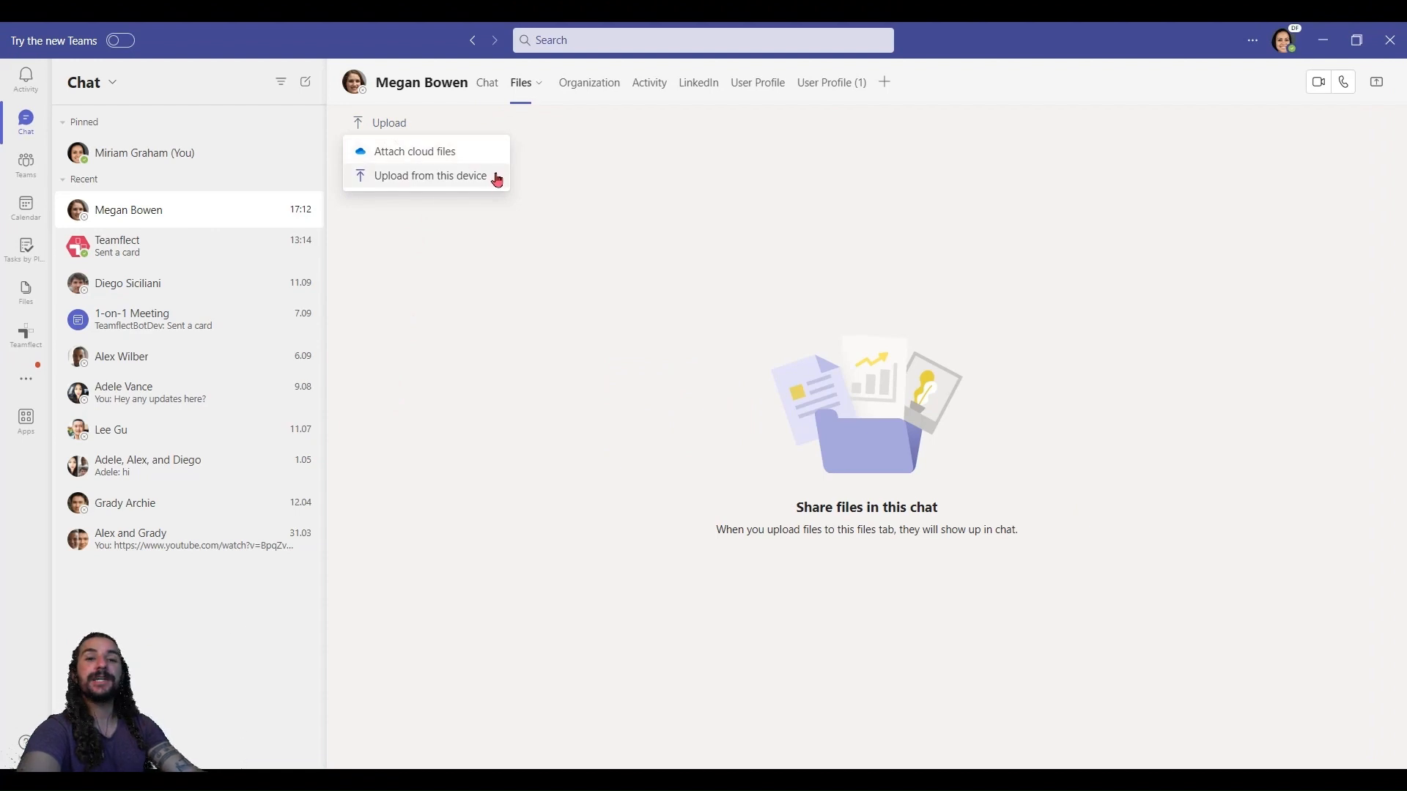
{"action": "left_click", "coordinate": [573, 81]}
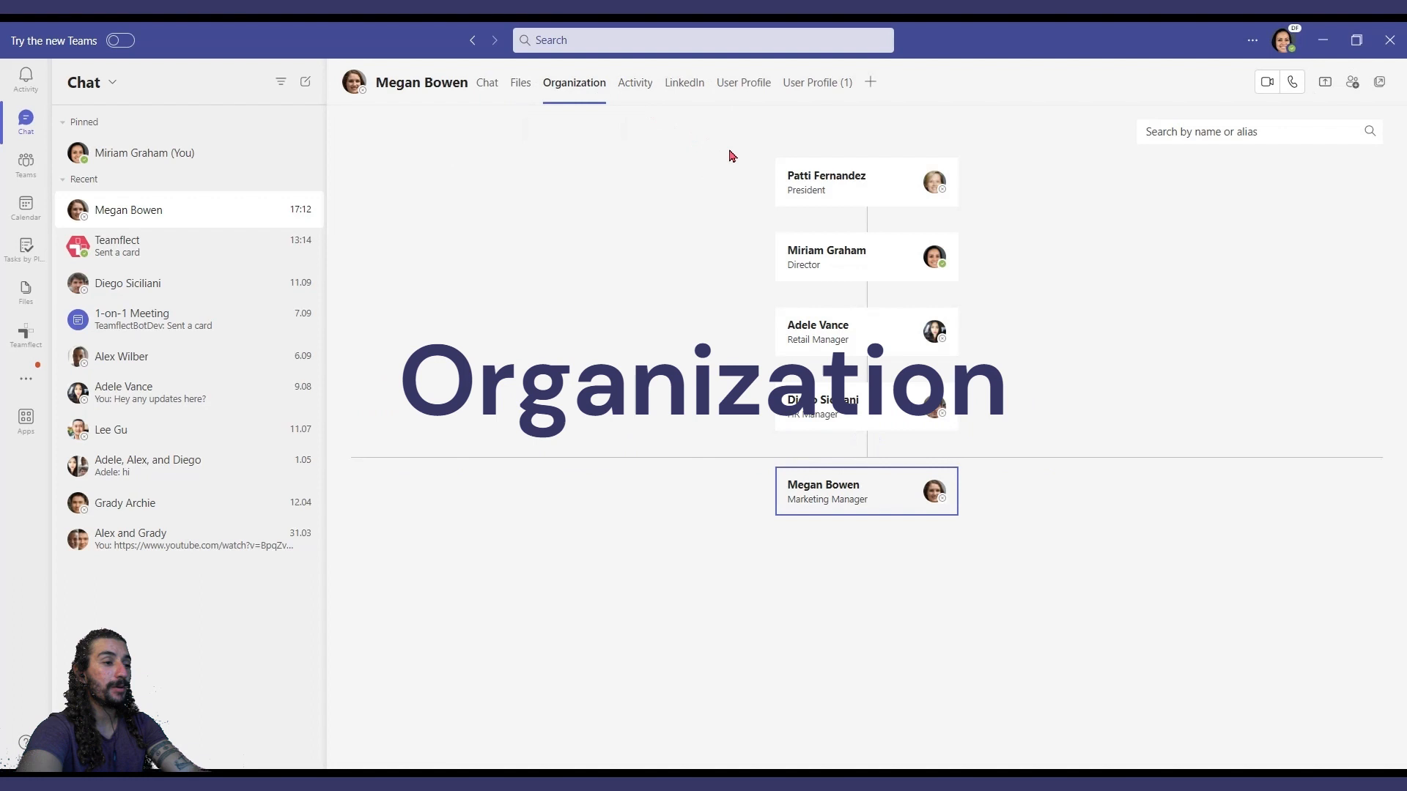
{"action": "left_click", "coordinate": [826, 181]}
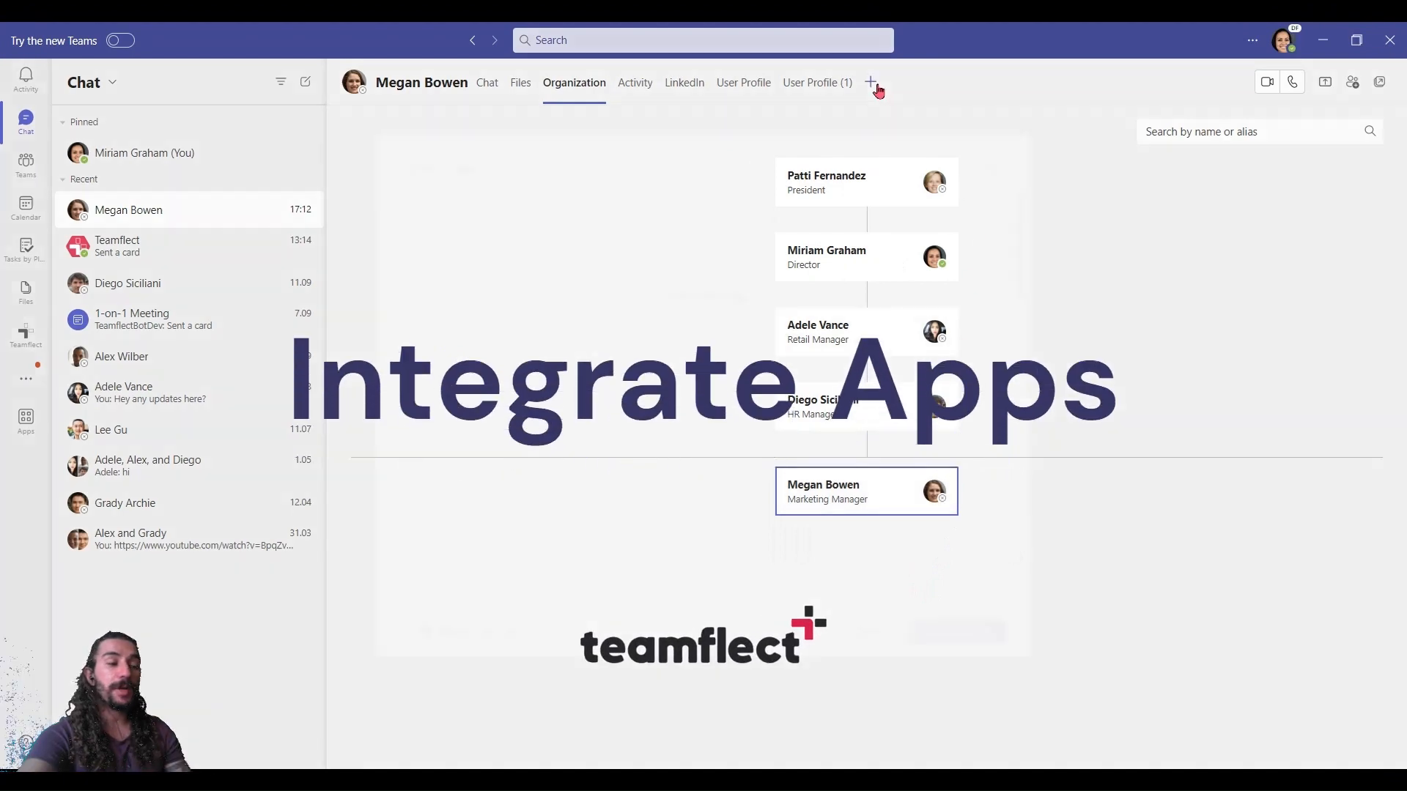
Step: Add a Teamflect tab to the chat and post an announcement about it
{"action": "left_click", "coordinate": [869, 81]}
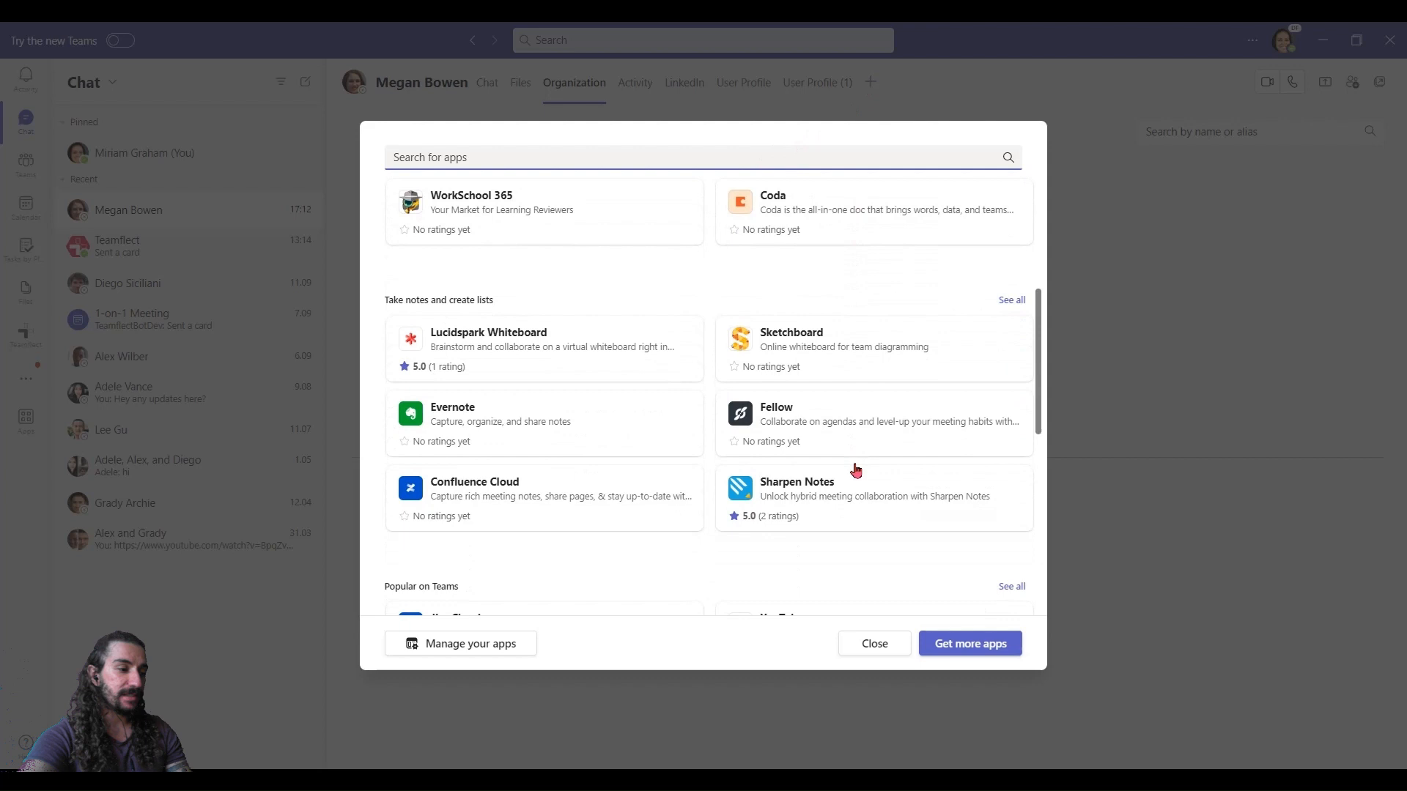
{"action": "type", "text": "t"}
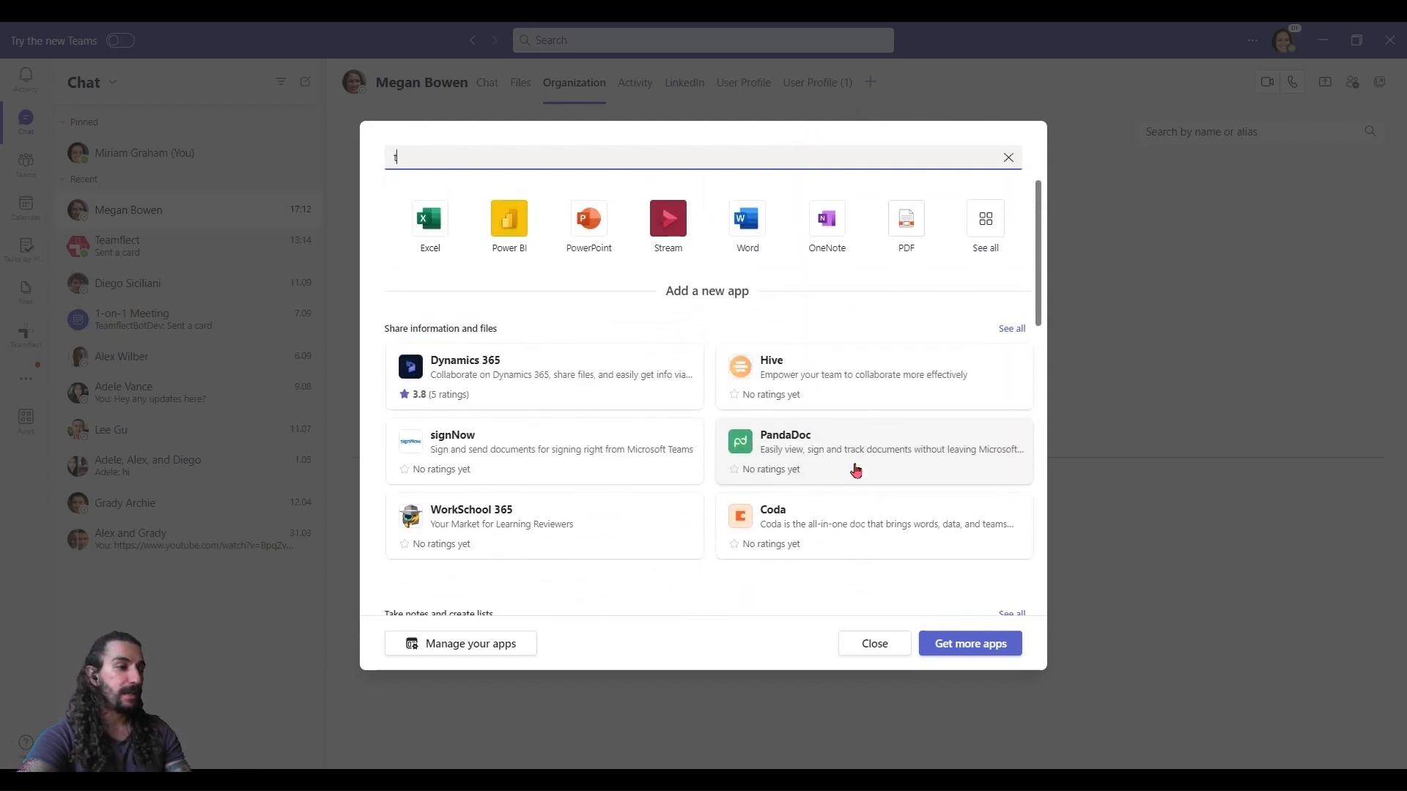
{"action": "type", "text": "teamflect"}
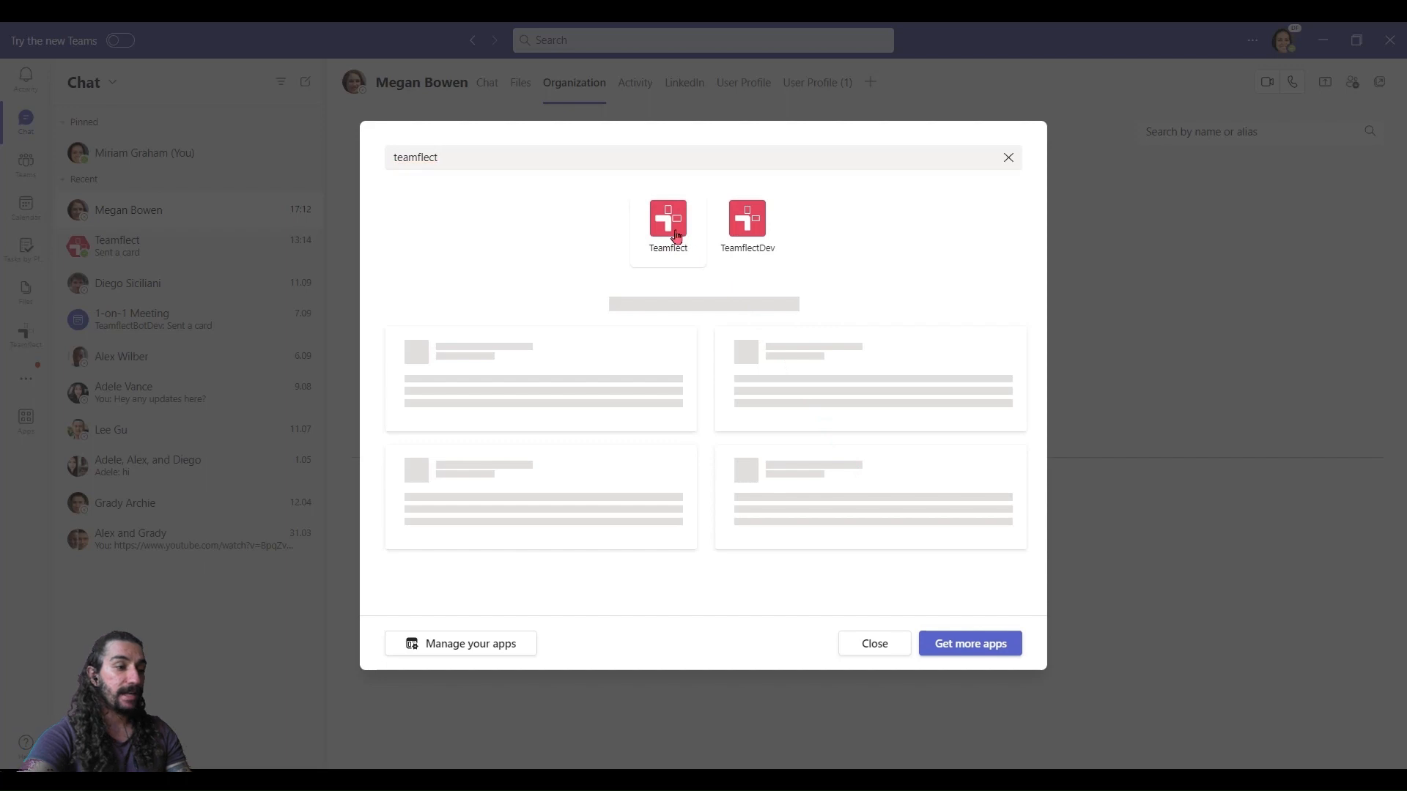
{"action": "left_click", "coordinate": [666, 222]}
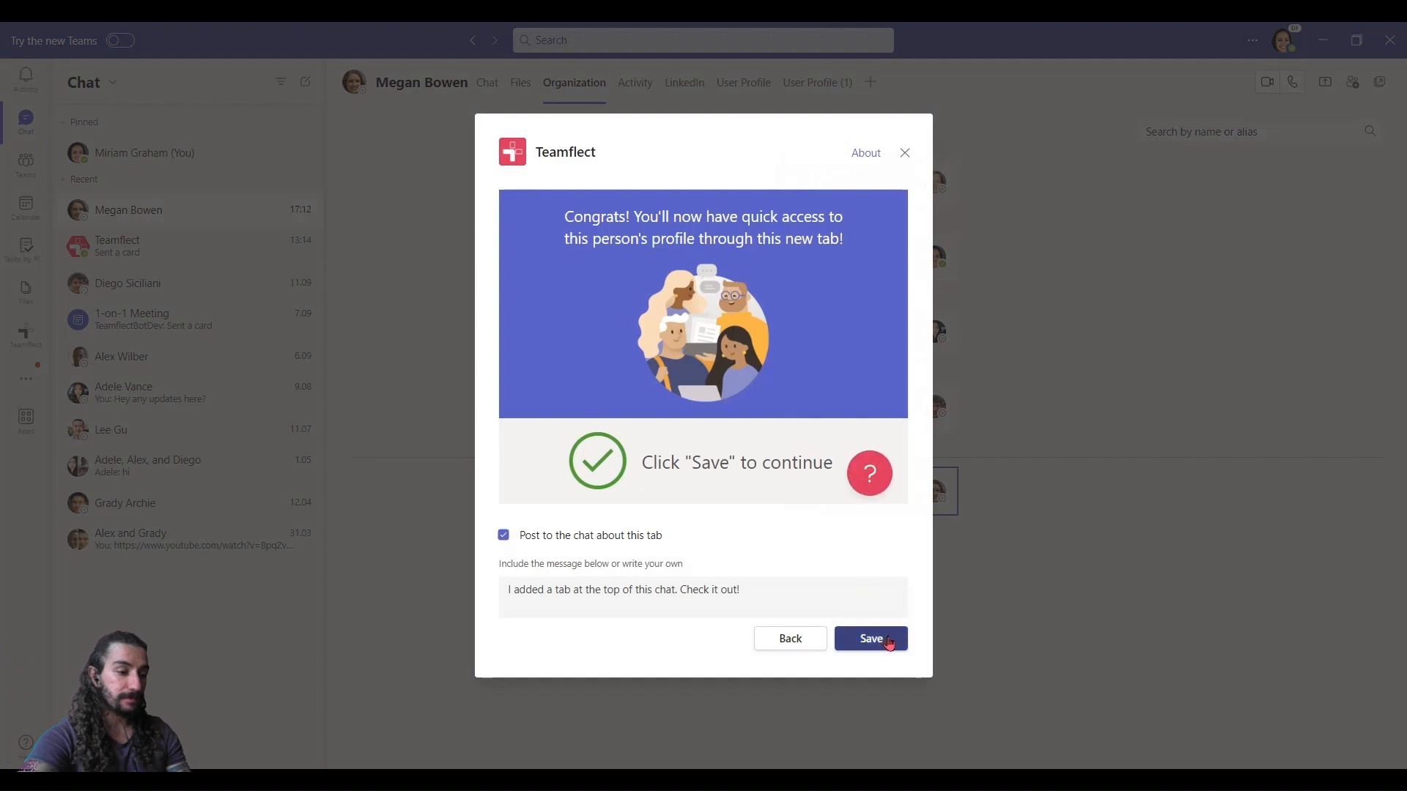
{"action": "left_click", "coordinate": [868, 638]}
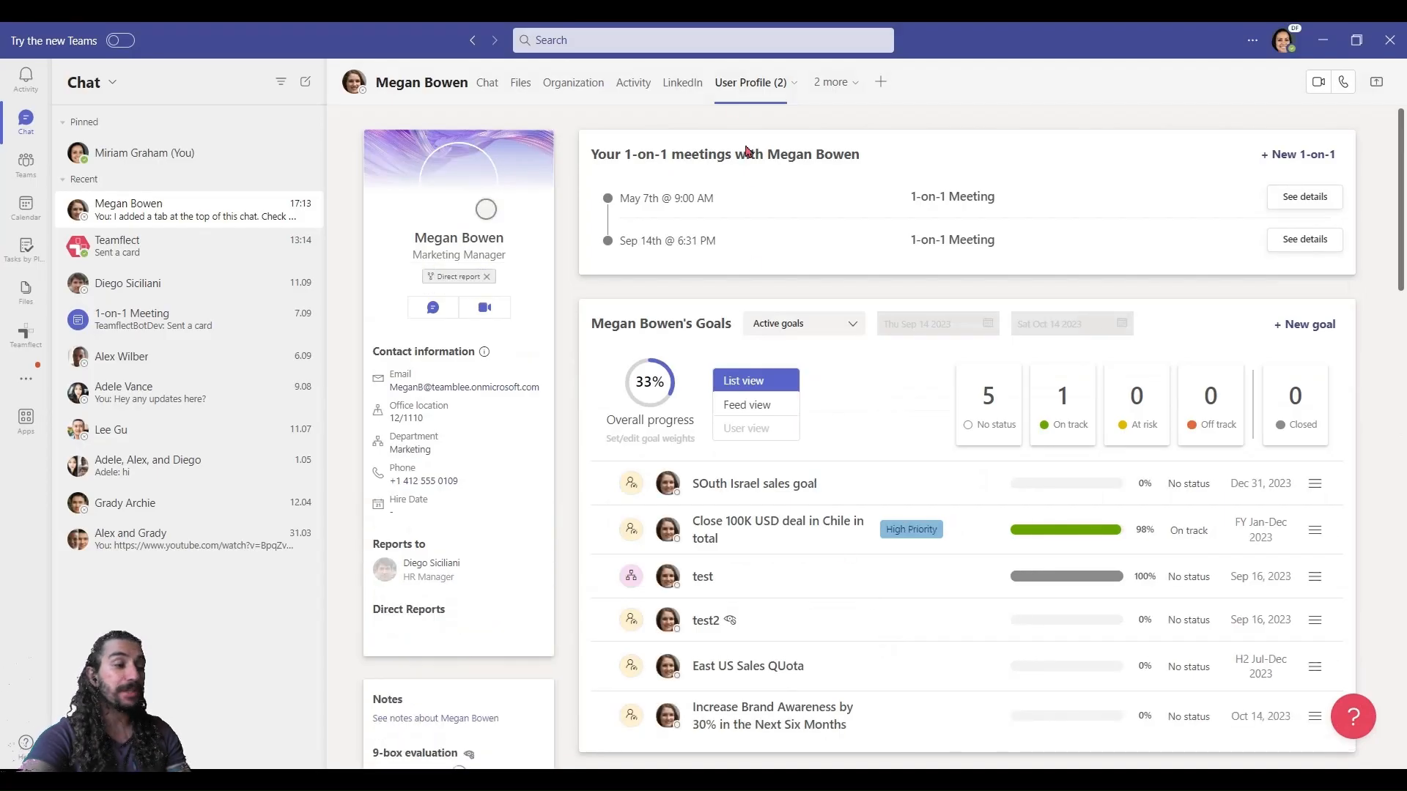
Step: Check the new User Profile tab, then return to the Chat conversation
{"action": "left_click", "coordinate": [751, 81]}
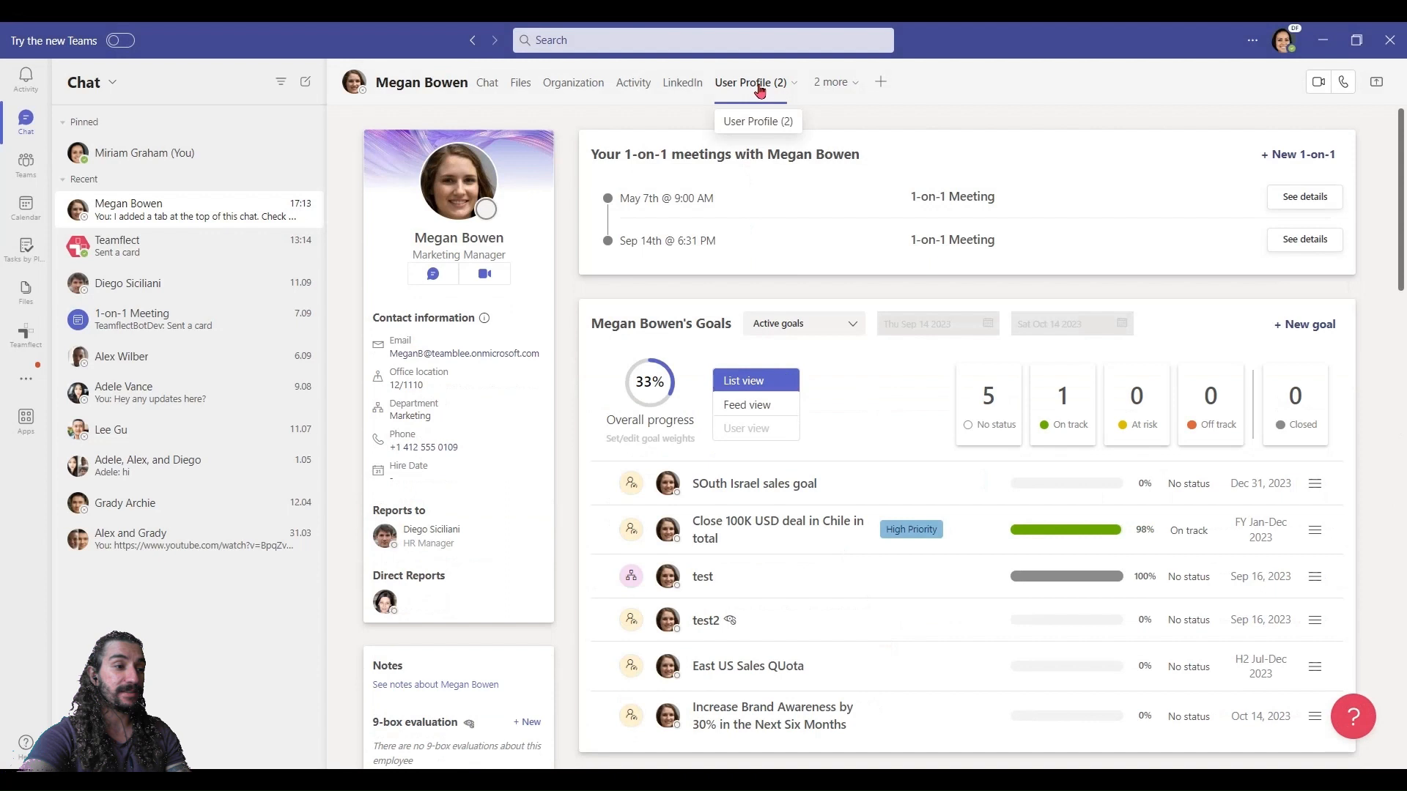
{"action": "left_click", "coordinate": [751, 81]}
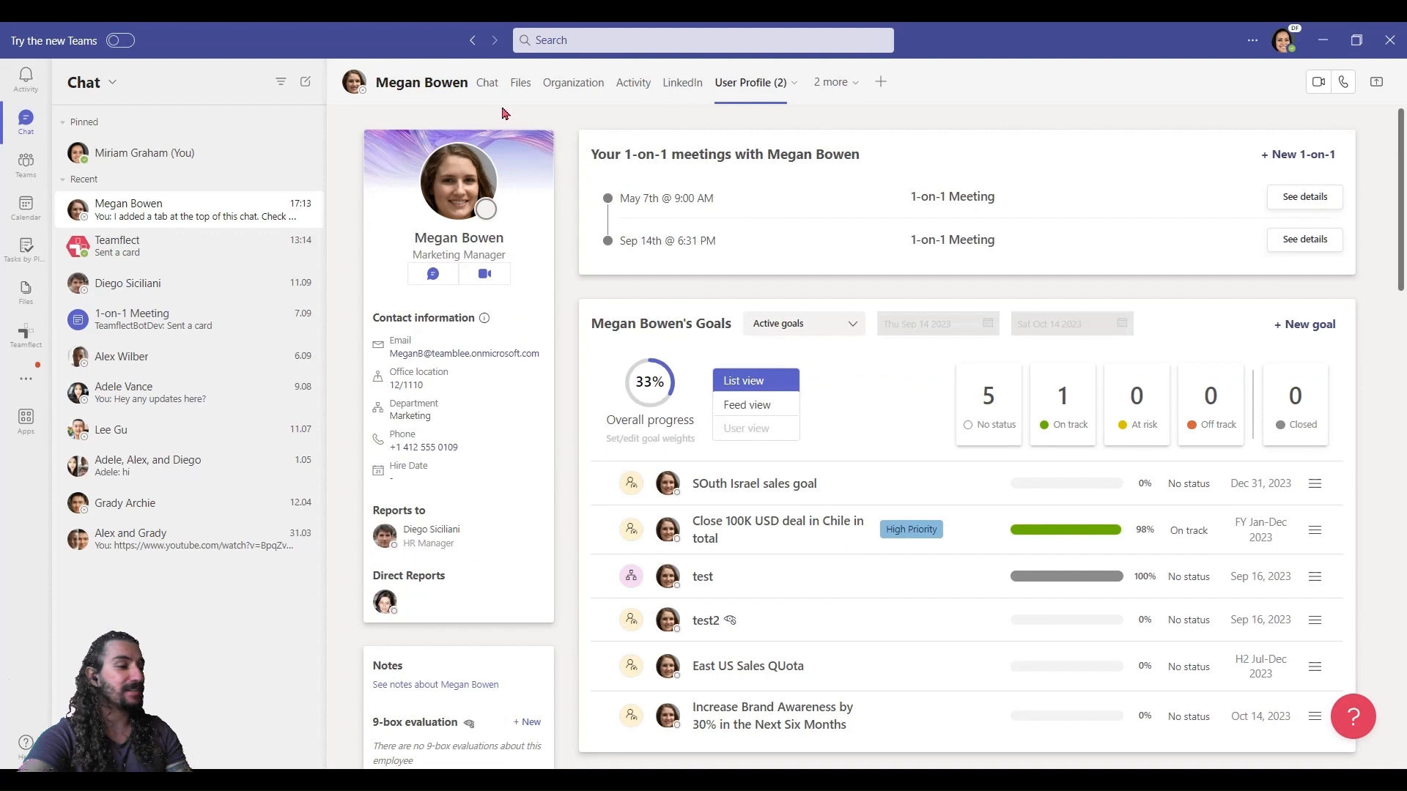
{"action": "mouse_move", "coordinate": [487, 82]}
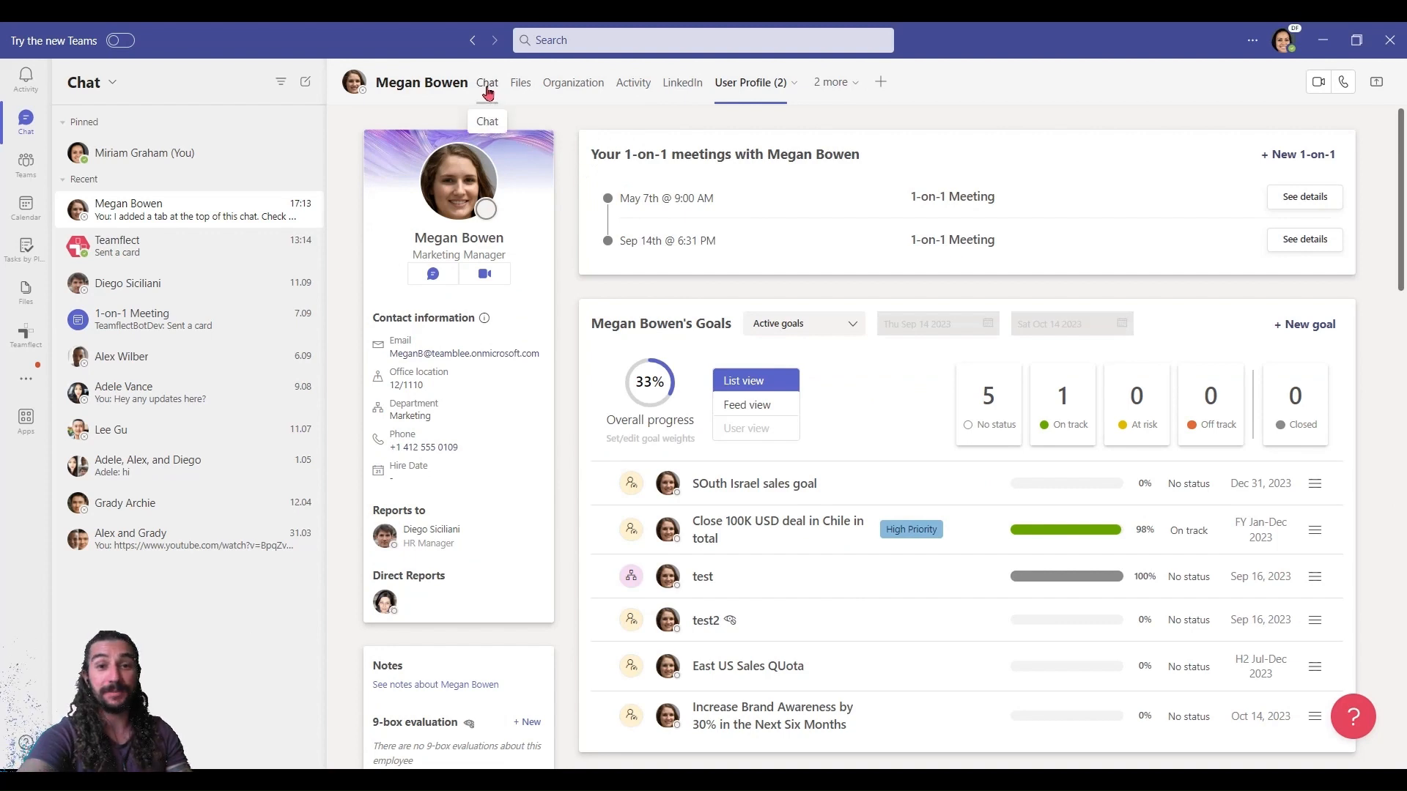
{"action": "left_click", "coordinate": [487, 81]}
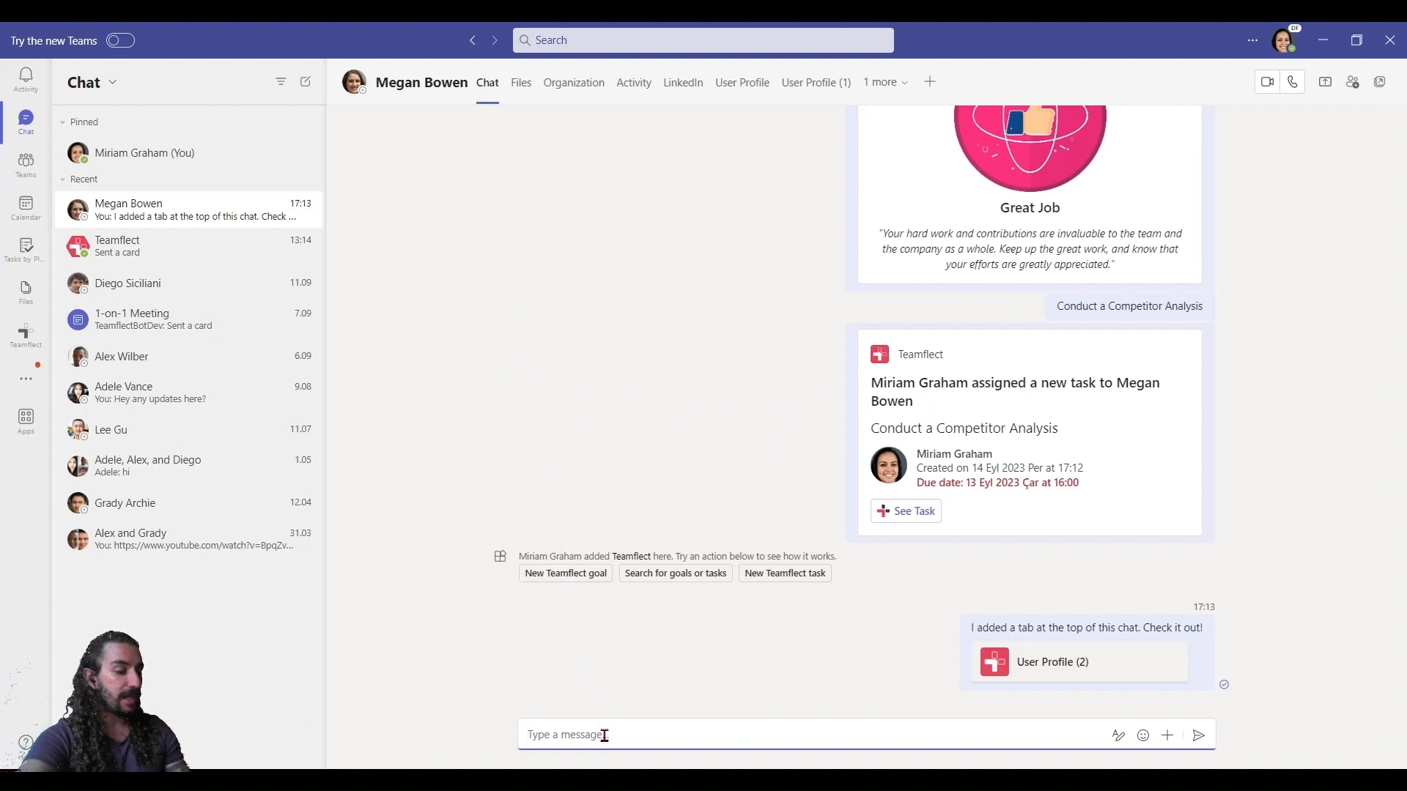
Step: Expand the compose box to show formatting options, then start a new chat
{"action": "key", "text": "Ctrl+Shift+X"}
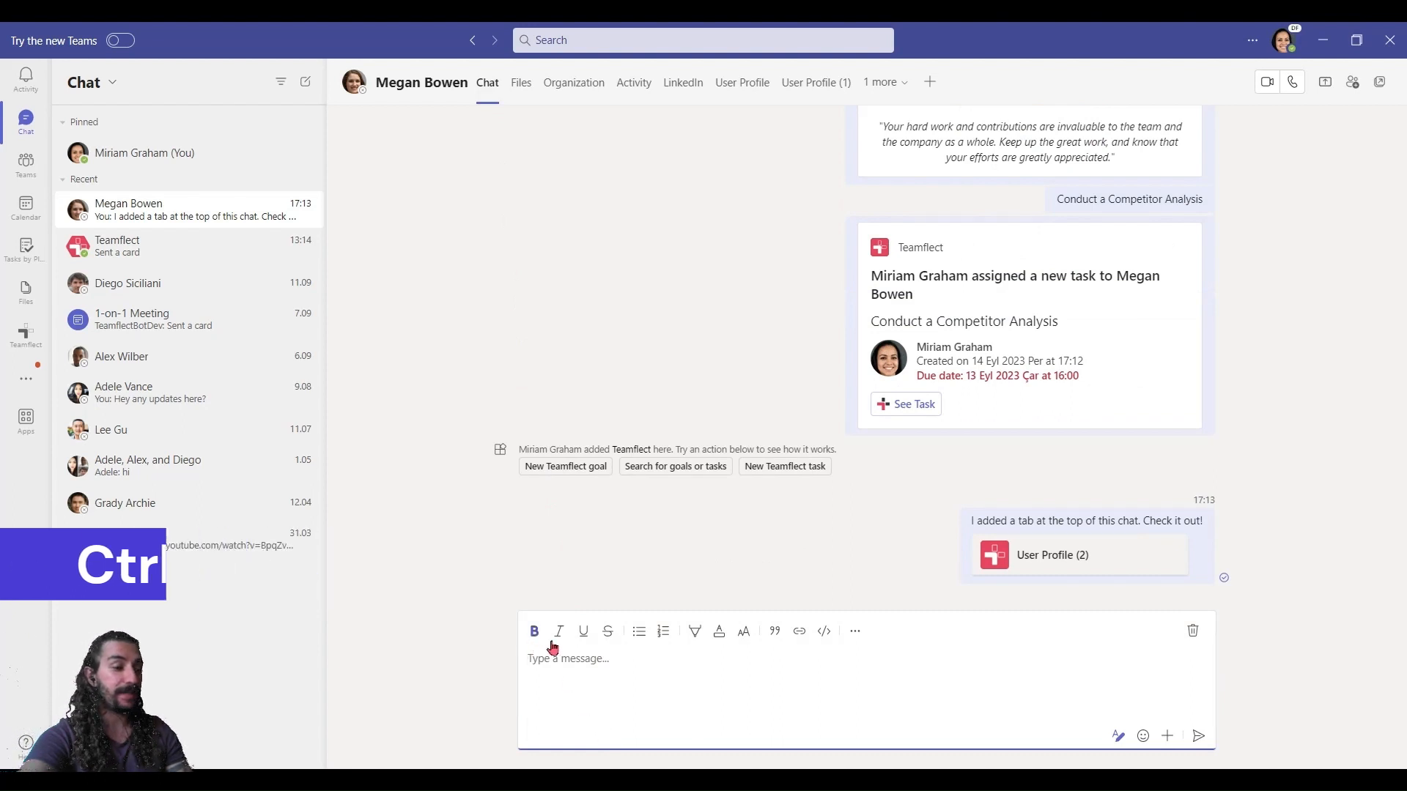
{"action": "mouse_move", "coordinate": [853, 631]}
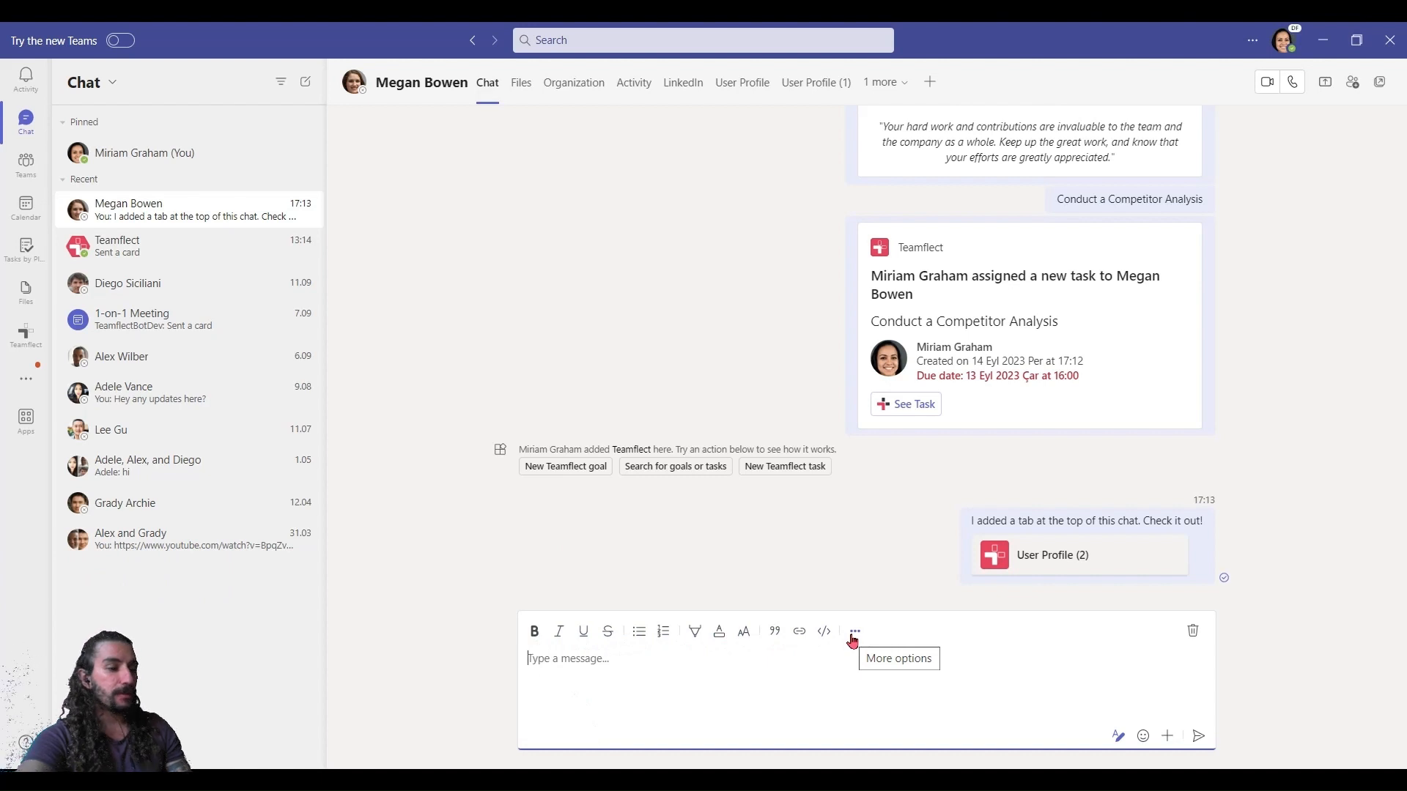
{"action": "mouse_move", "coordinate": [475, 612]}
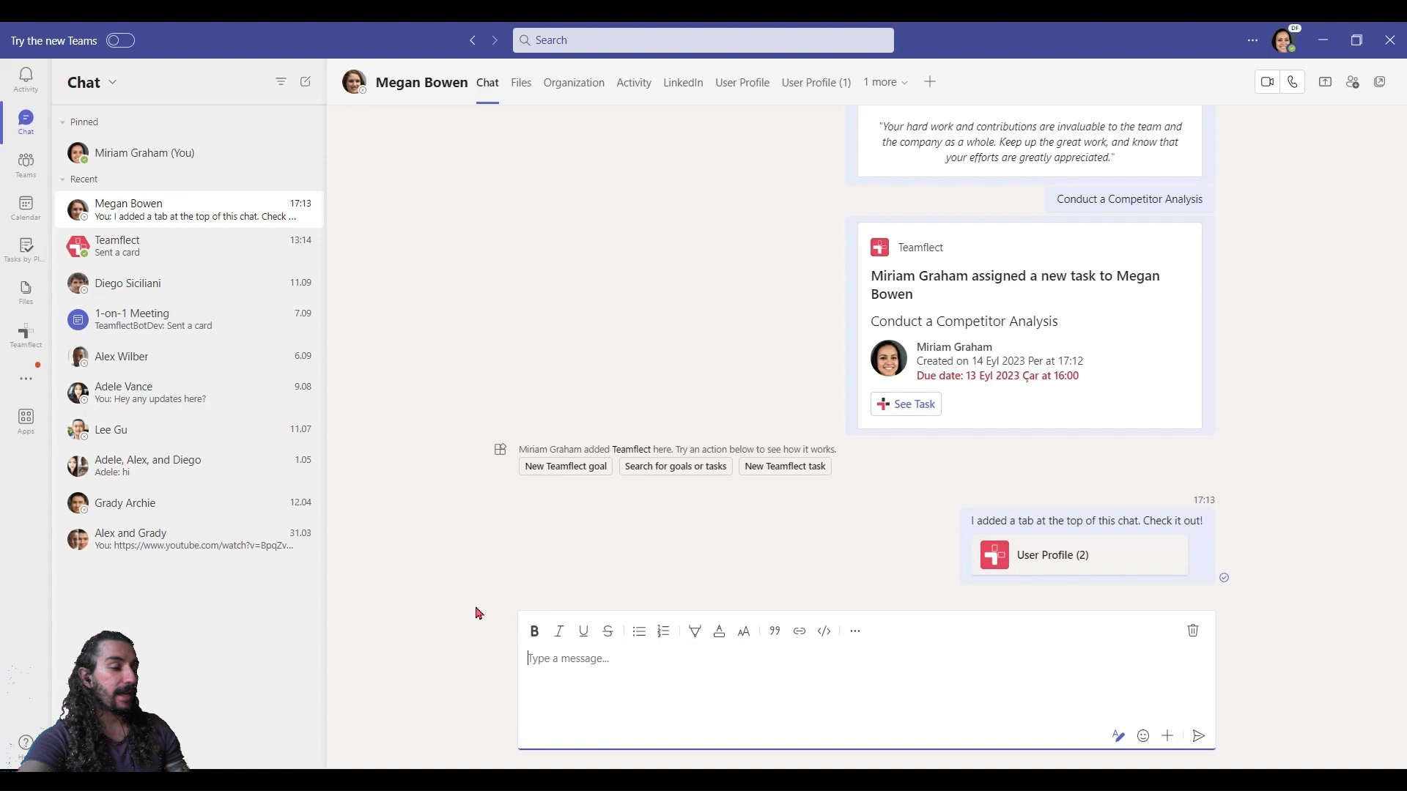
{"action": "key", "text": "ctrl+n"}
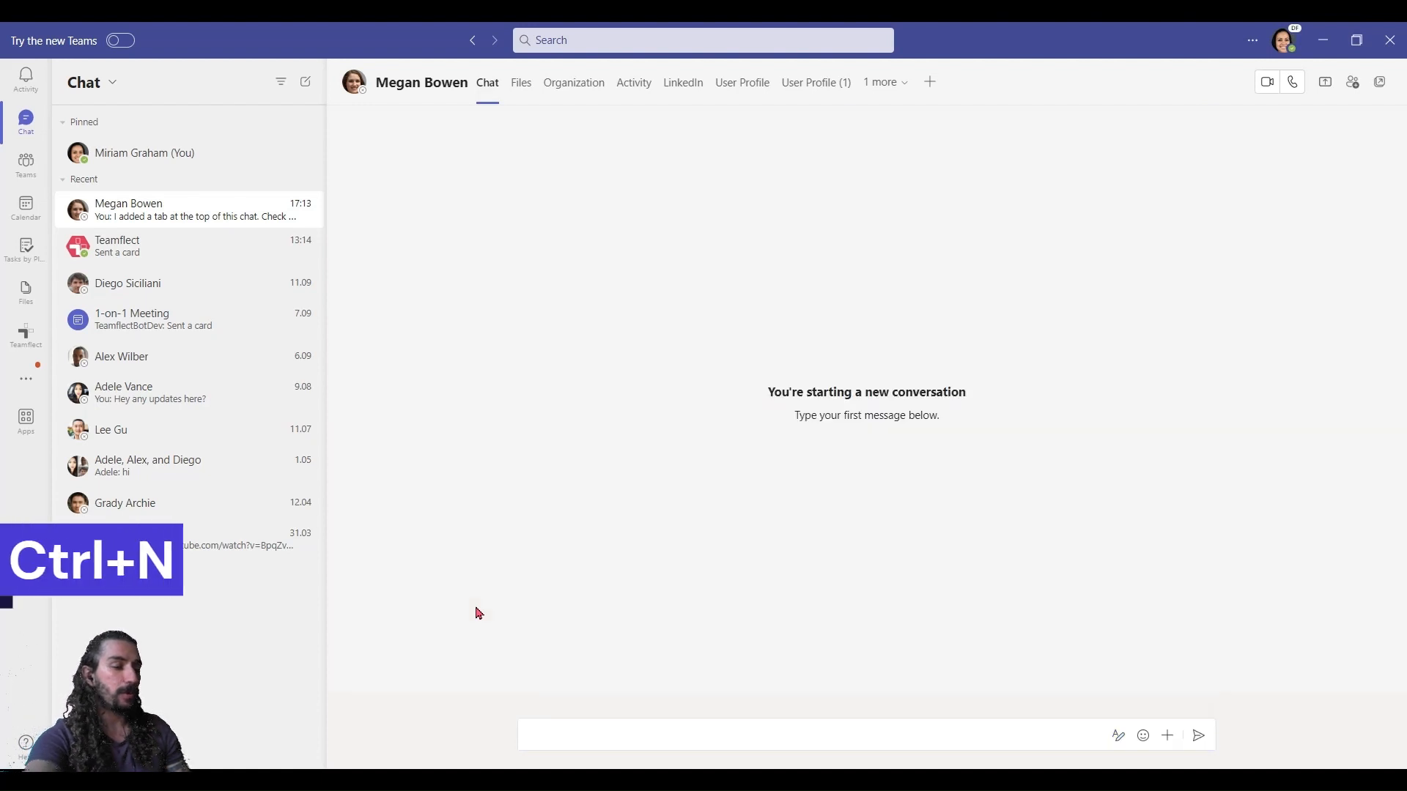
Step: Add a recipient to a new chat draft, remove them, then open Diego Siciliani's chat
{"action": "key", "text": "Ctrl+n"}
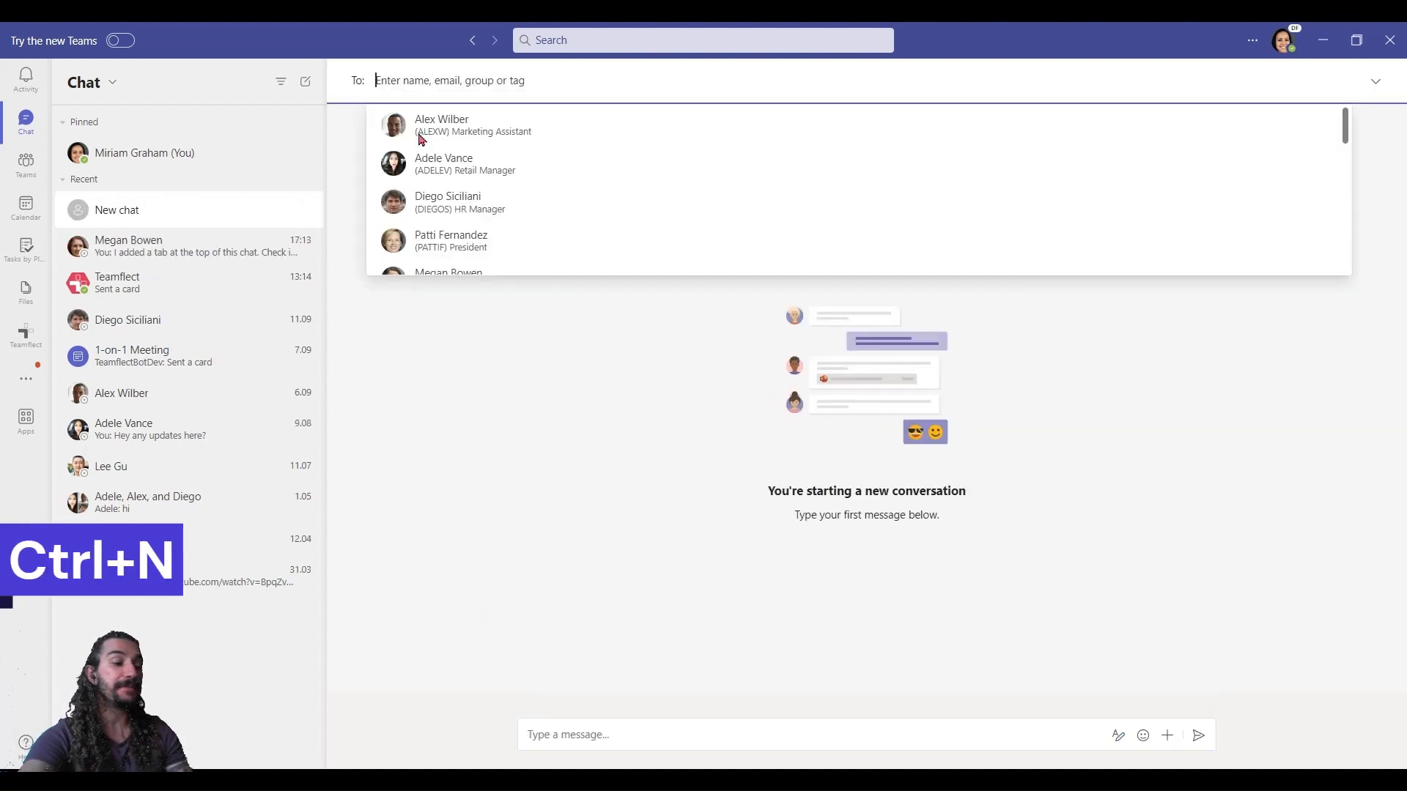
{"action": "scroll", "scroll_direction": "down", "scroll_amount": 3}
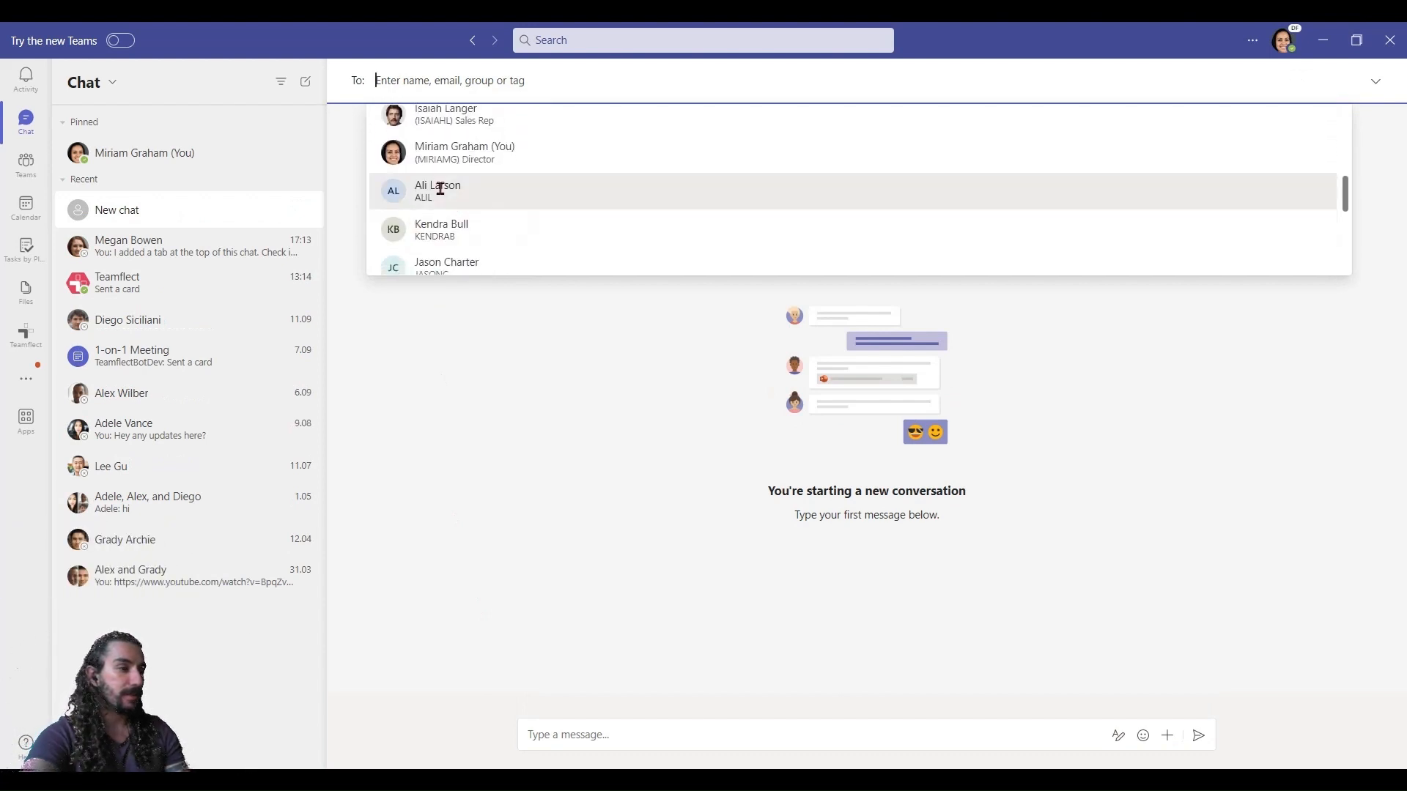
{"action": "left_click", "coordinate": [437, 190]}
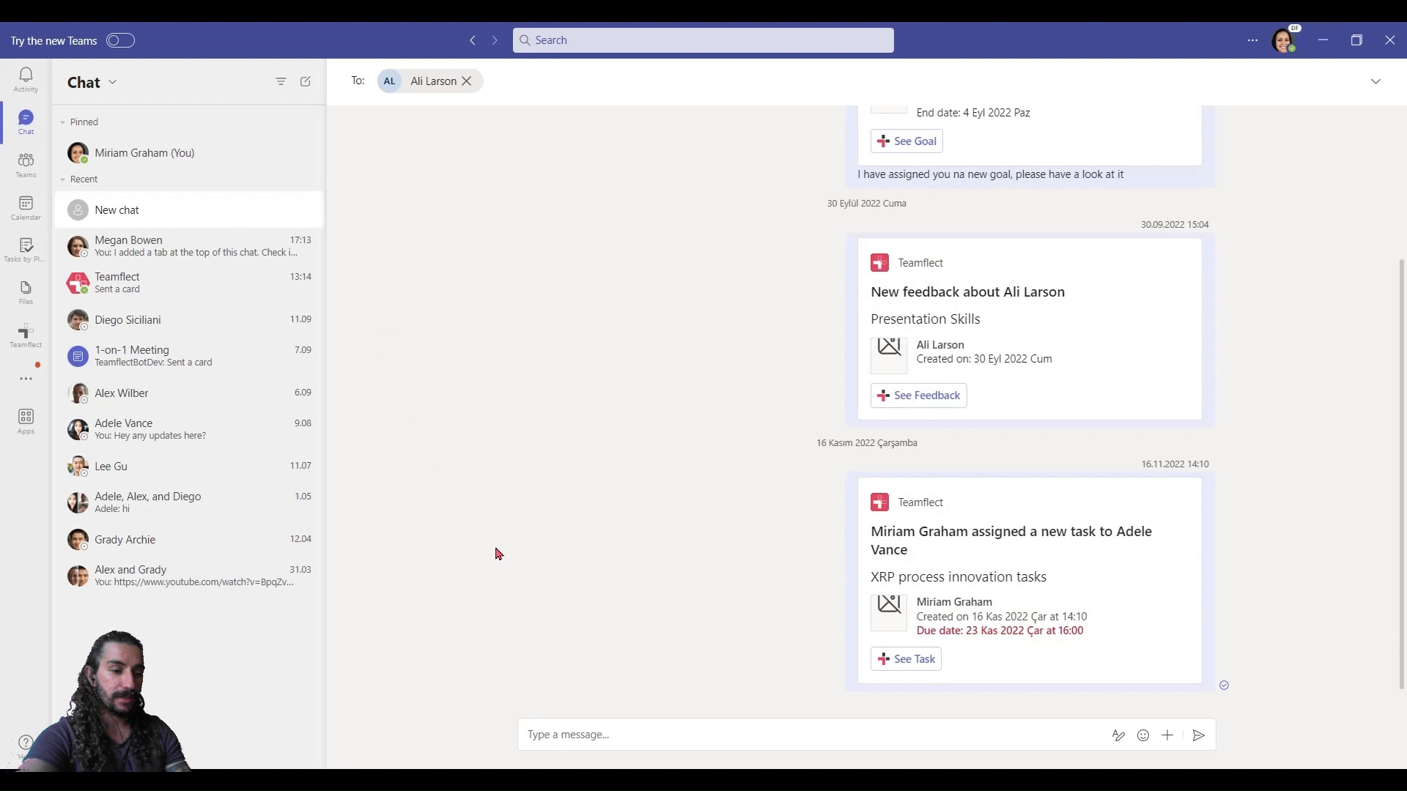
{"action": "left_click", "coordinate": [117, 208]}
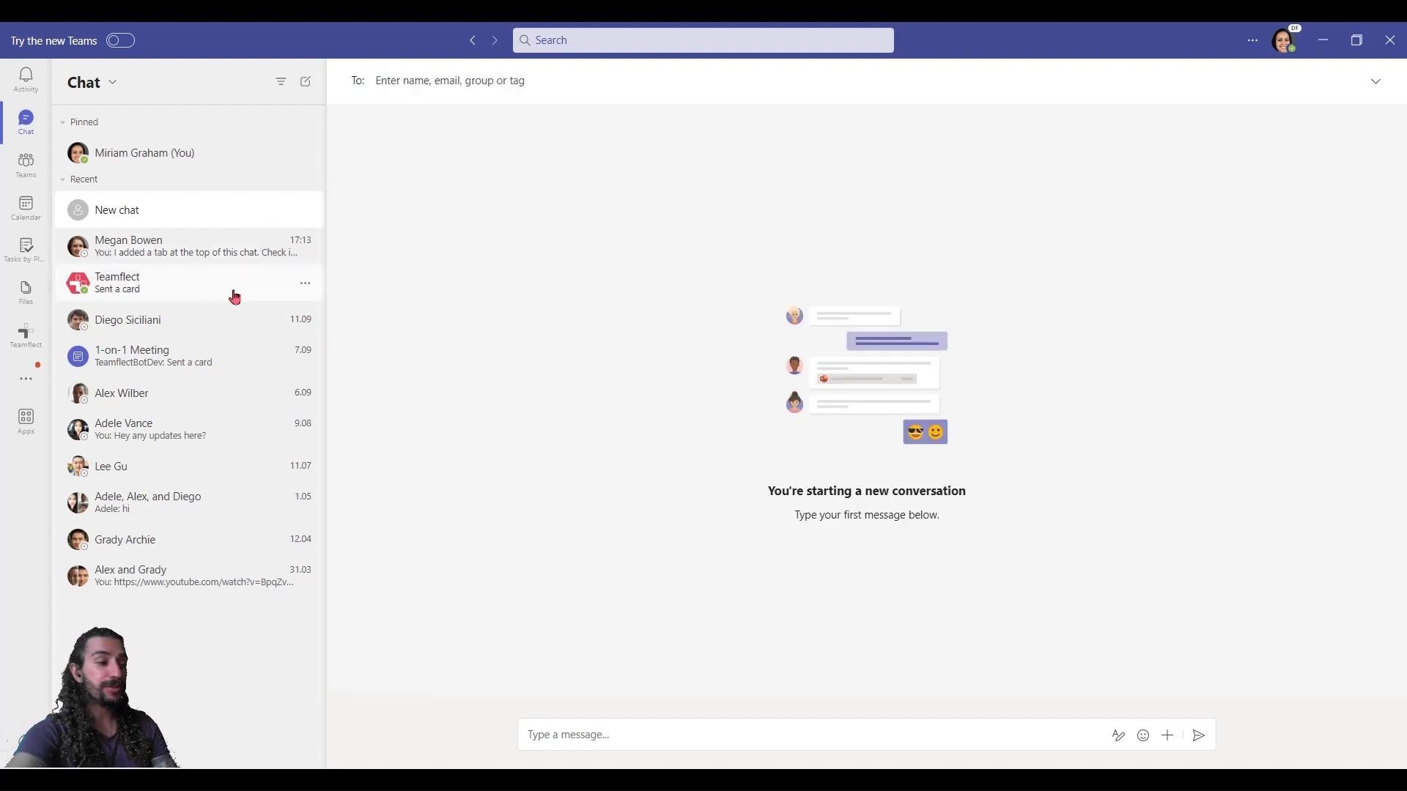
{"action": "left_click", "coordinate": [128, 319]}
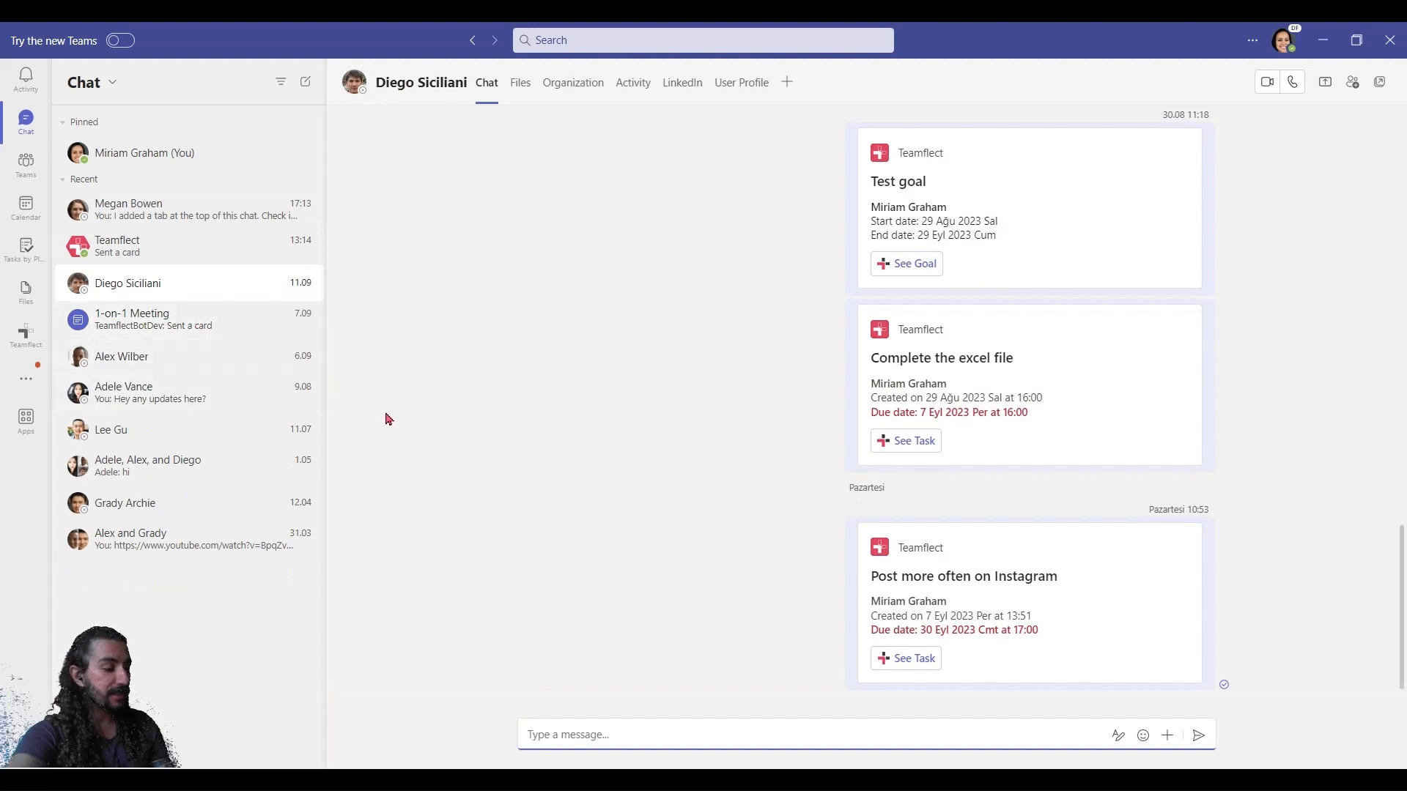
Step: Start an audio call with Diego Siciliani and leave it
{"action": "key", "text": "ctrl+shift+c"}
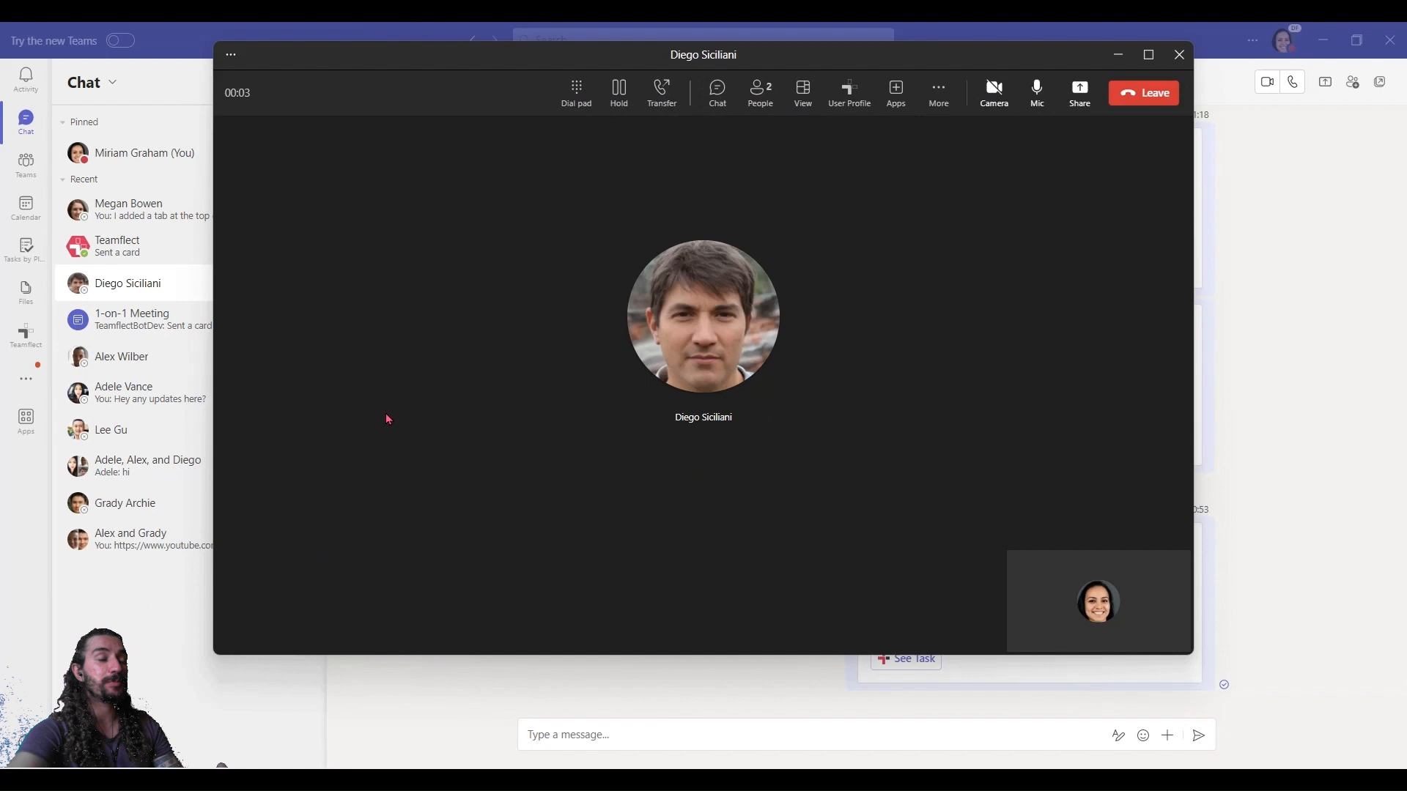
{"action": "mouse_move", "coordinate": [1143, 93]}
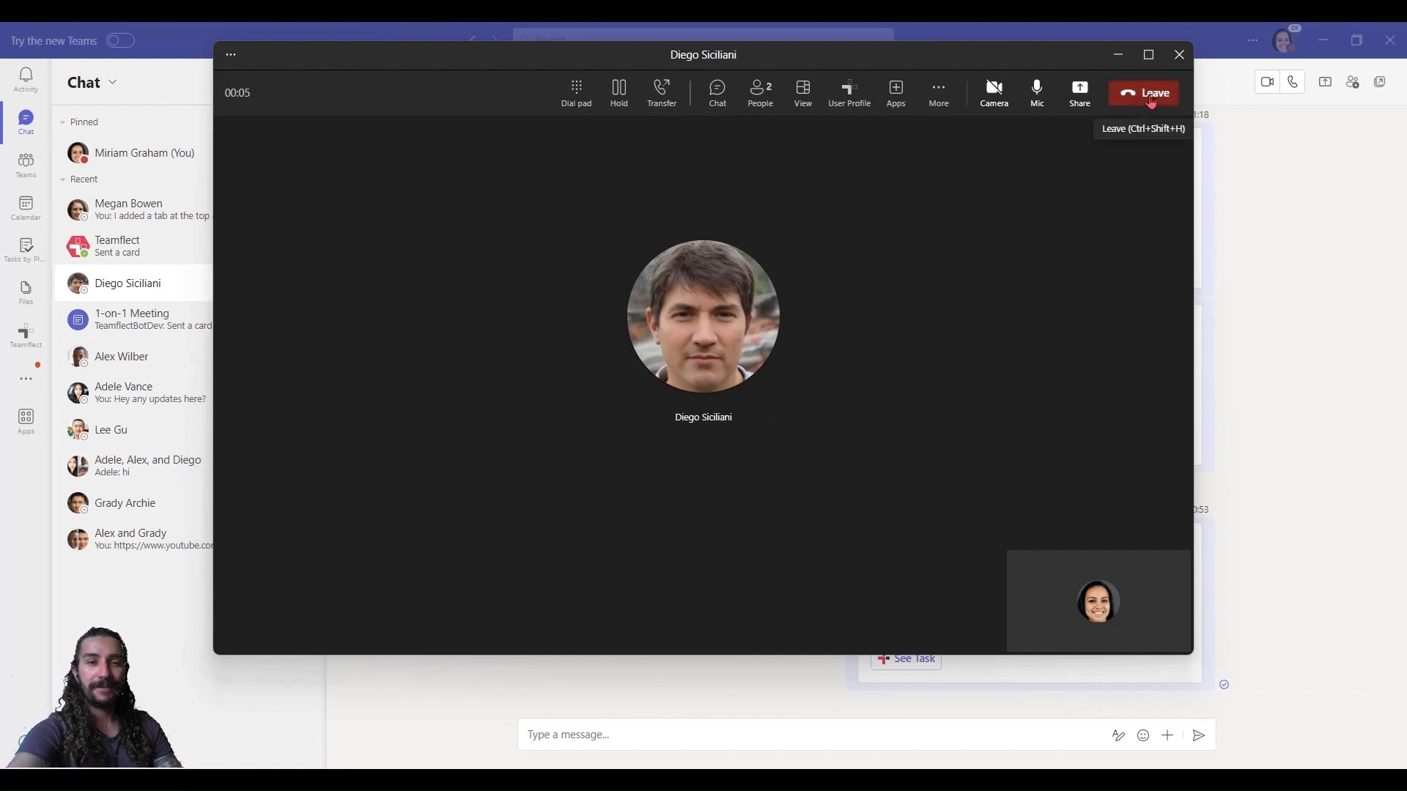
{"action": "left_click", "coordinate": [1143, 93]}
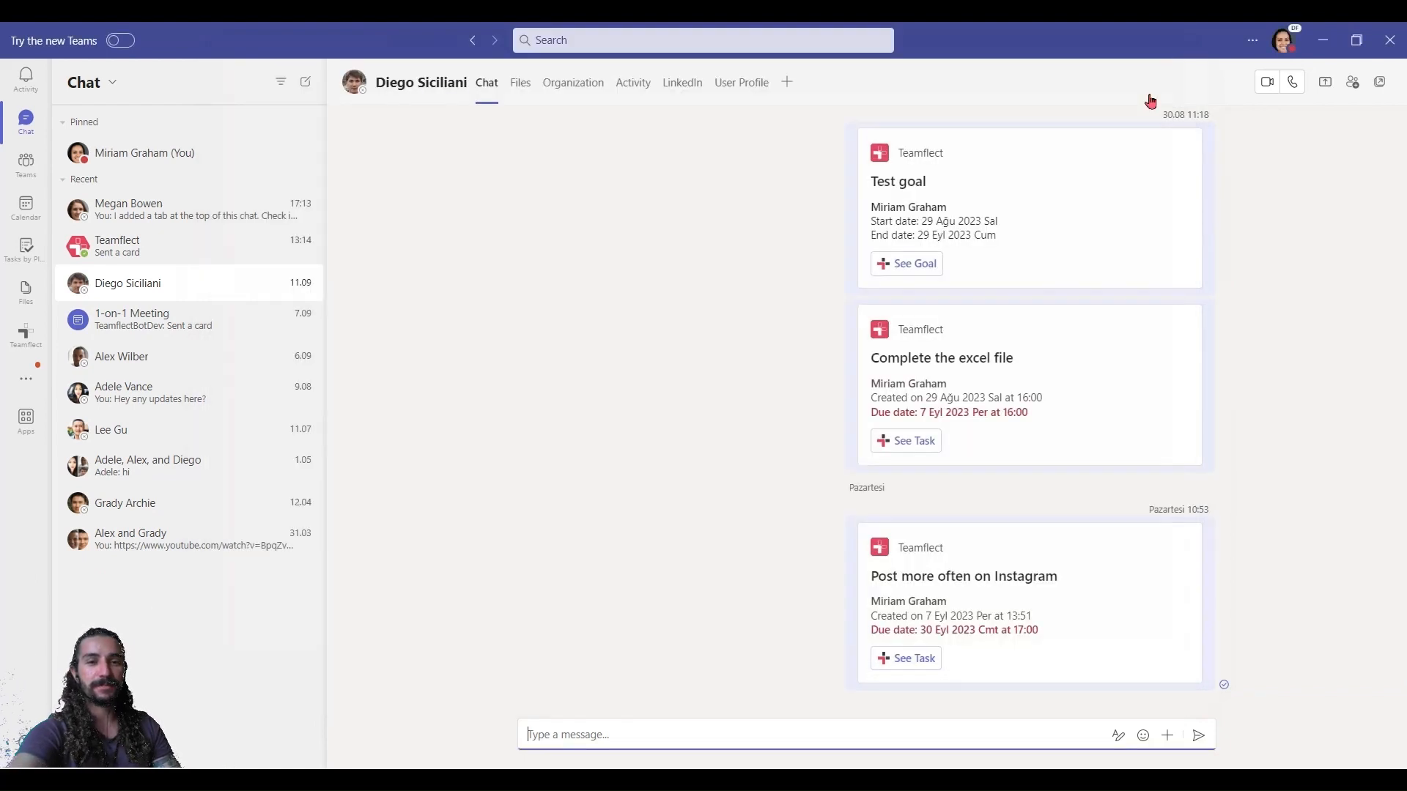